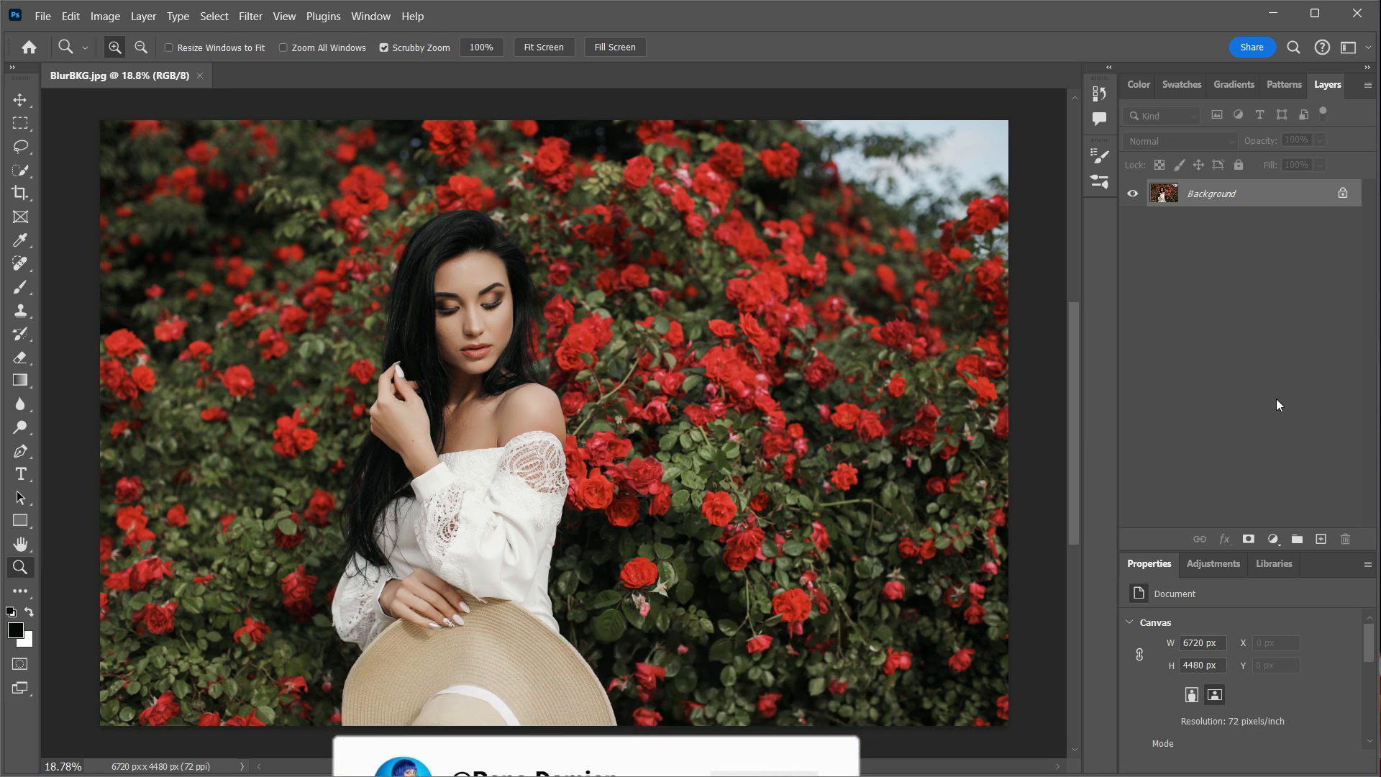
# Step: Duplicate the Background layer, rename the copy 'Foreground', and reselect Background
pyautogui.press('ctrl+j')
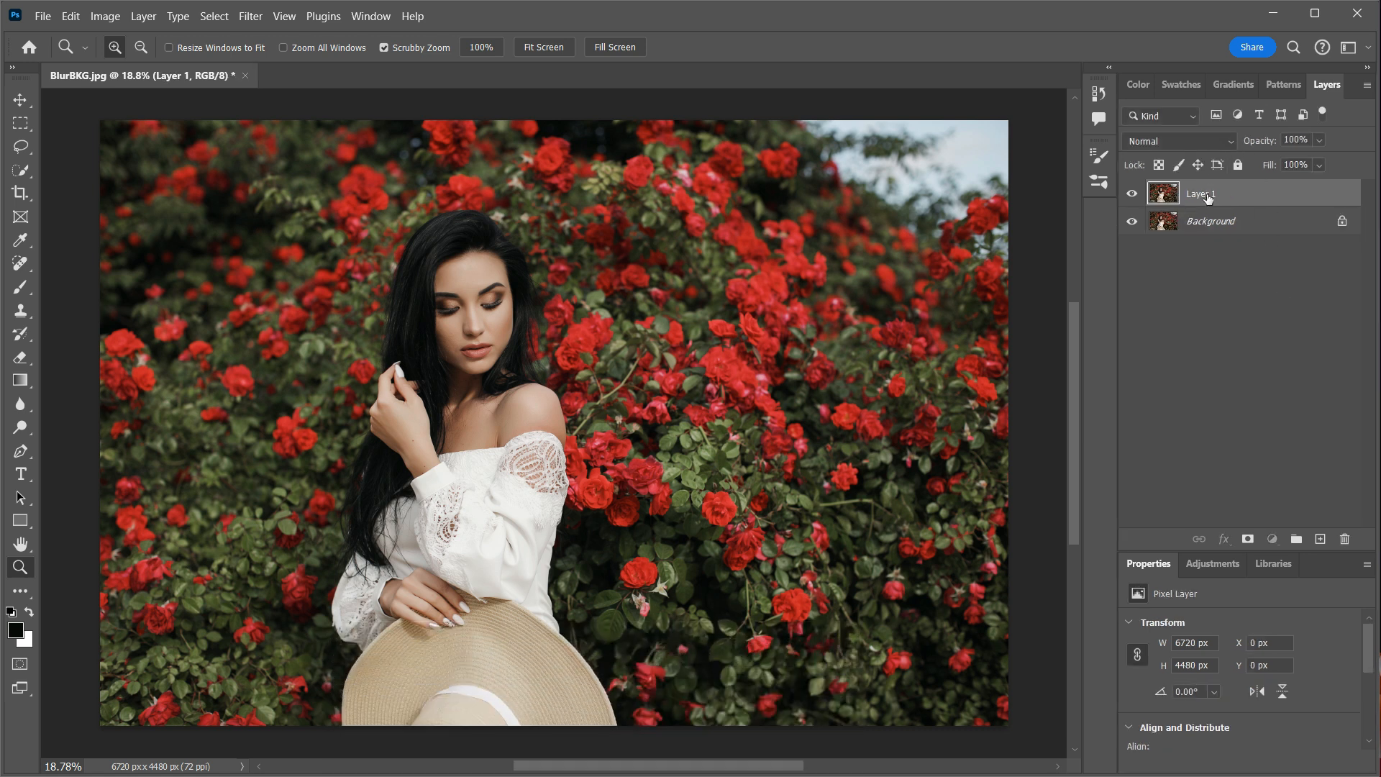
pyautogui.doubleClick(1200, 194)
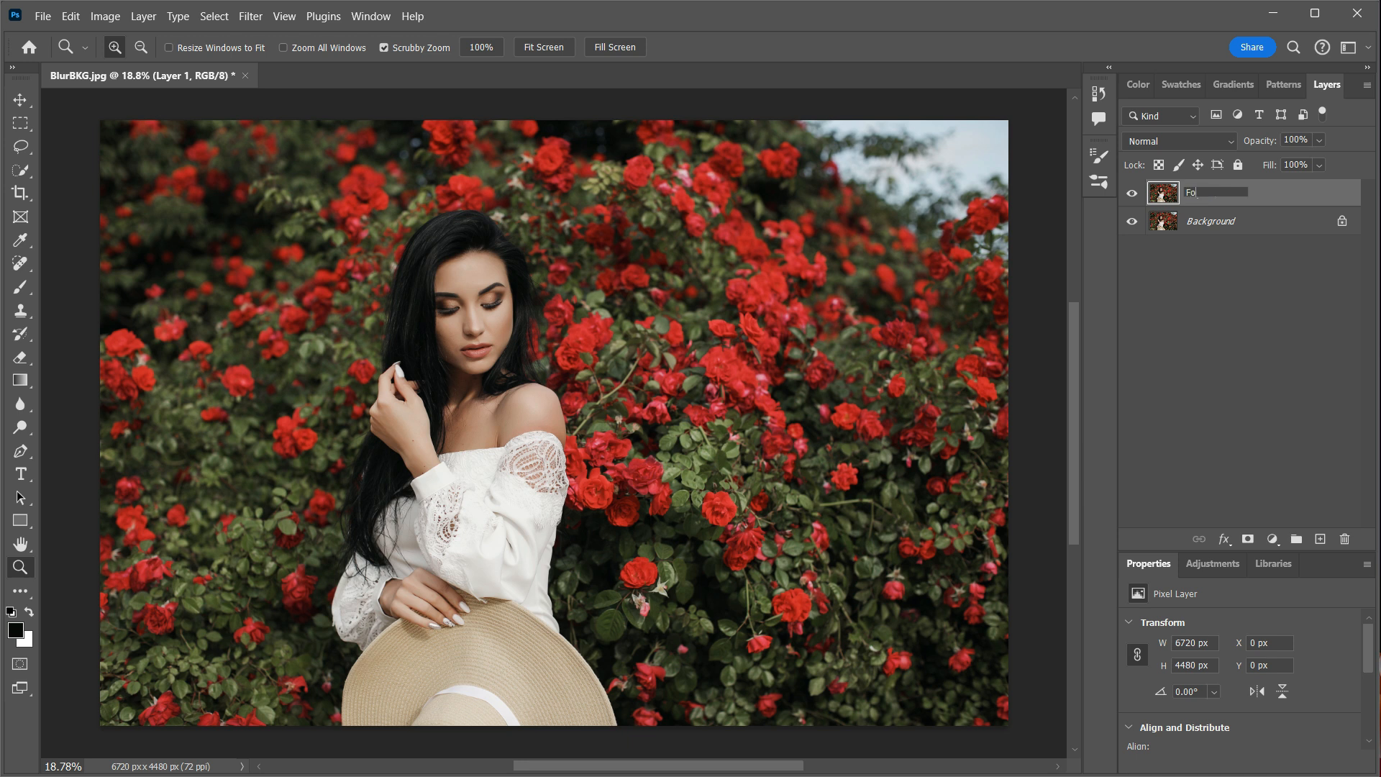
pyautogui.write('Foreground')
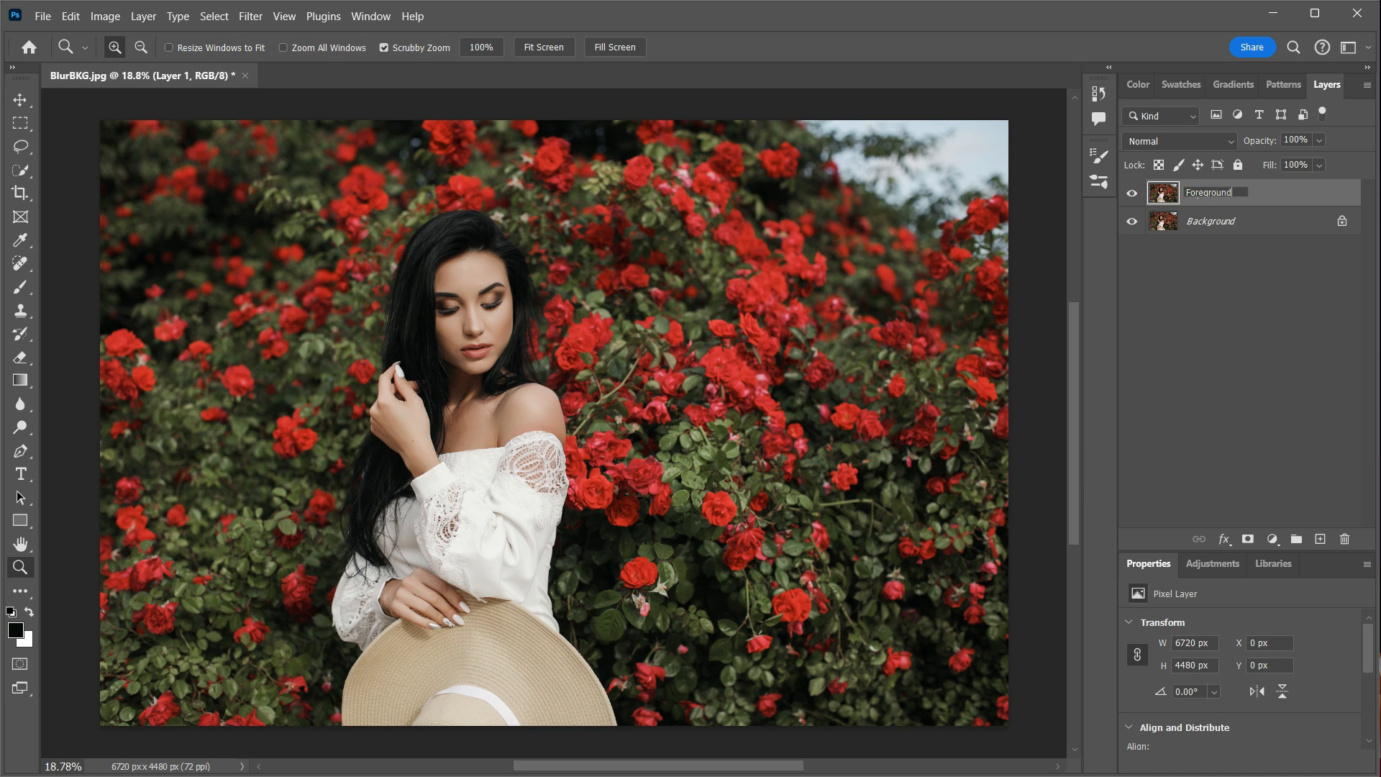
pyautogui.click(1232, 193)
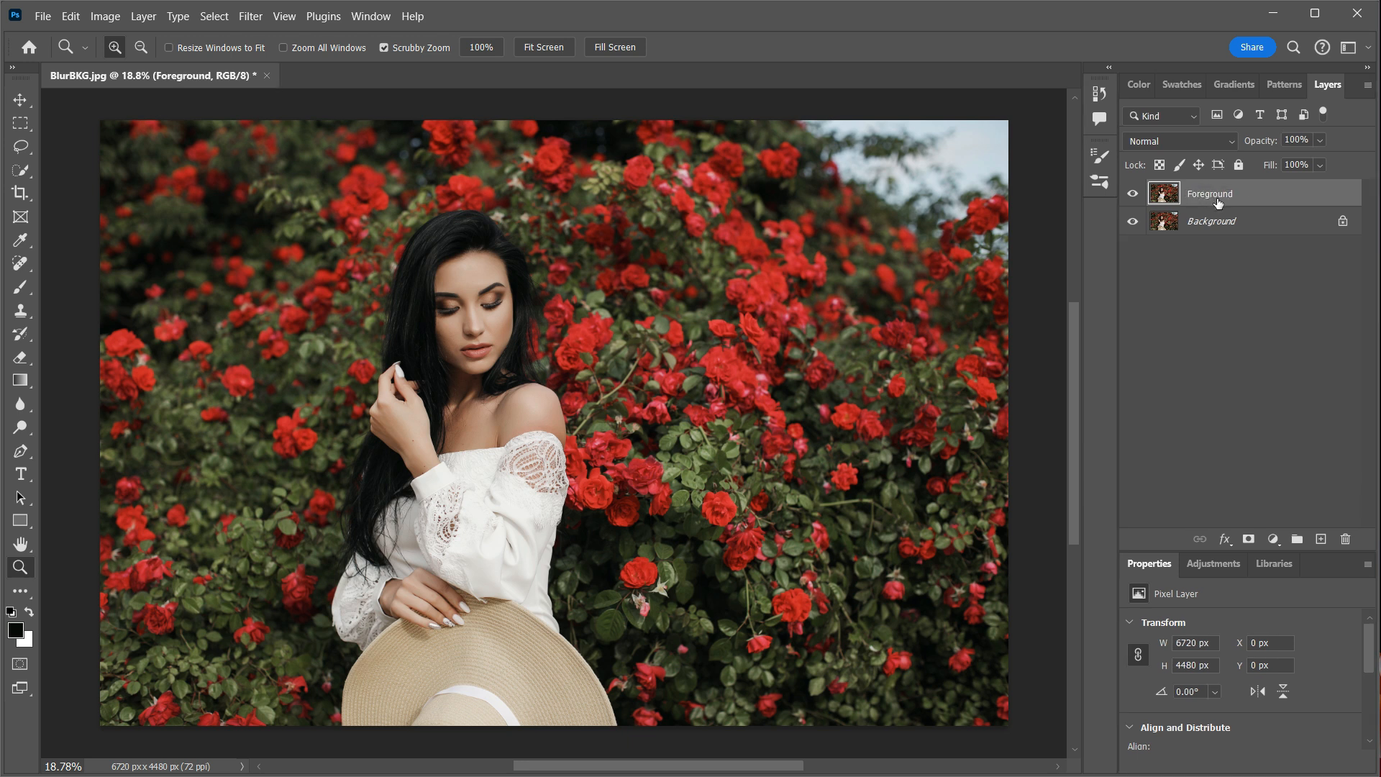
pyautogui.click(1211, 220)
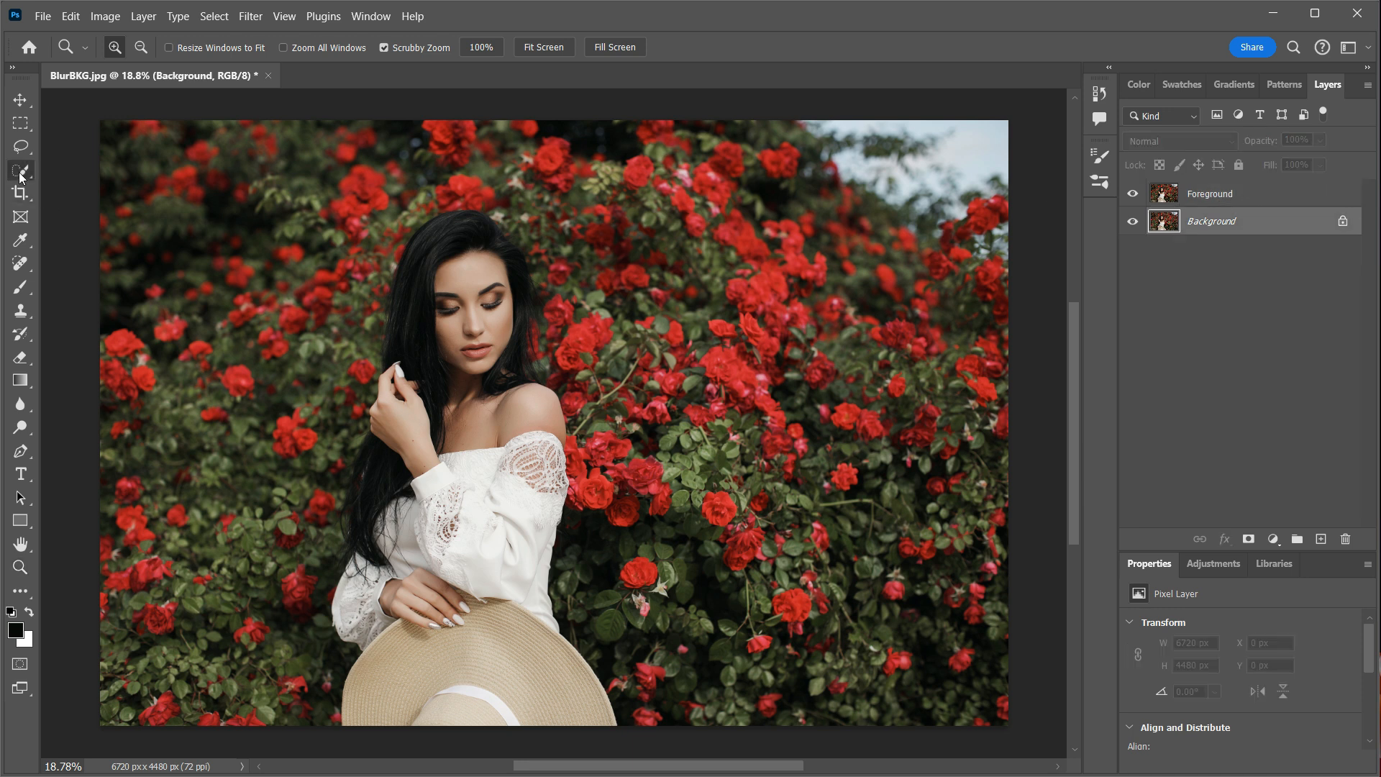
# Step: Select the woman in the hat using Quick Selection's Select Subject
pyautogui.click(19, 170)
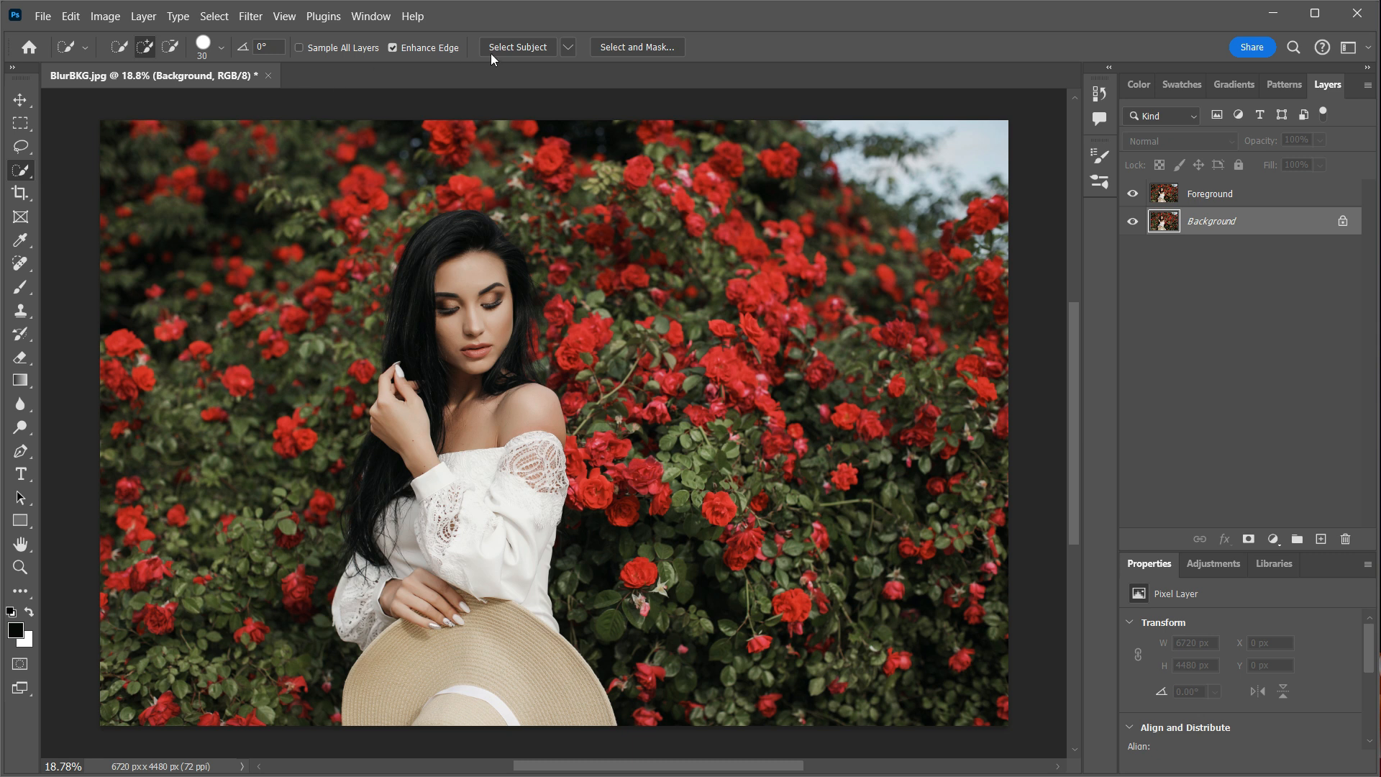
pyautogui.click(518, 46)
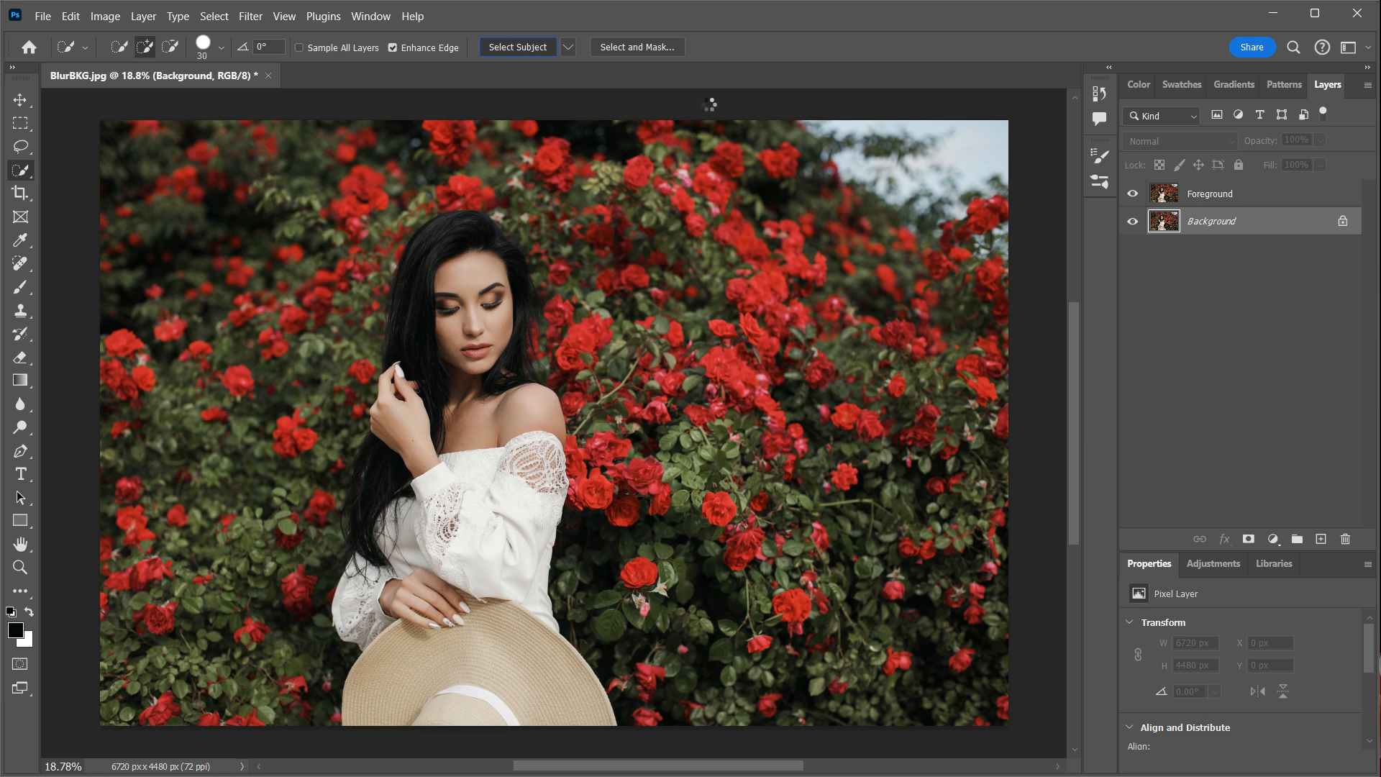
pyautogui.click(517, 47)
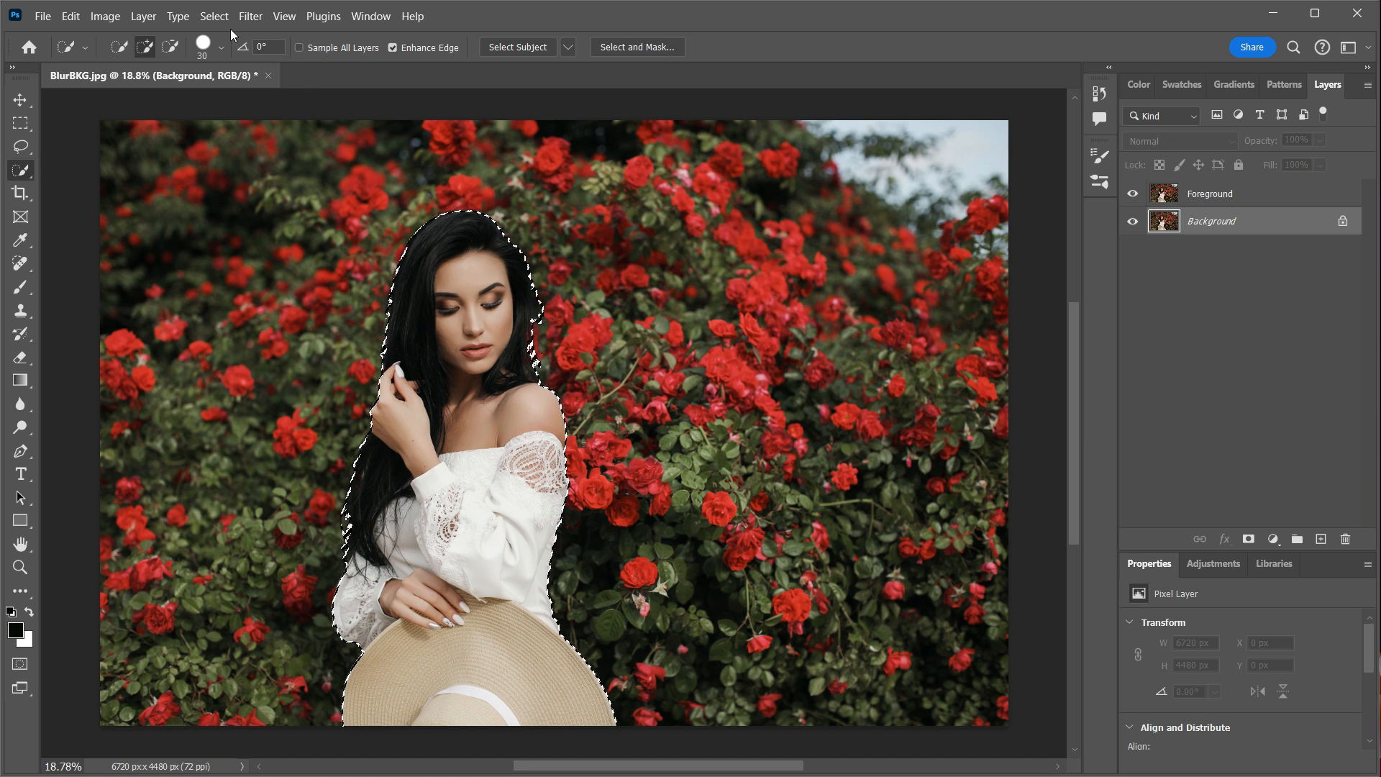
# Step: Expand the woman's selection by 12 pixels through Select > Modify > Expand
pyautogui.click(213, 16)
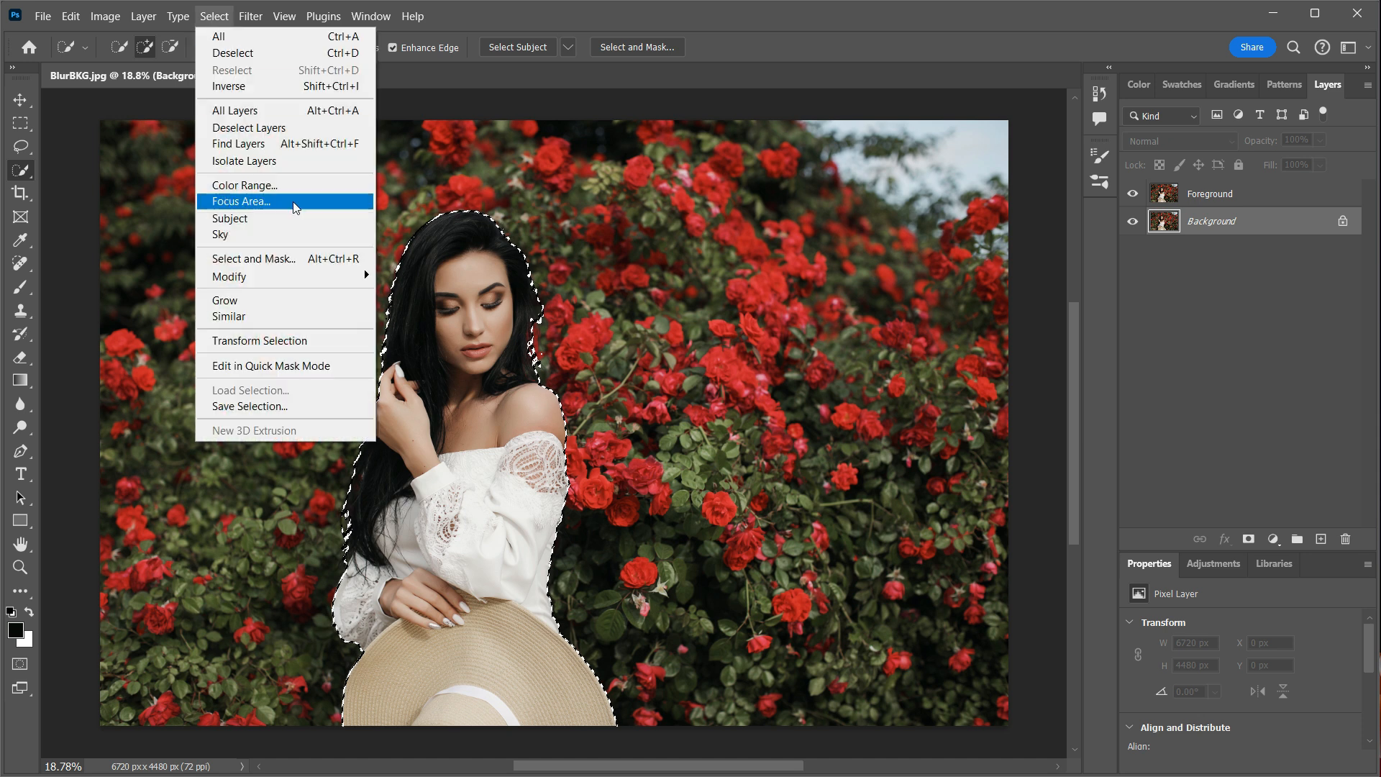
pyautogui.moveTo(228, 276)
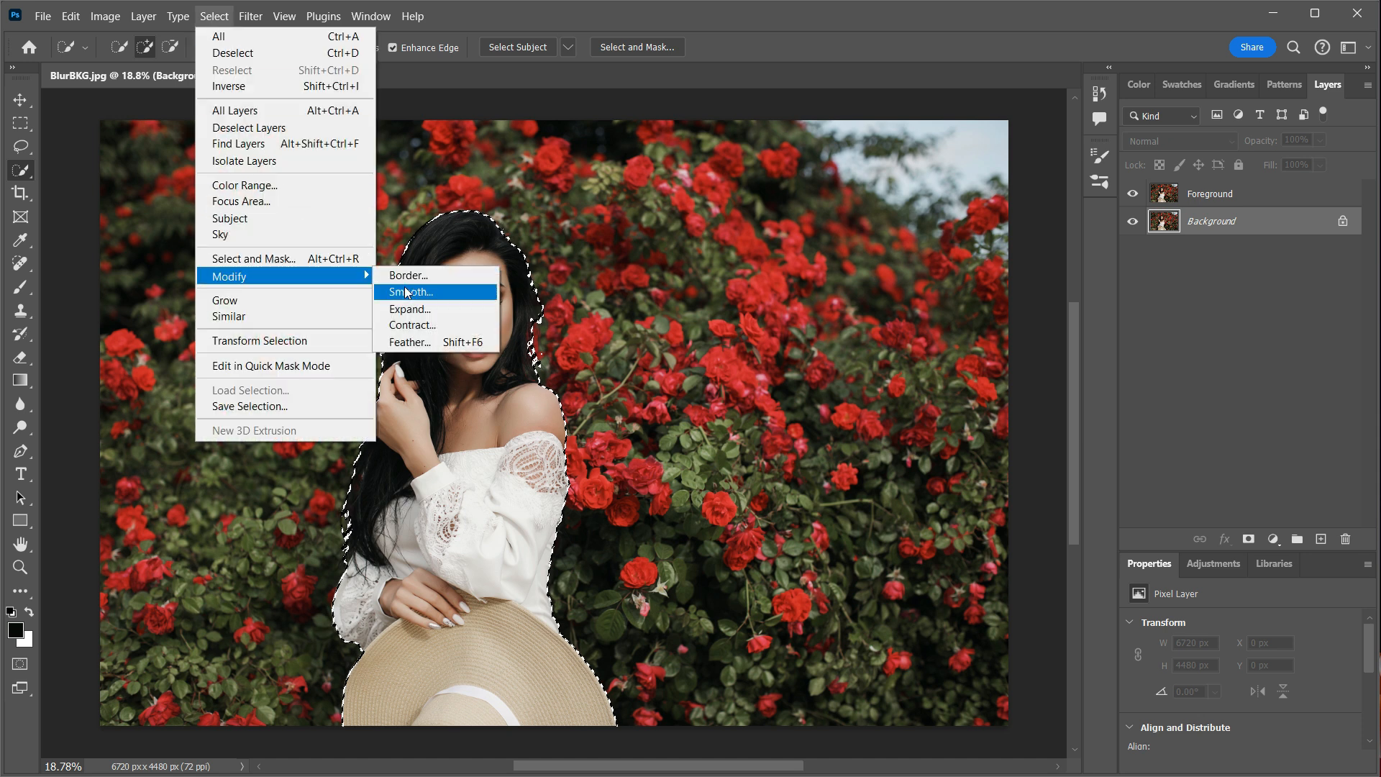
pyautogui.click(410, 309)
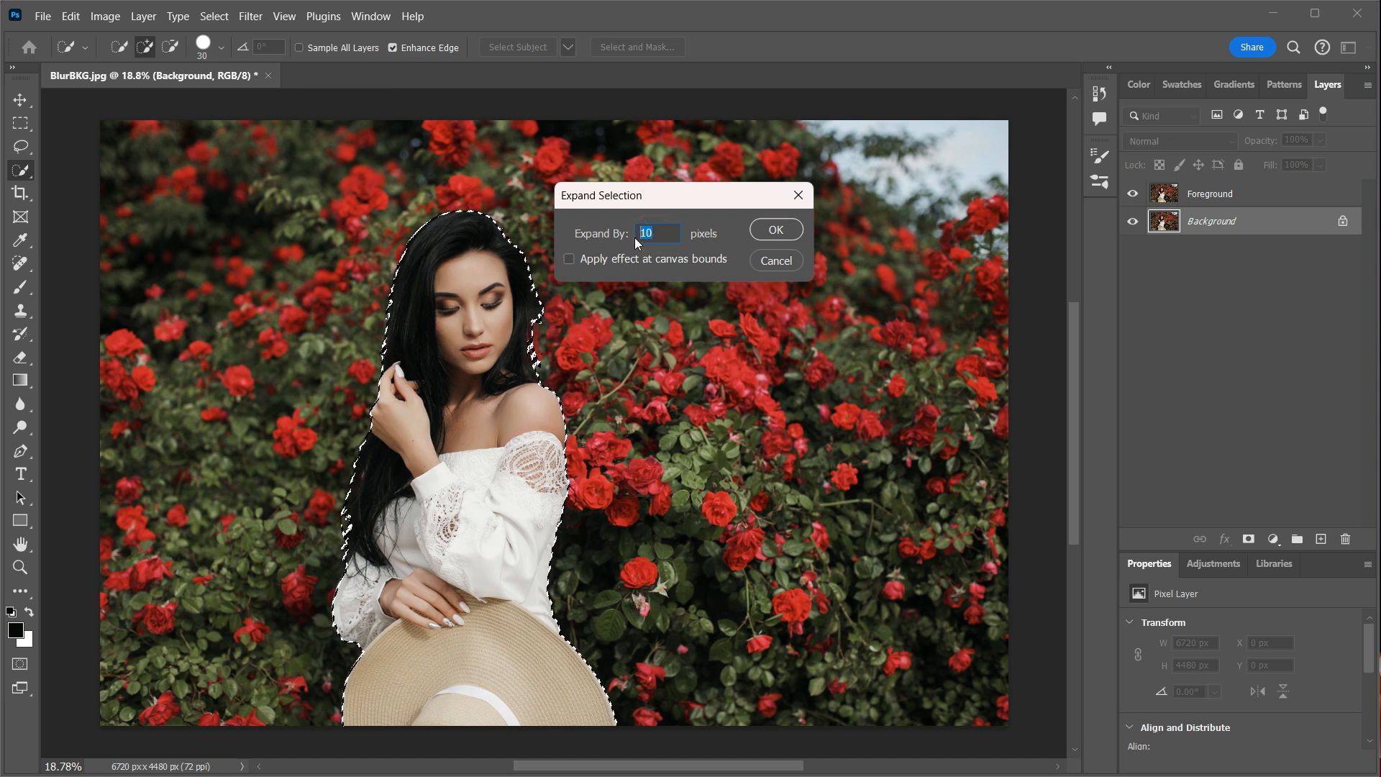
pyautogui.write('12')
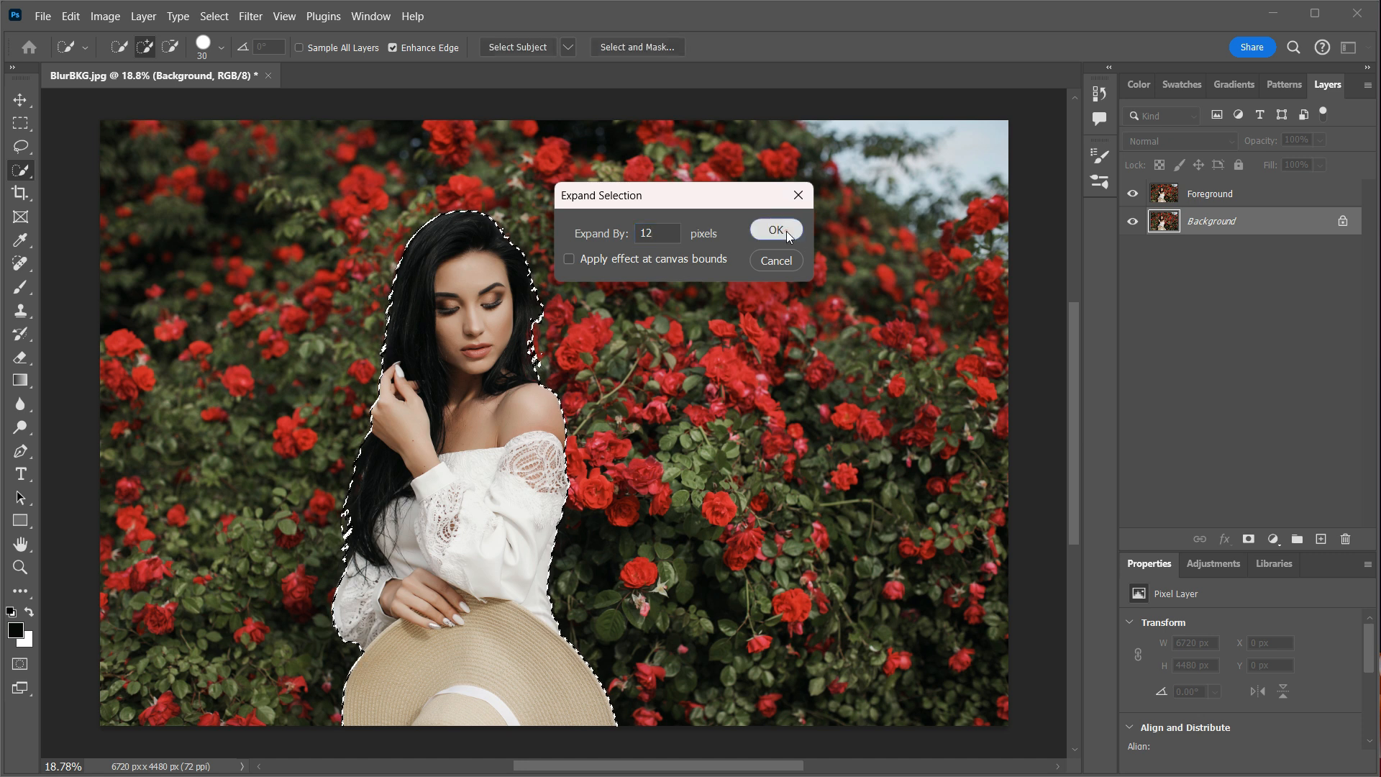
pyautogui.click(775, 230)
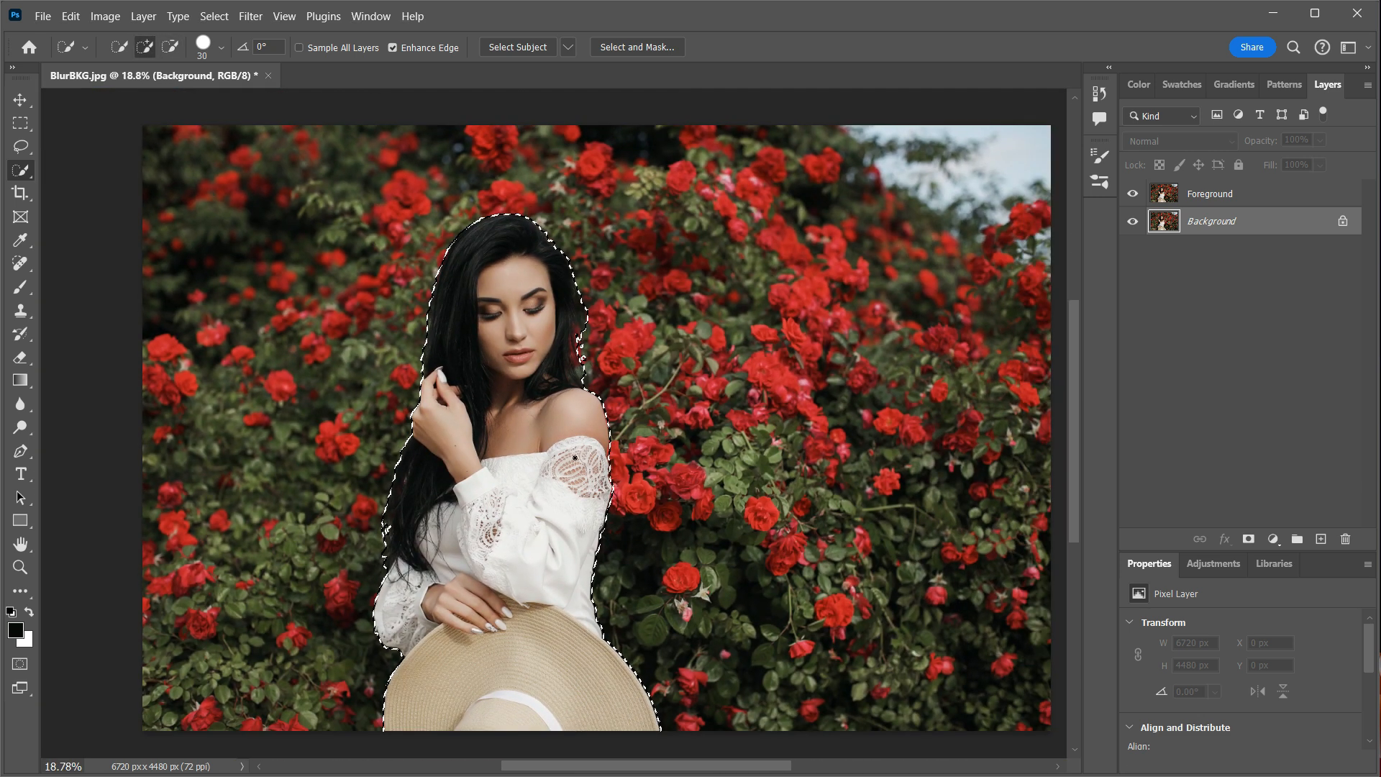
# Step: Content-Aware Fill the woman's area with roses, outputting to a duplicate layer
pyautogui.click(70, 16)
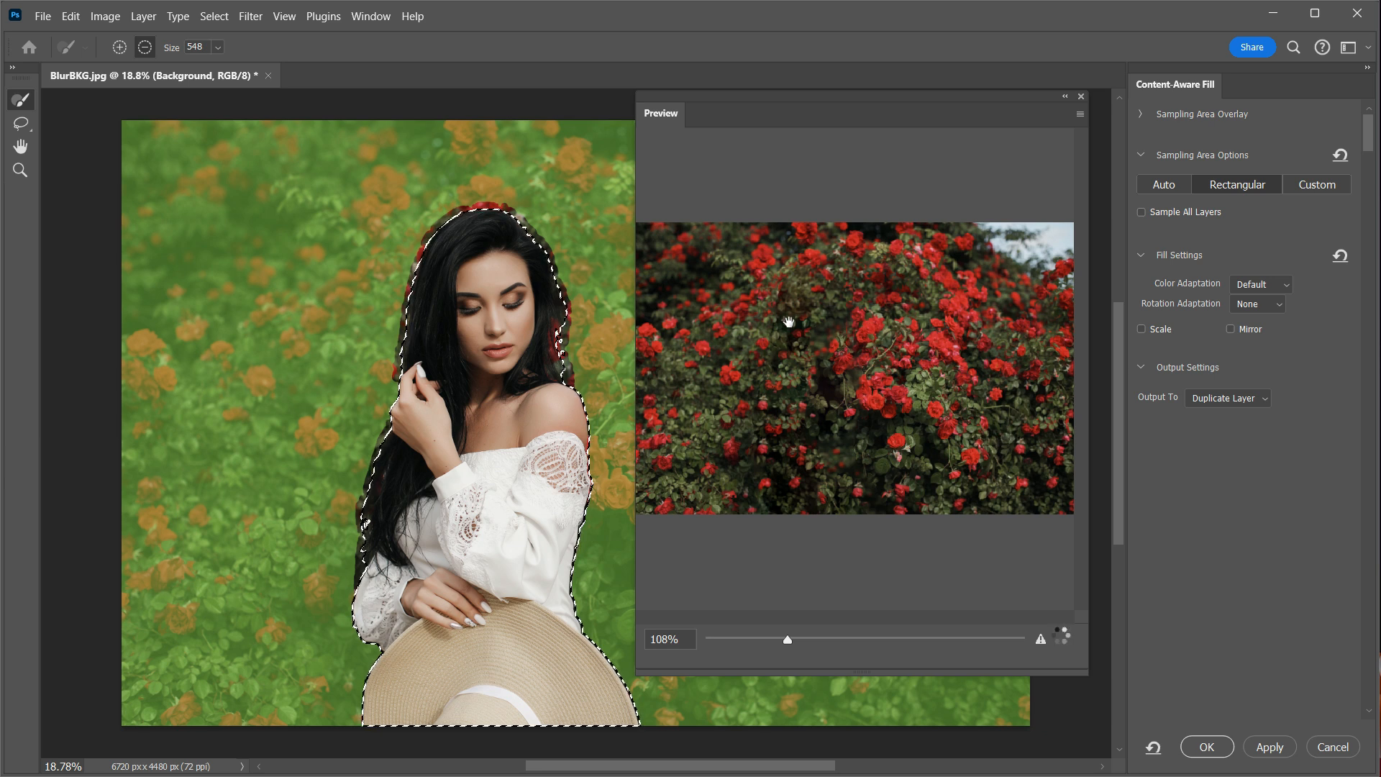
pyautogui.moveTo(786, 638); pyautogui.dragTo(704, 638)
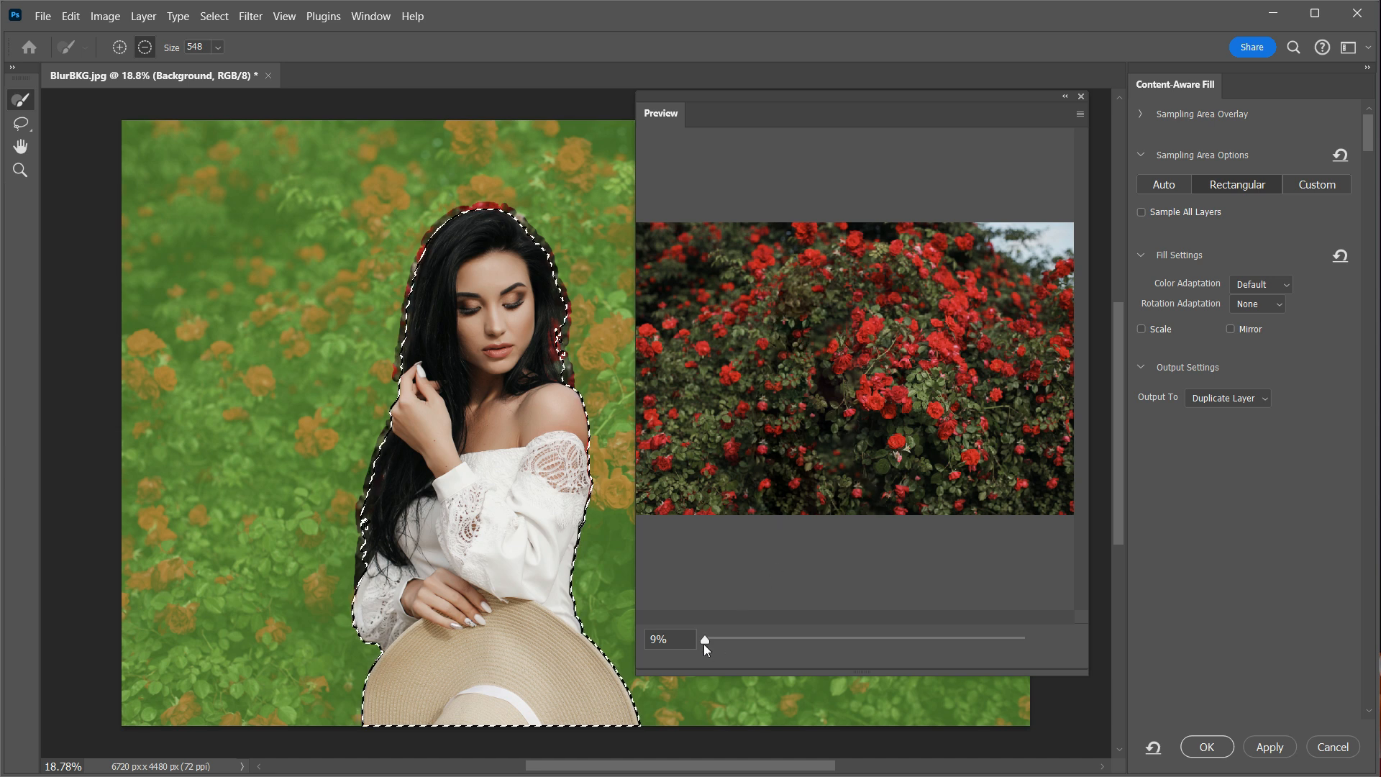
pyautogui.moveTo(703, 639); pyautogui.dragTo(711, 638)
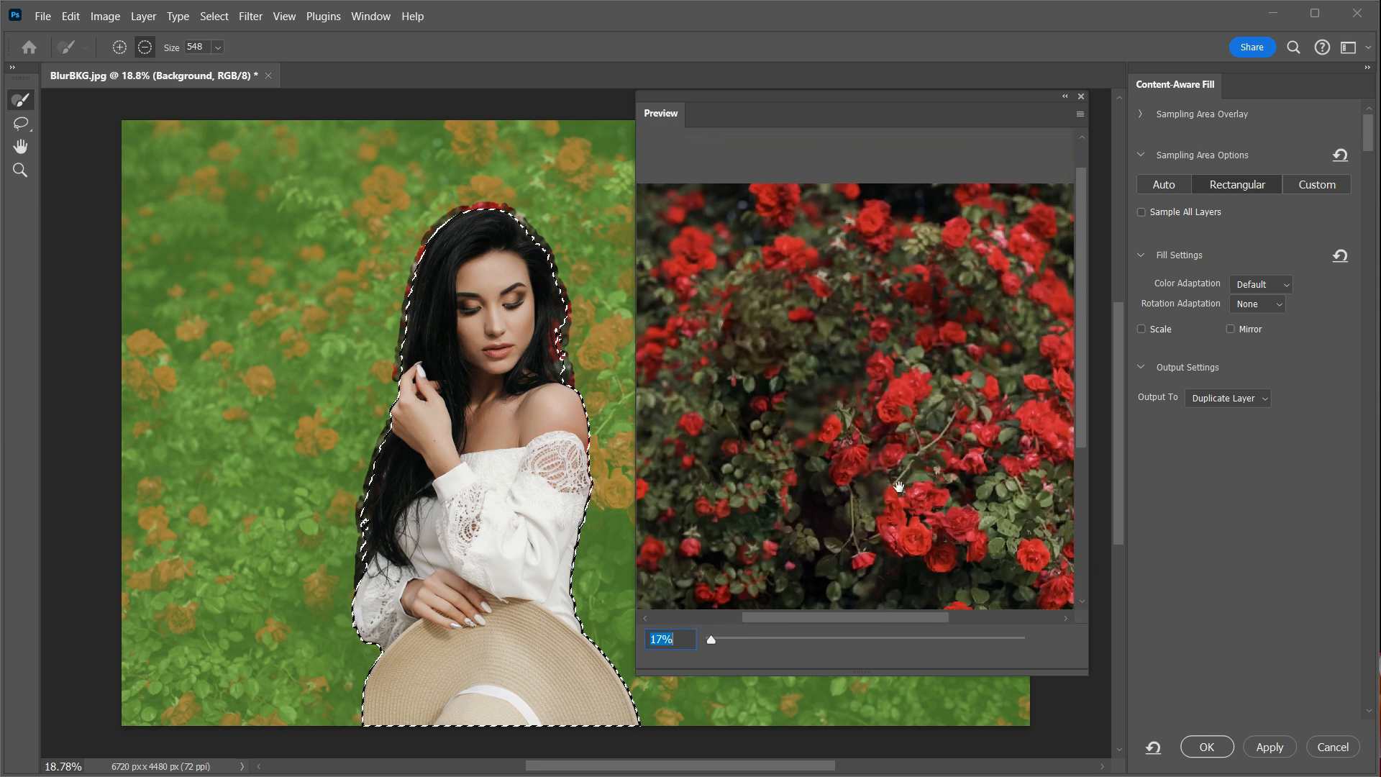
pyautogui.moveTo(898, 486); pyautogui.dragTo(863, 332)
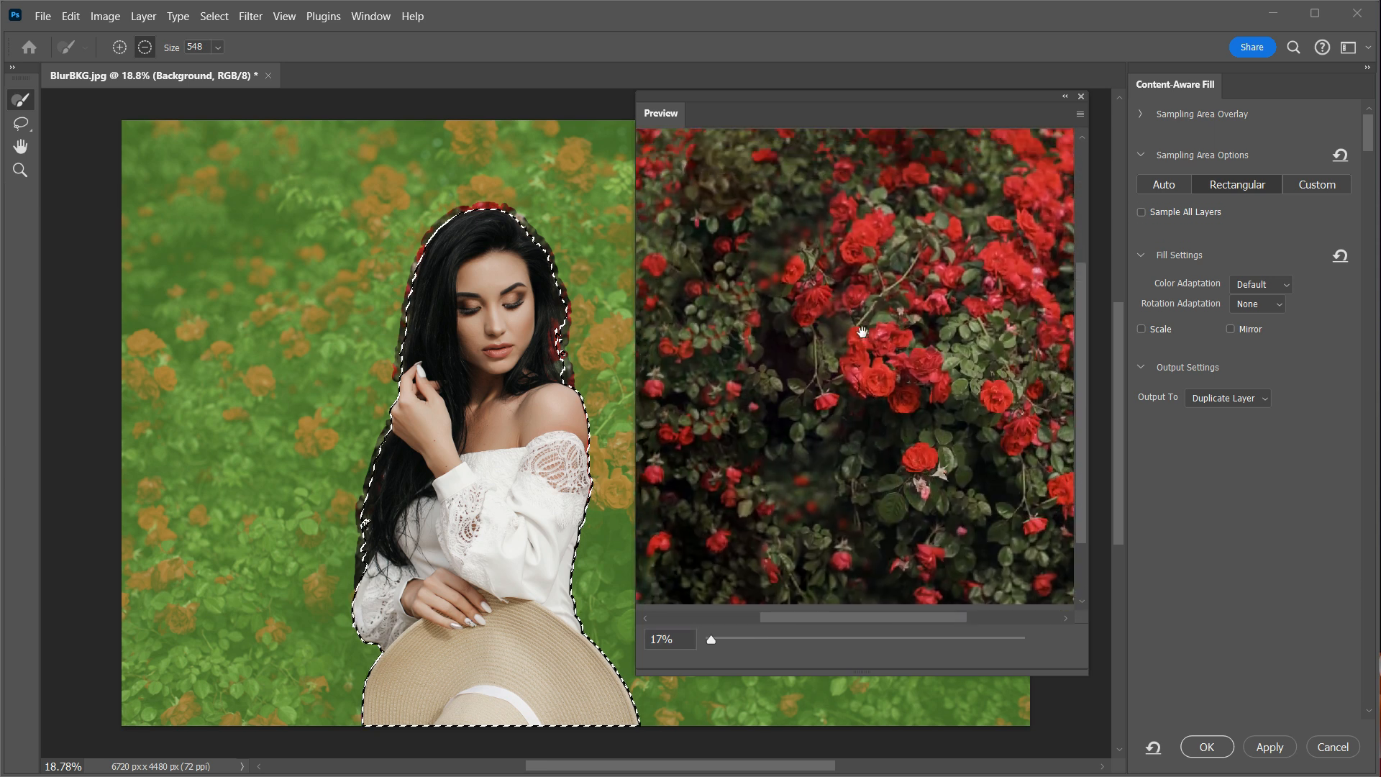
pyautogui.moveTo(711, 638); pyautogui.dragTo(705, 638)
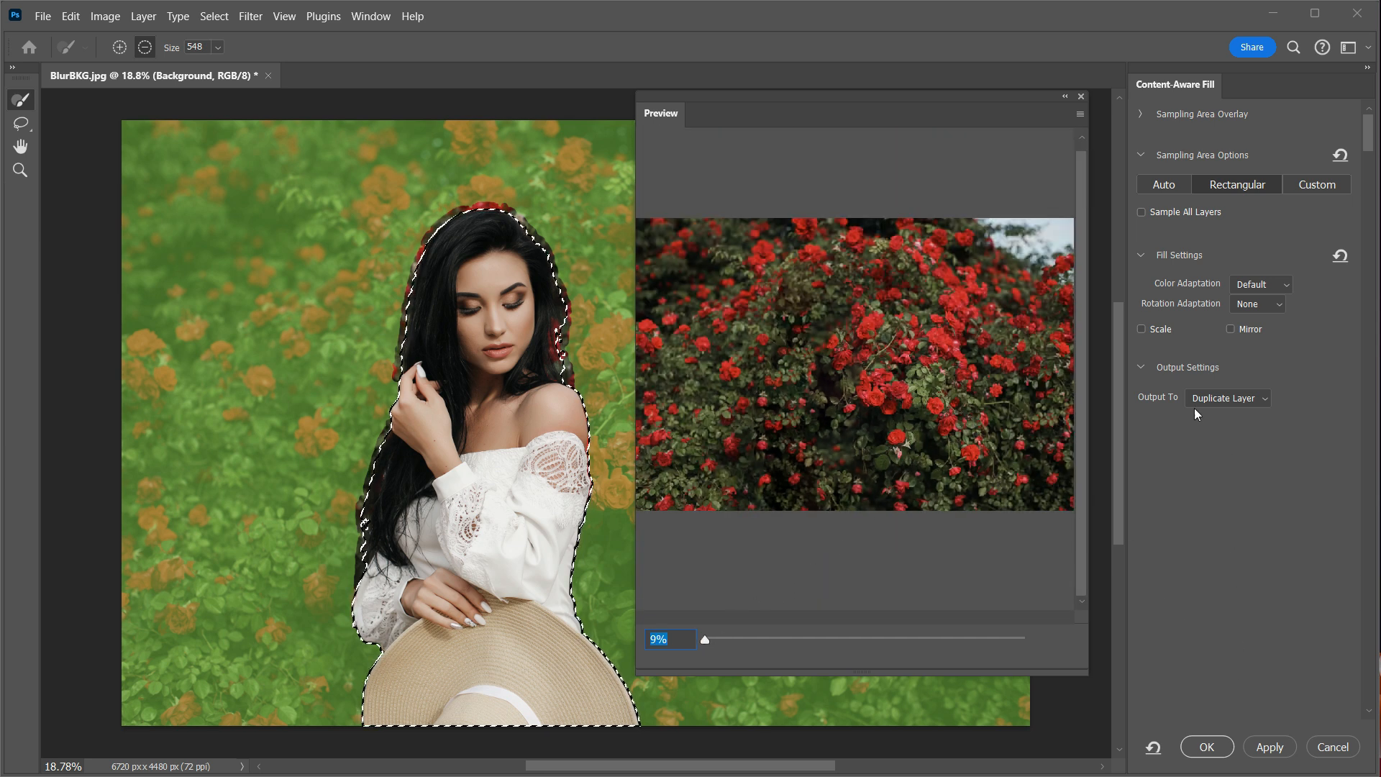
pyautogui.click(1225, 397)
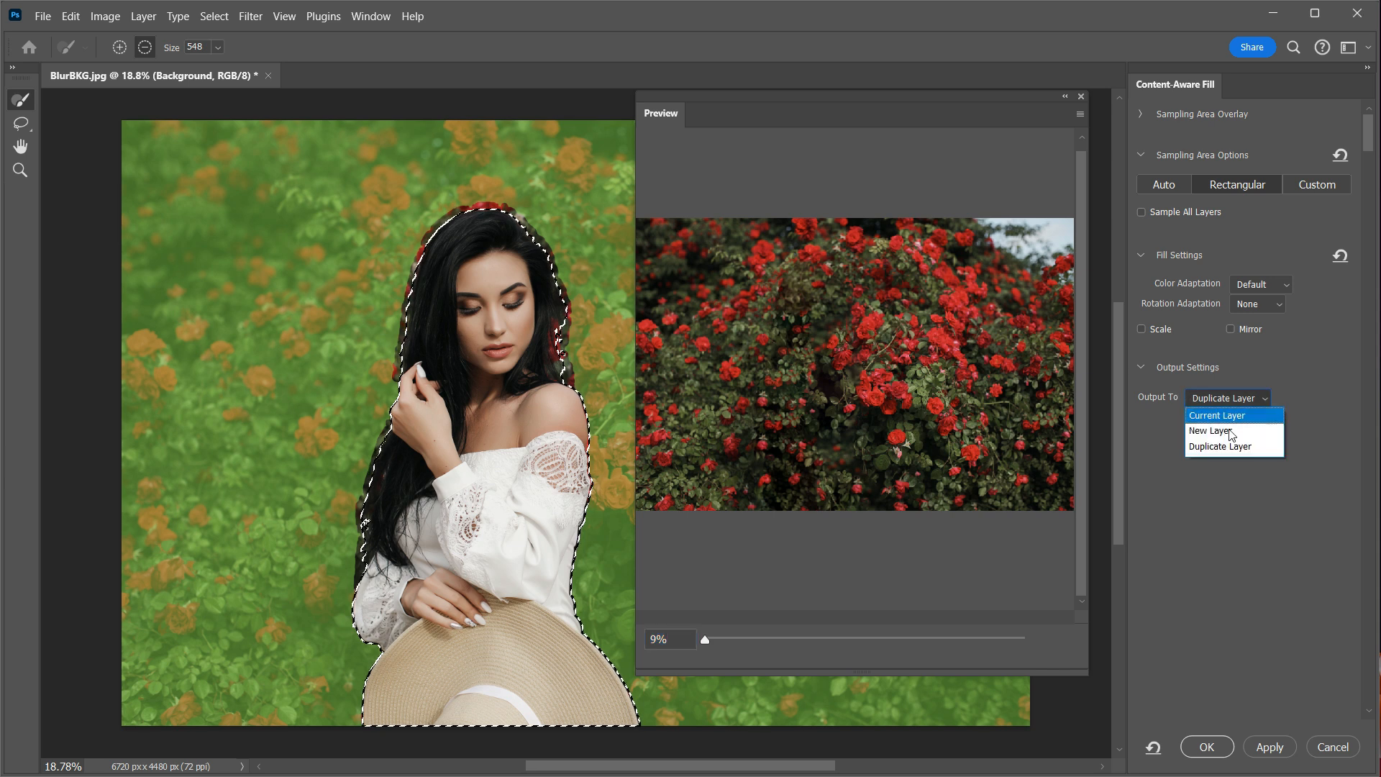
pyautogui.click(1226, 446)
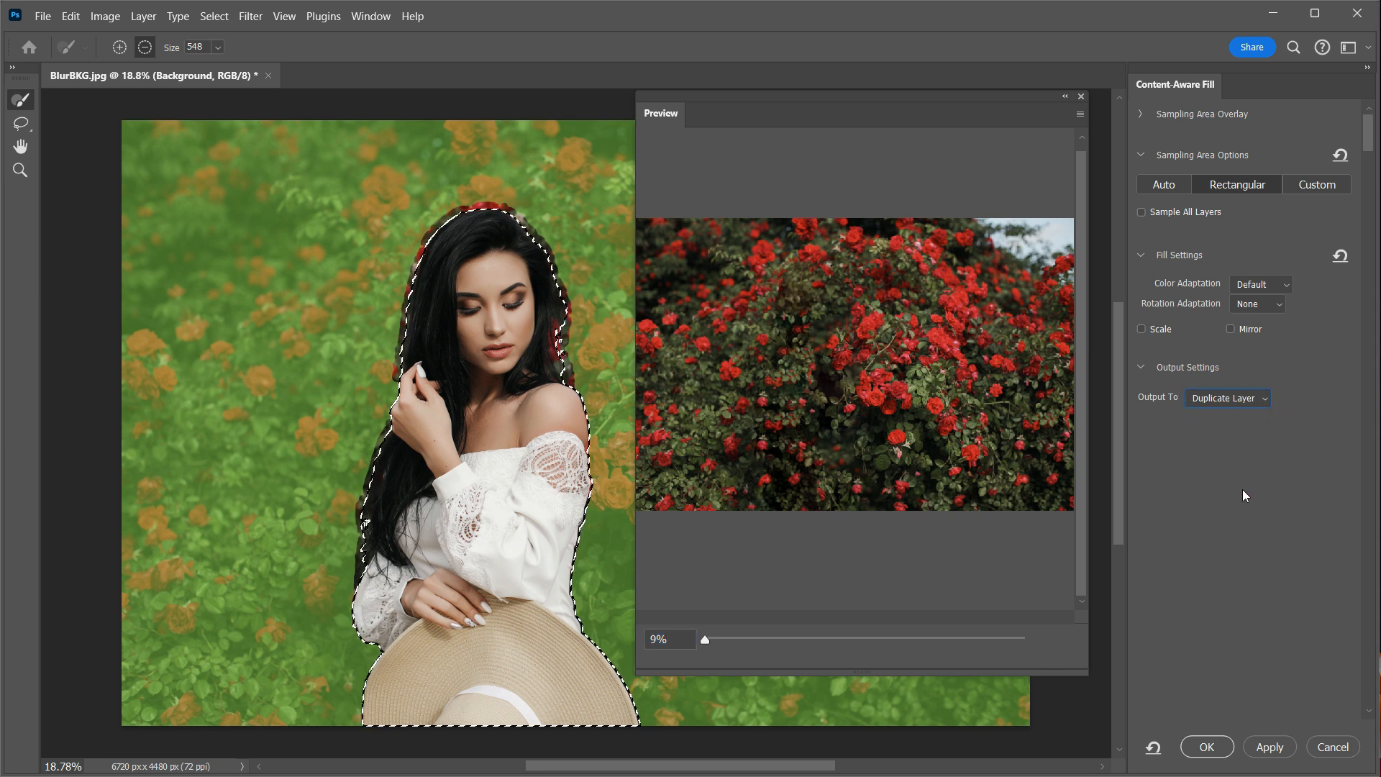
pyautogui.click(1206, 746)
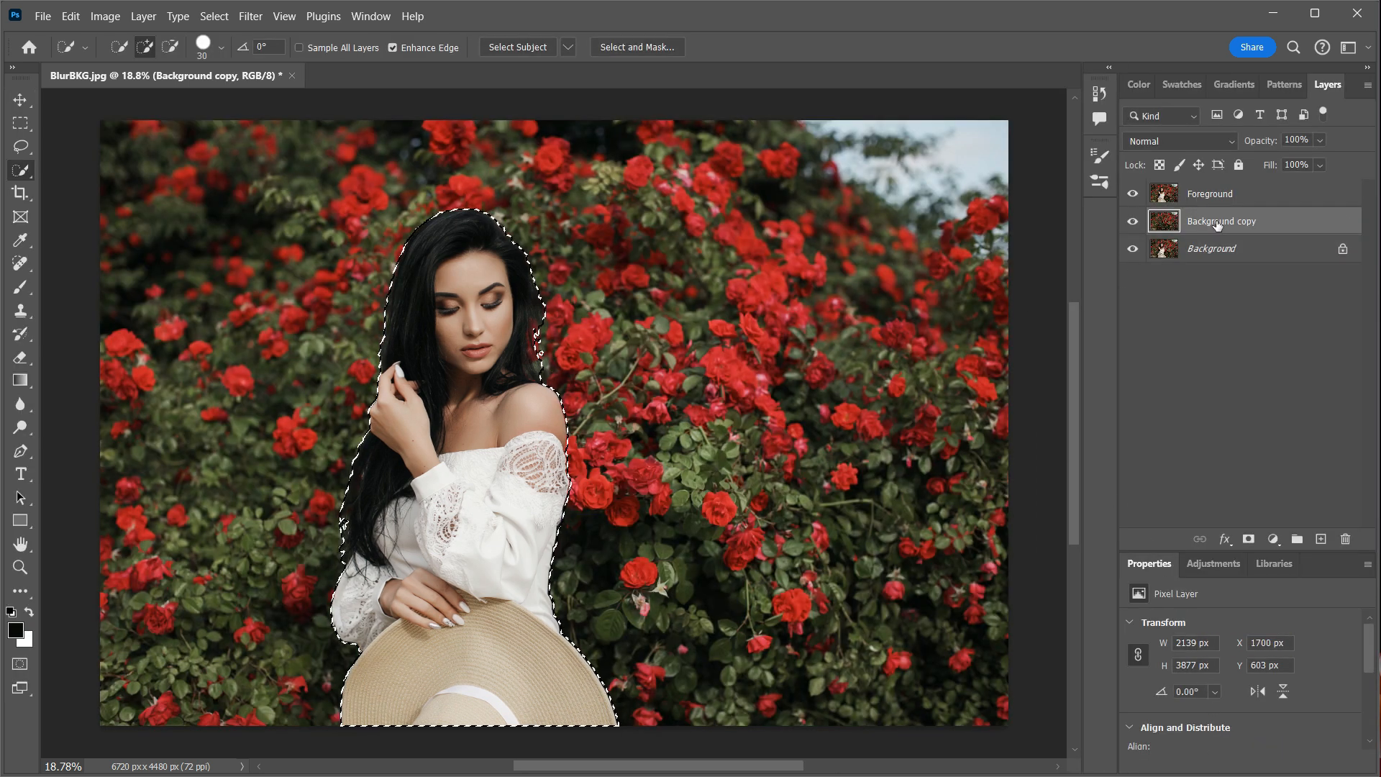
# Step: Rename the filled Background copy layer to 'Blurred BKG'
pyautogui.doubleClick(1222, 220)
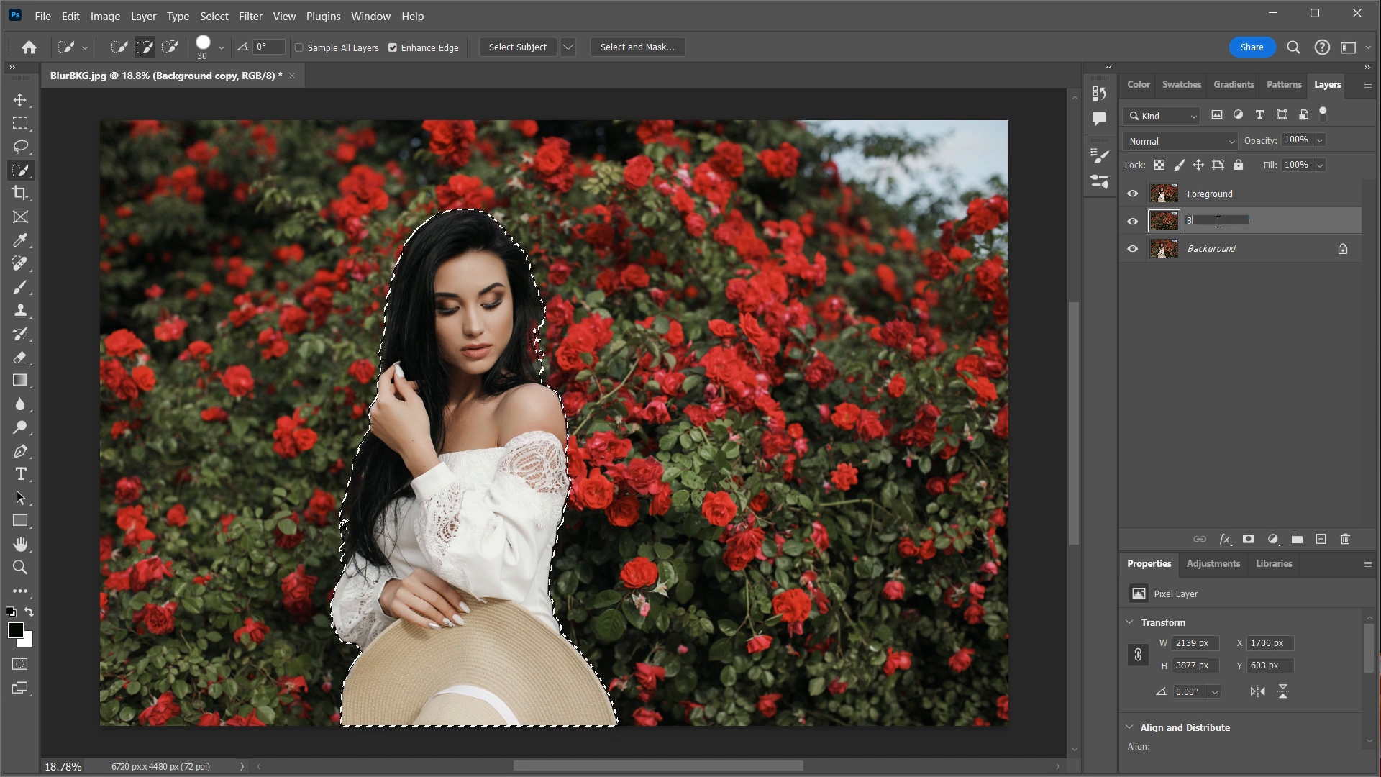
pyautogui.write('Blurred BKG')
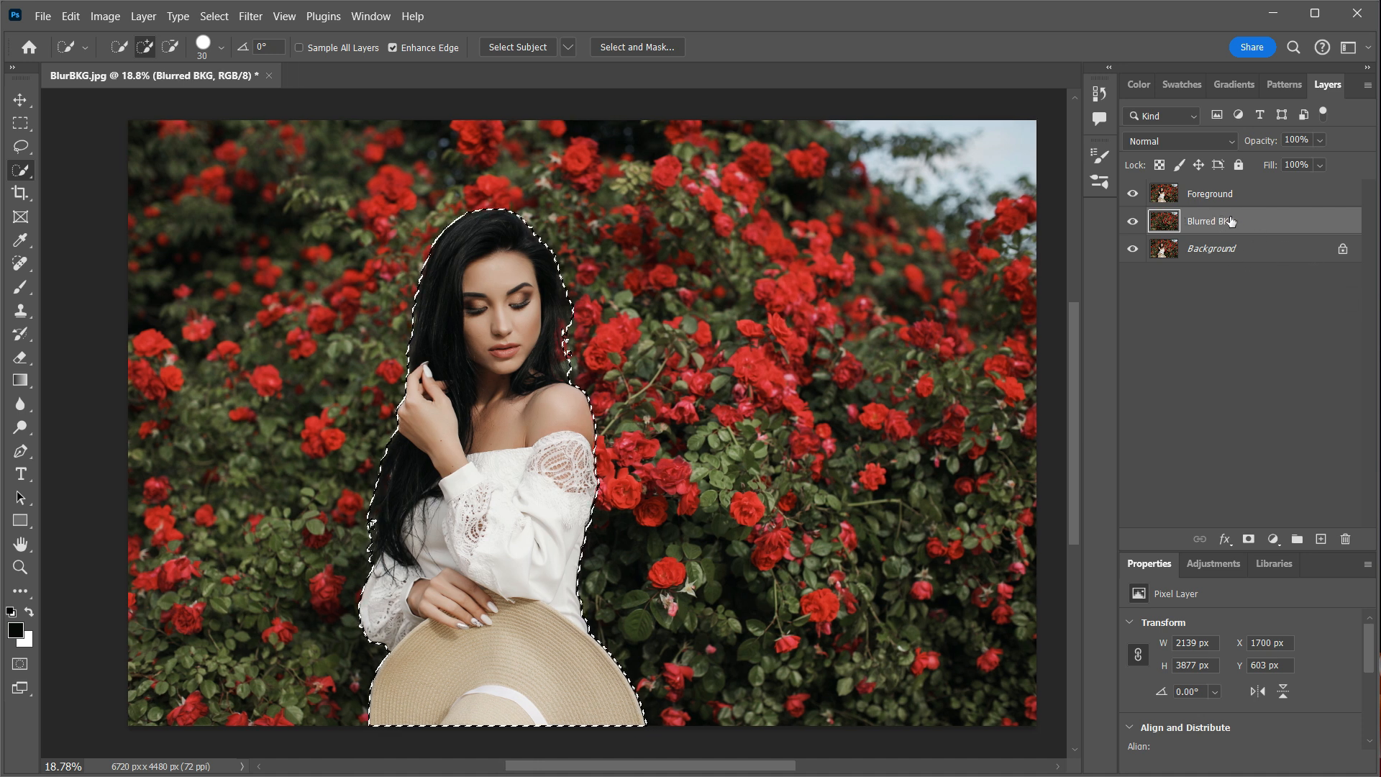
pyautogui.click(1133, 252)
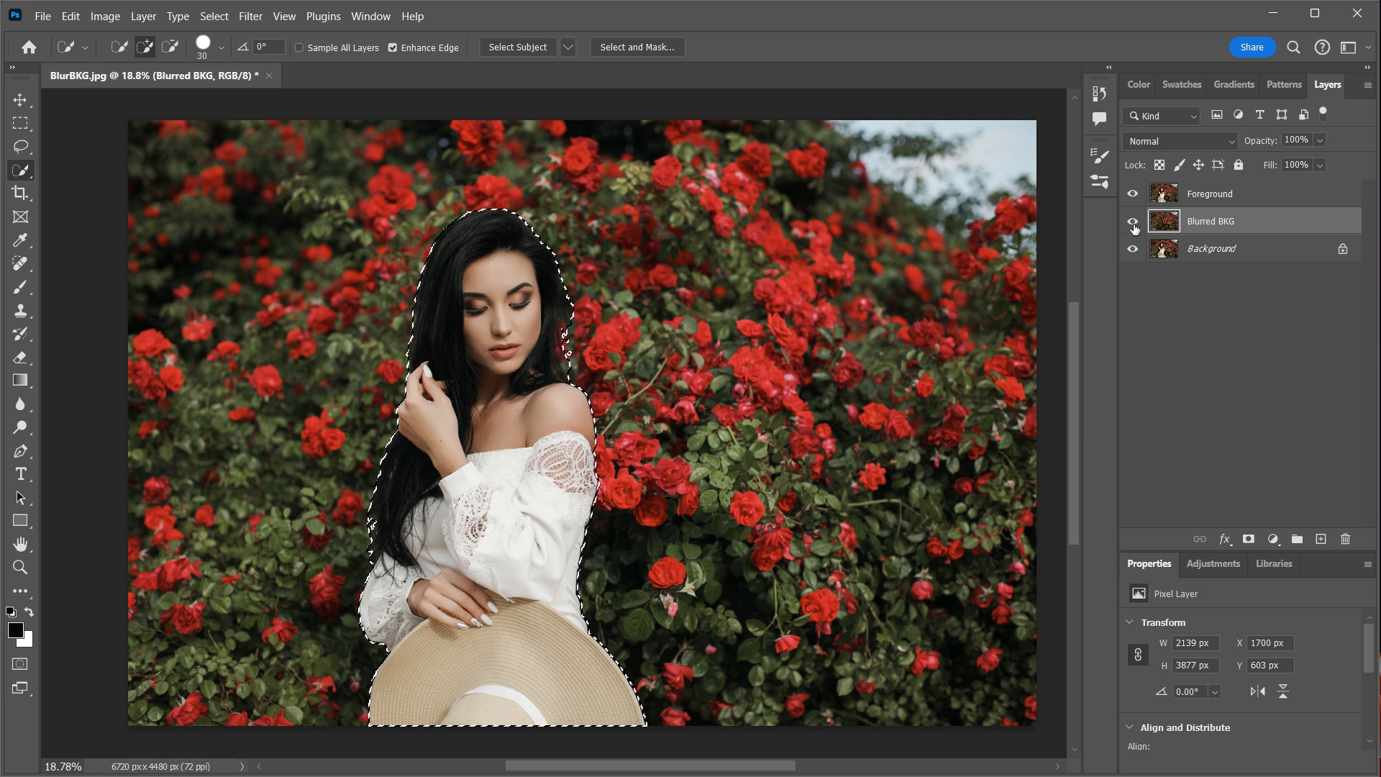
# Step: Hide the Blurred BKG layer
pyautogui.click(1134, 221)
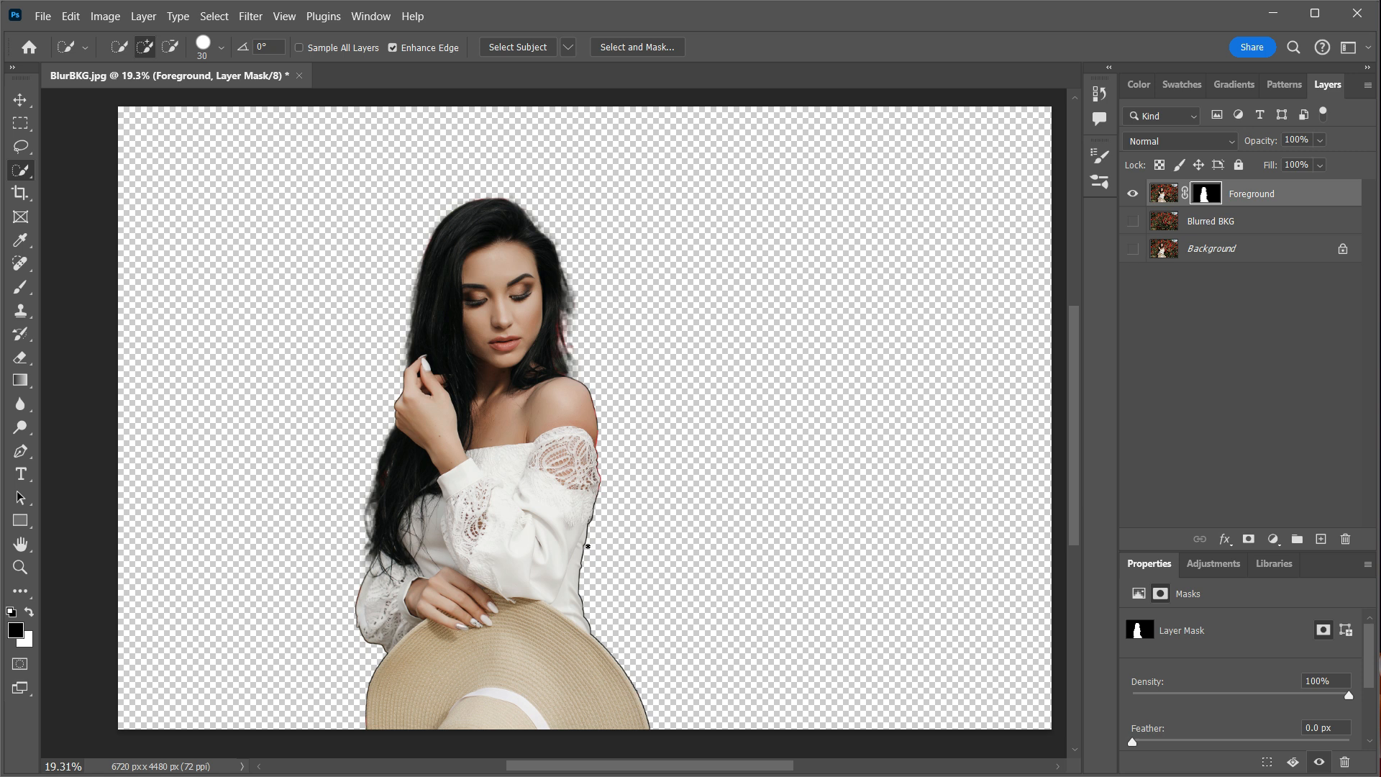
pyautogui.moveTo(596, 585)
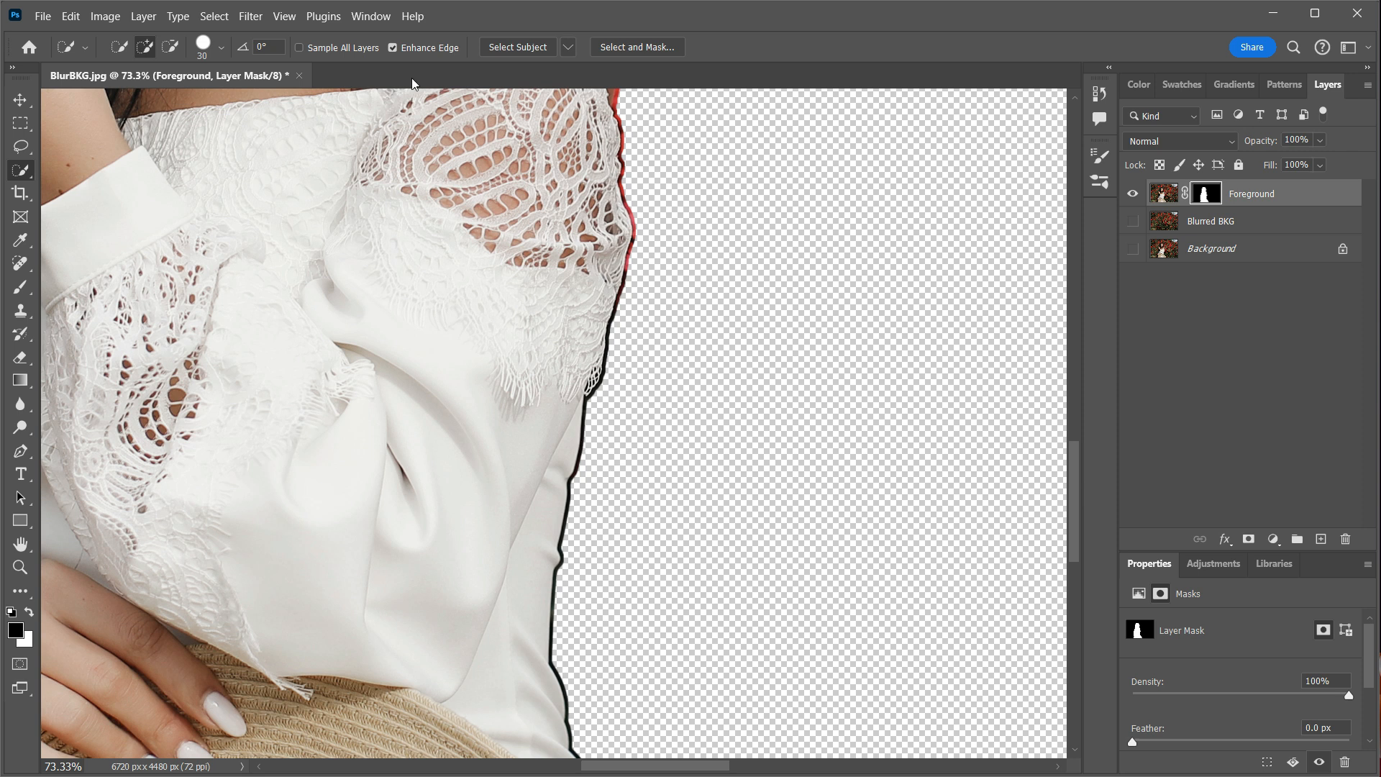
# Step: Apply a Minimum filter with a 12-pixel radius to the Foreground mask
pyautogui.click(251, 16)
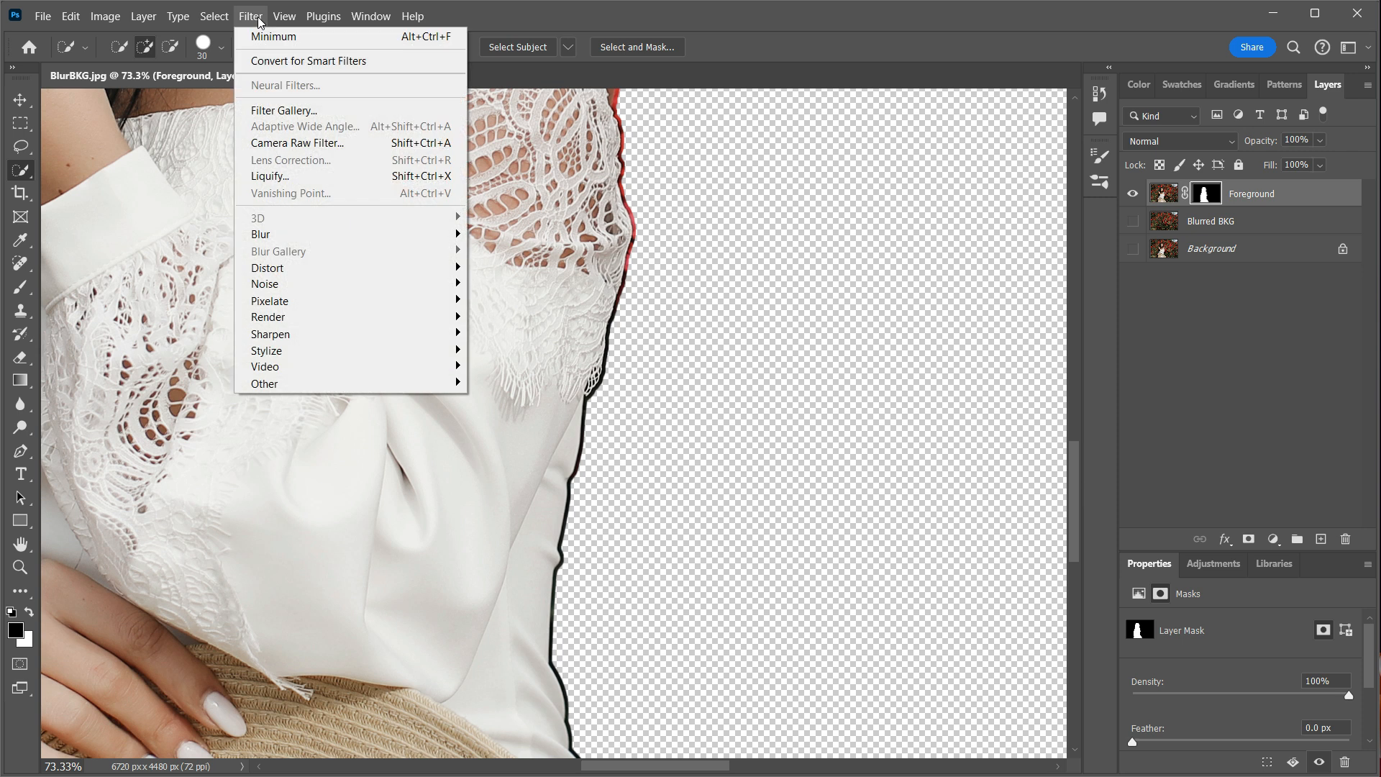
pyautogui.moveTo(264, 383)
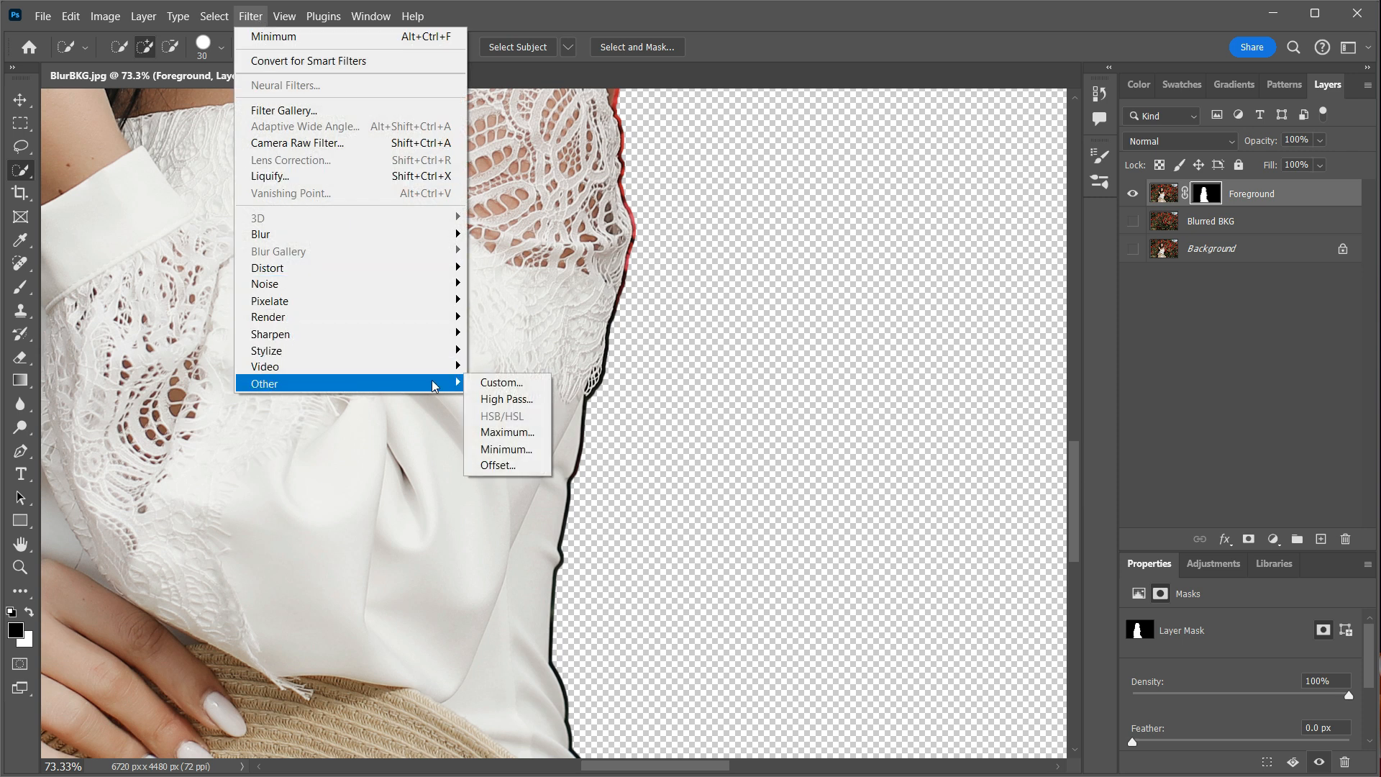
pyautogui.click(506, 449)
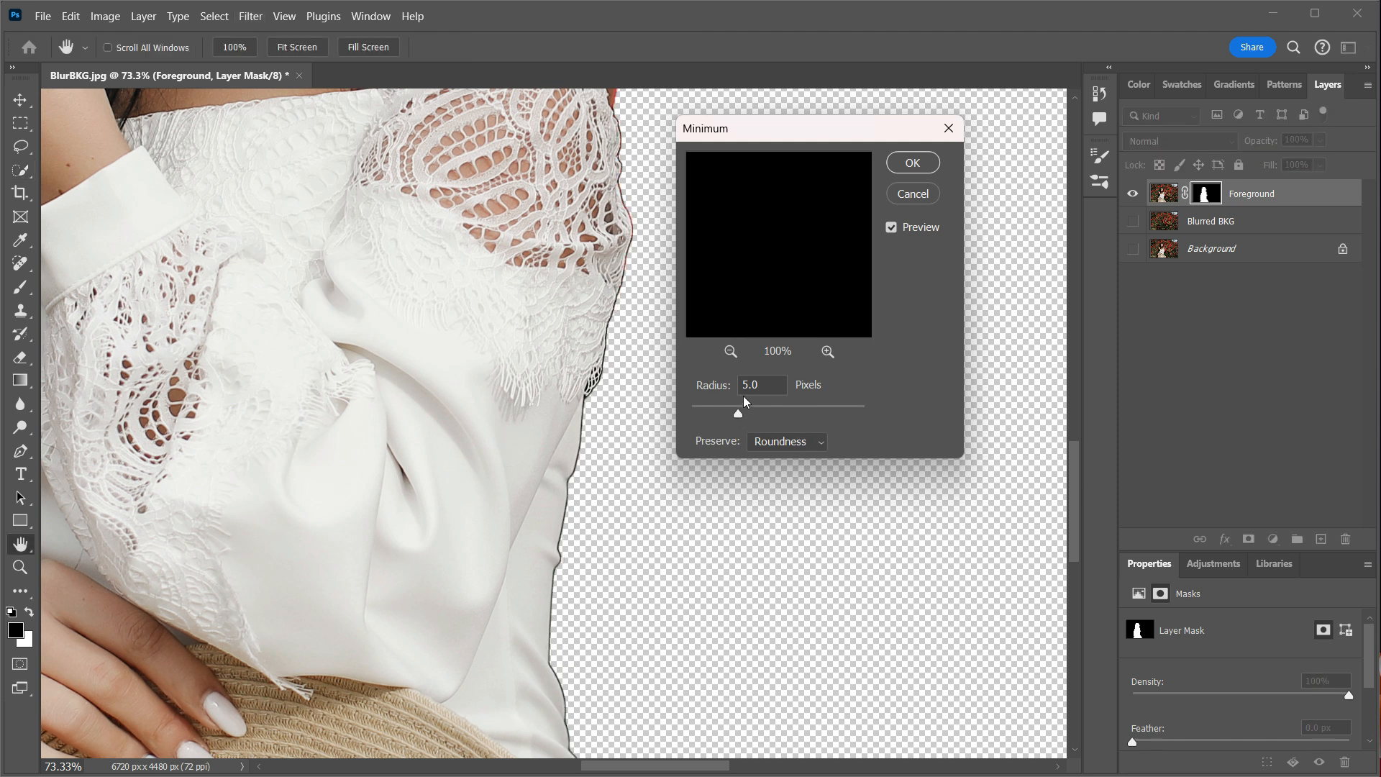
pyautogui.click(758, 385)
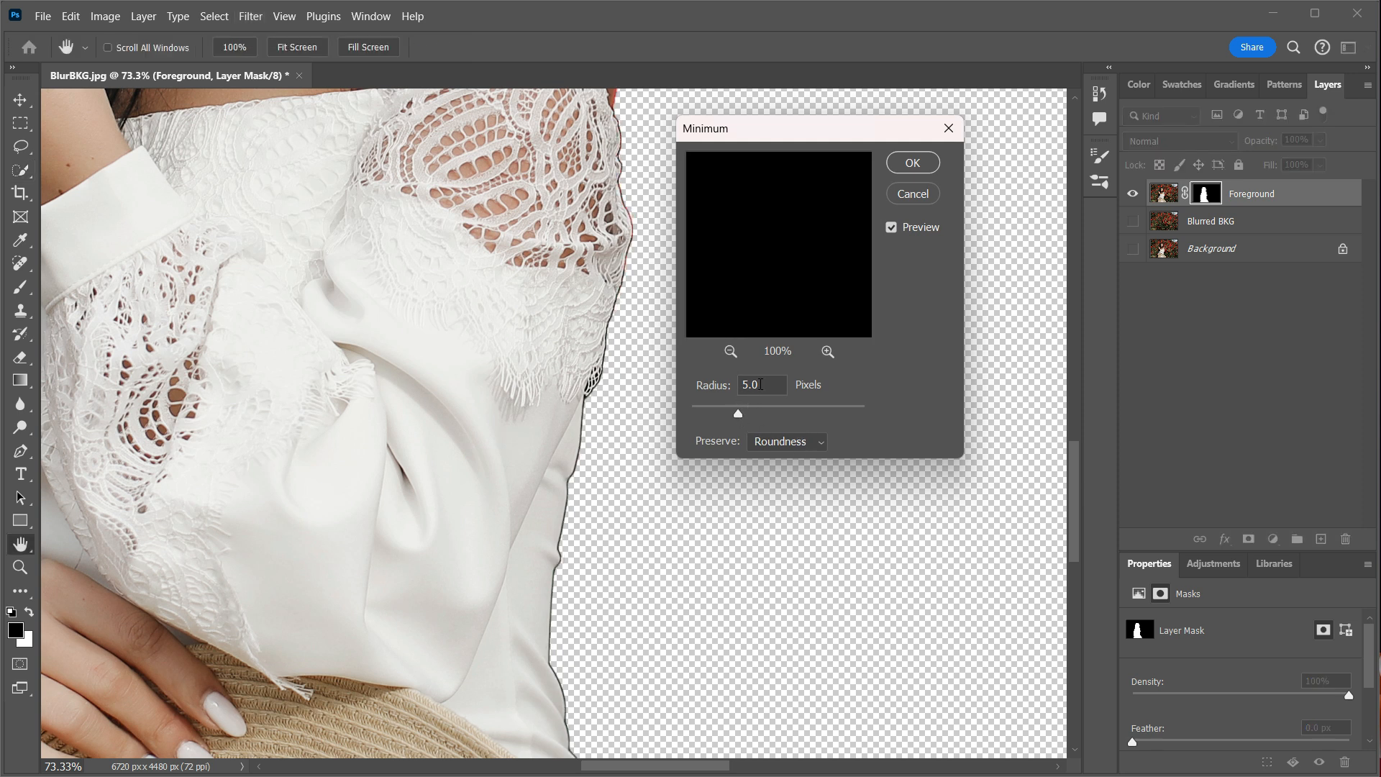
pyautogui.click(759, 385)
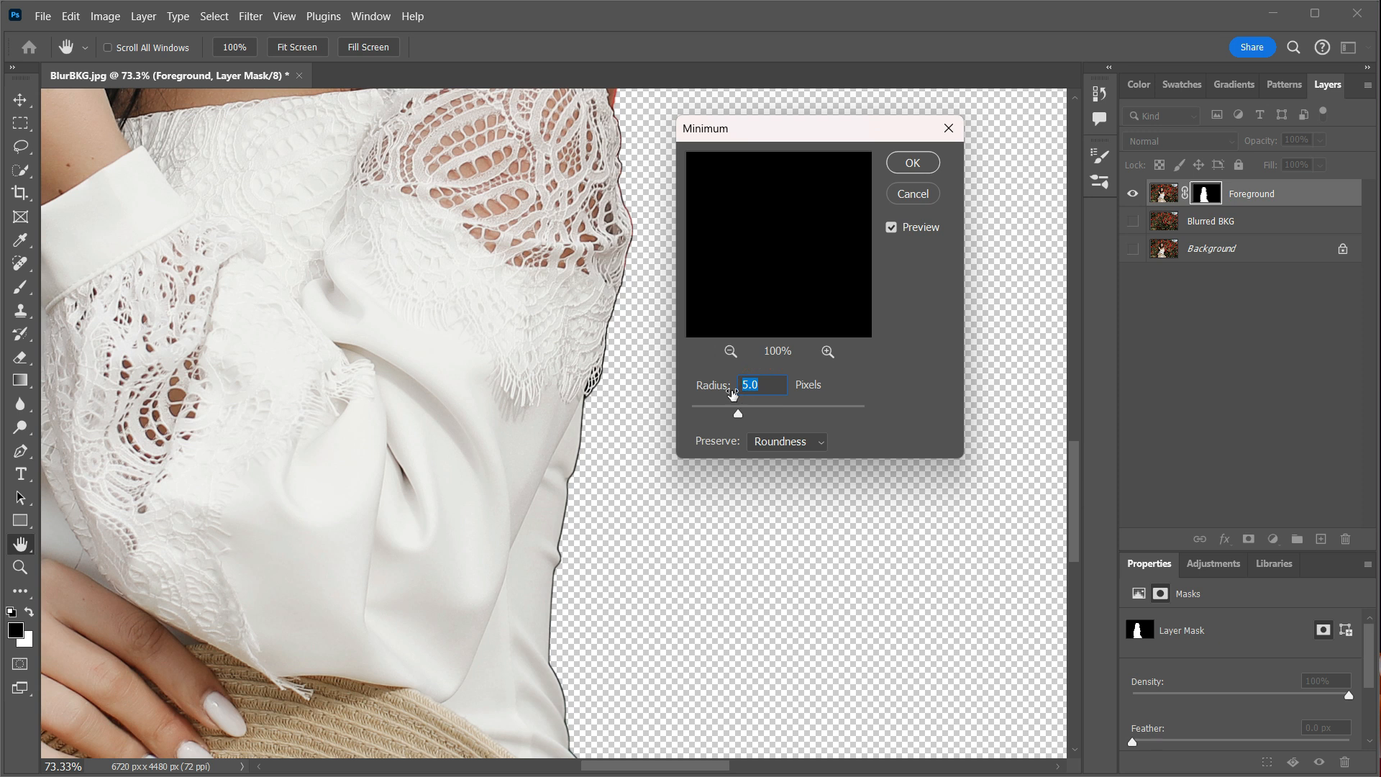
pyautogui.write('12')
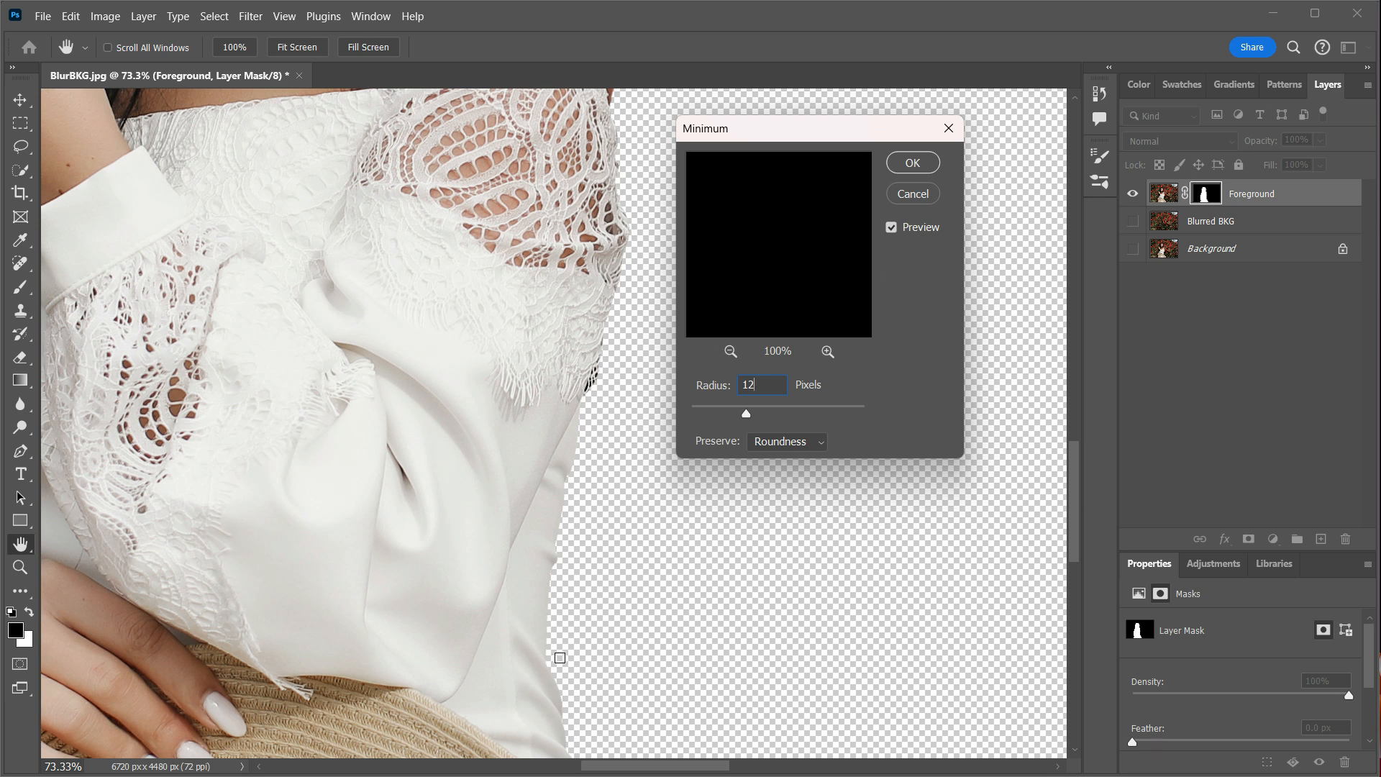
pyautogui.moveTo(467, 497)
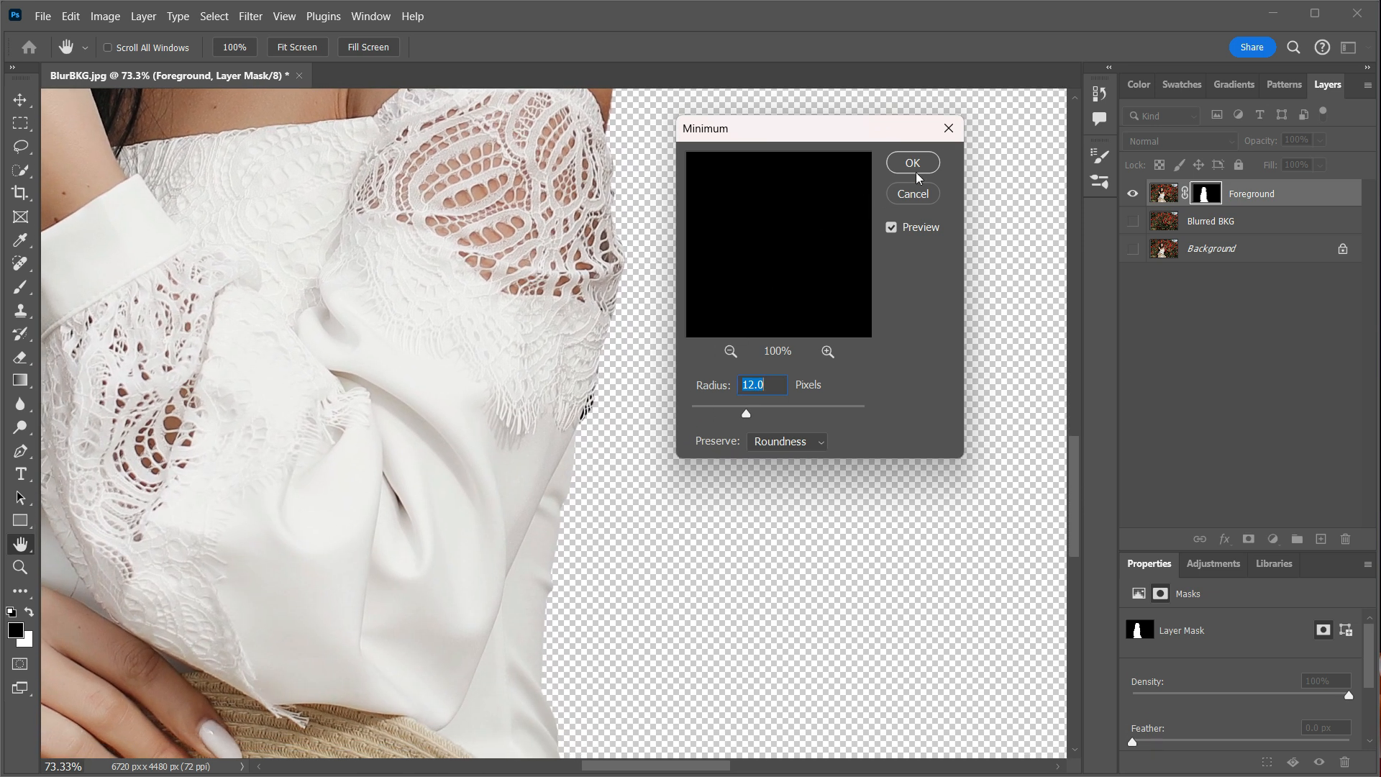
pyautogui.click(912, 162)
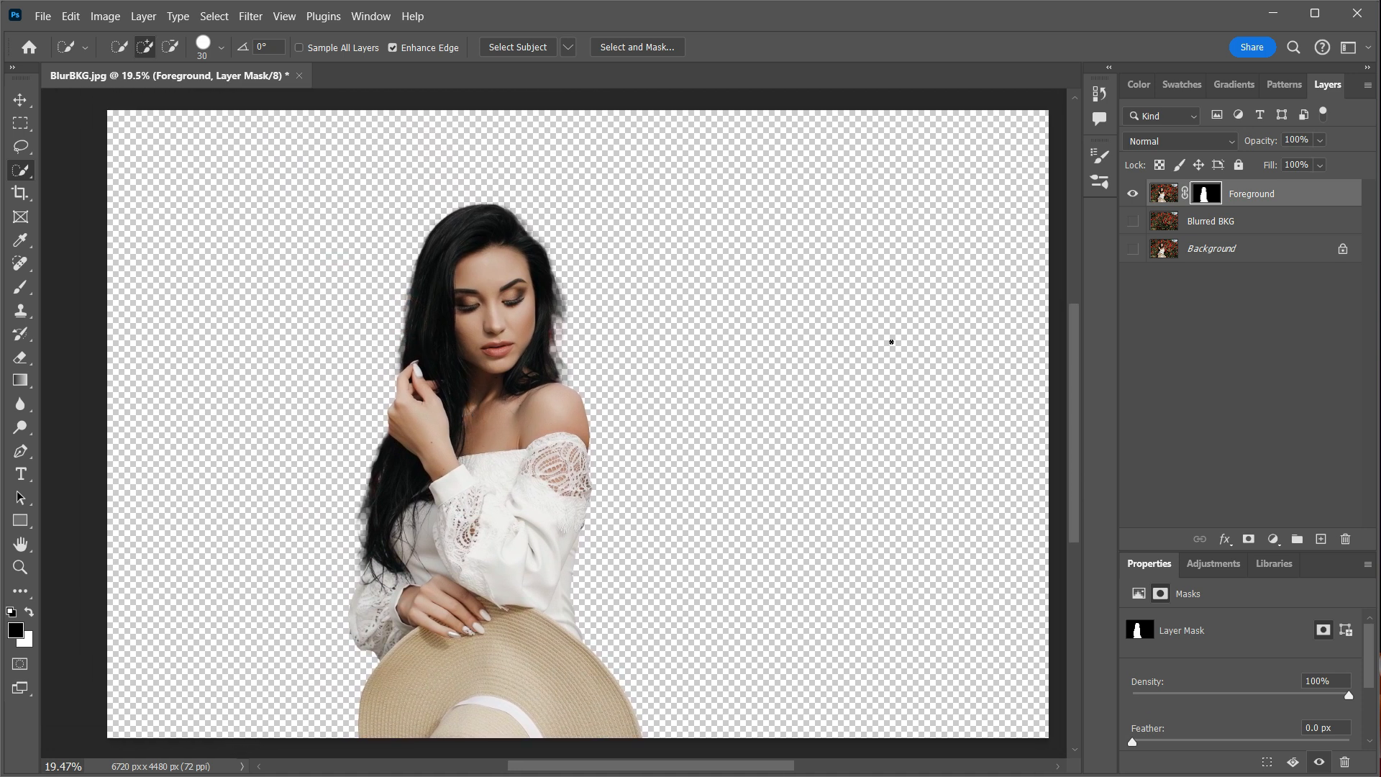
# Step: Make the Blurred BKG rose layer visible and select it
pyautogui.click(1133, 221)
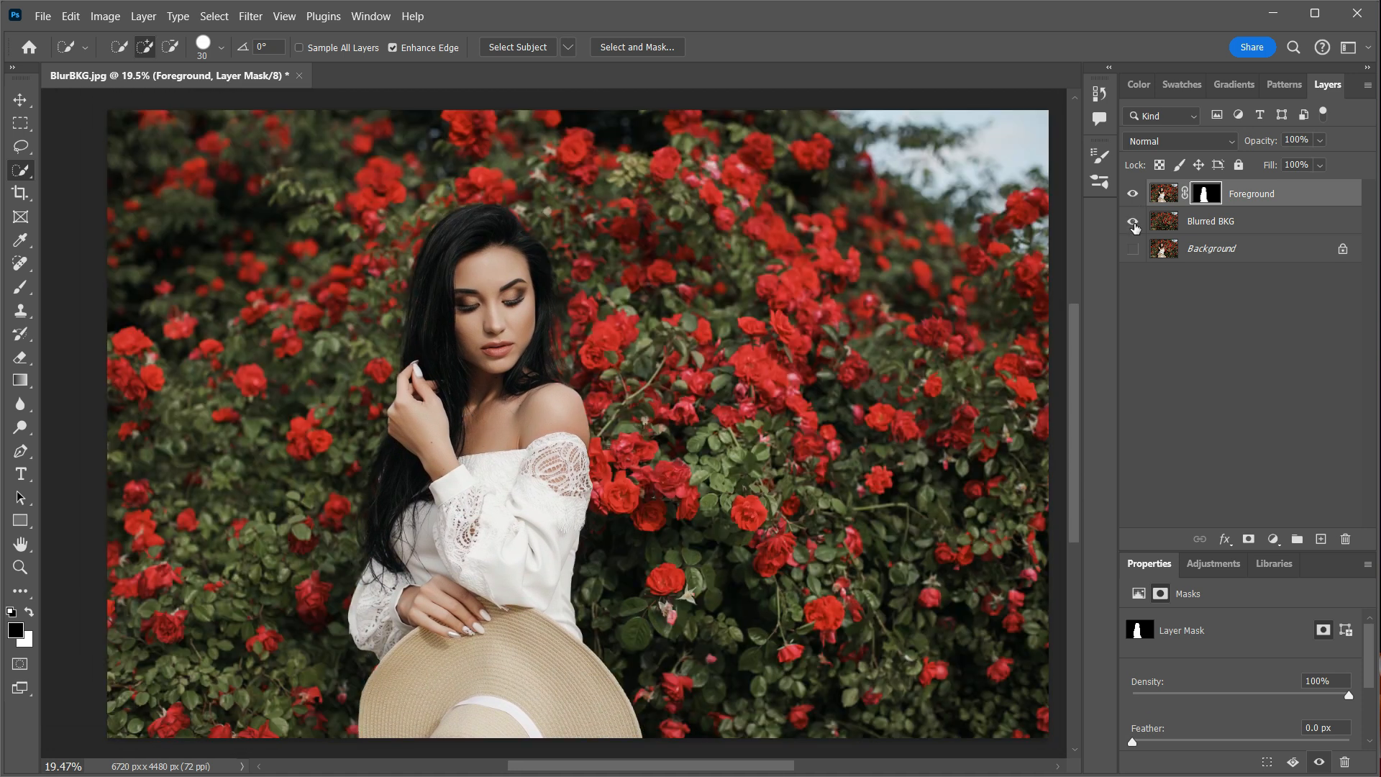
pyautogui.click(1210, 221)
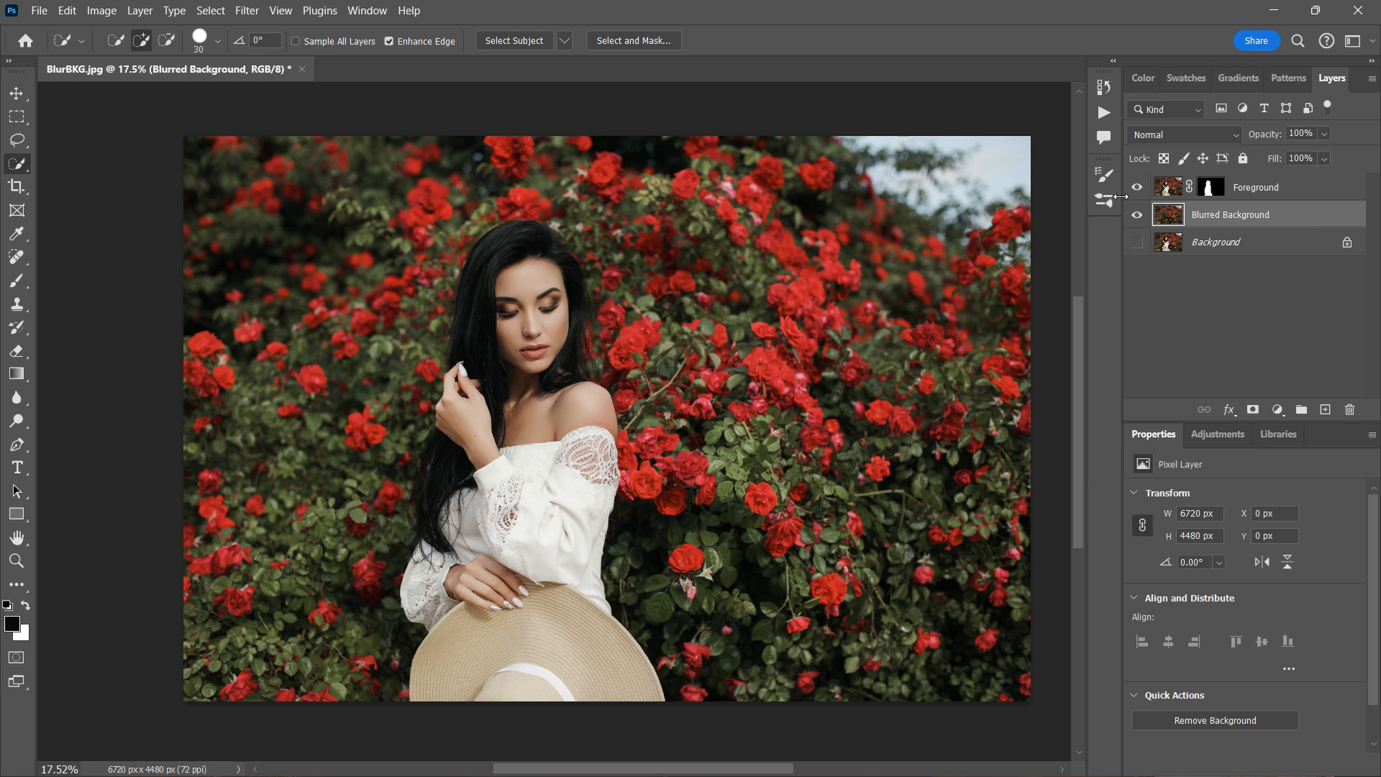
# Step: Convert the Blurred Background layer for Smart Filters
pyautogui.click(246, 11)
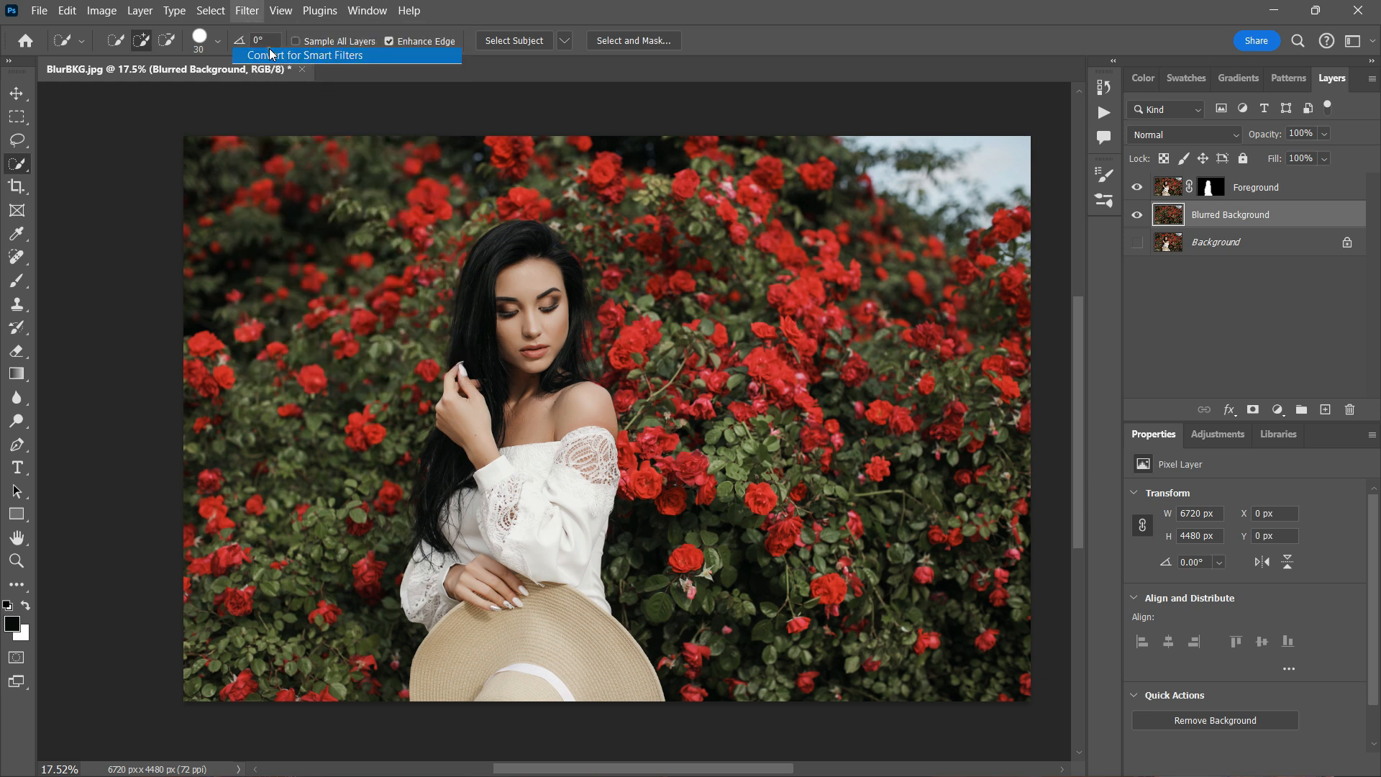
pyautogui.click(306, 54)
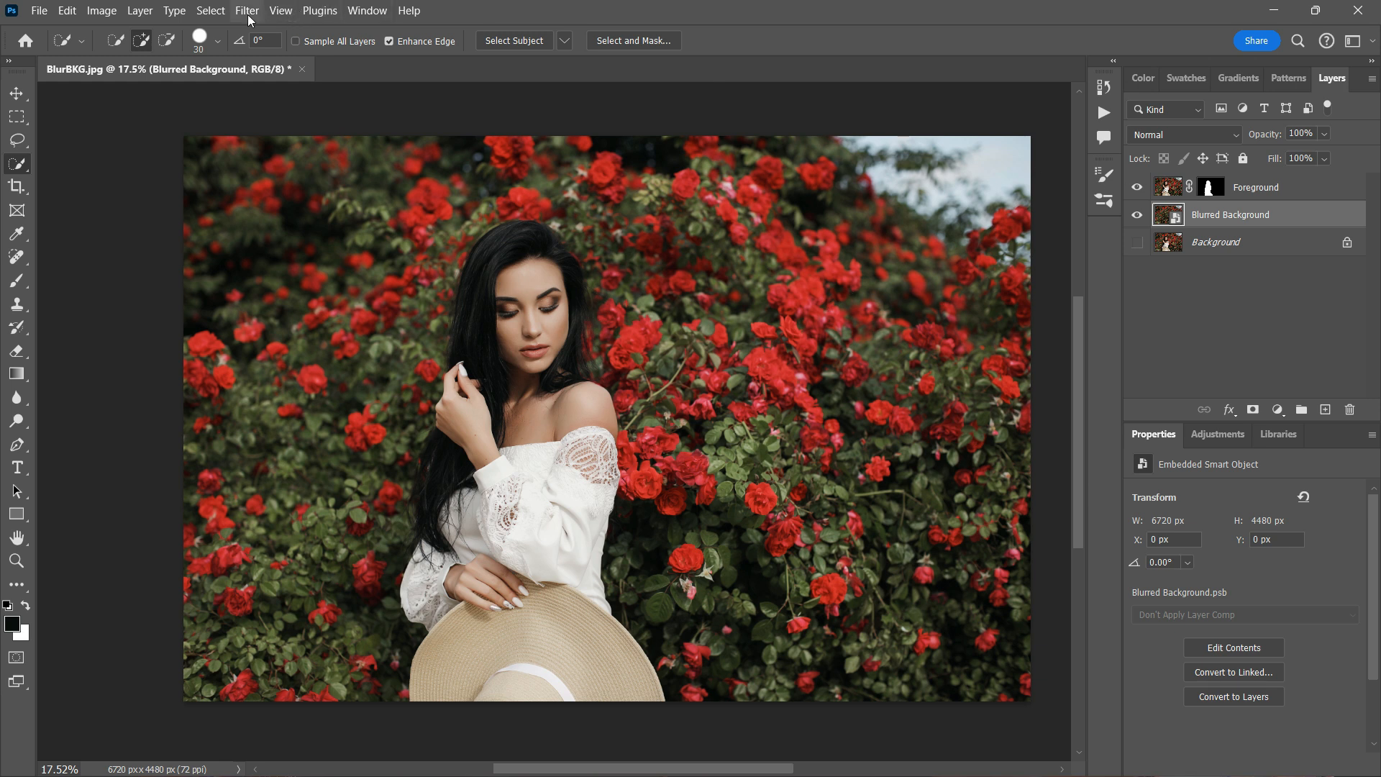
pyautogui.click(247, 11)
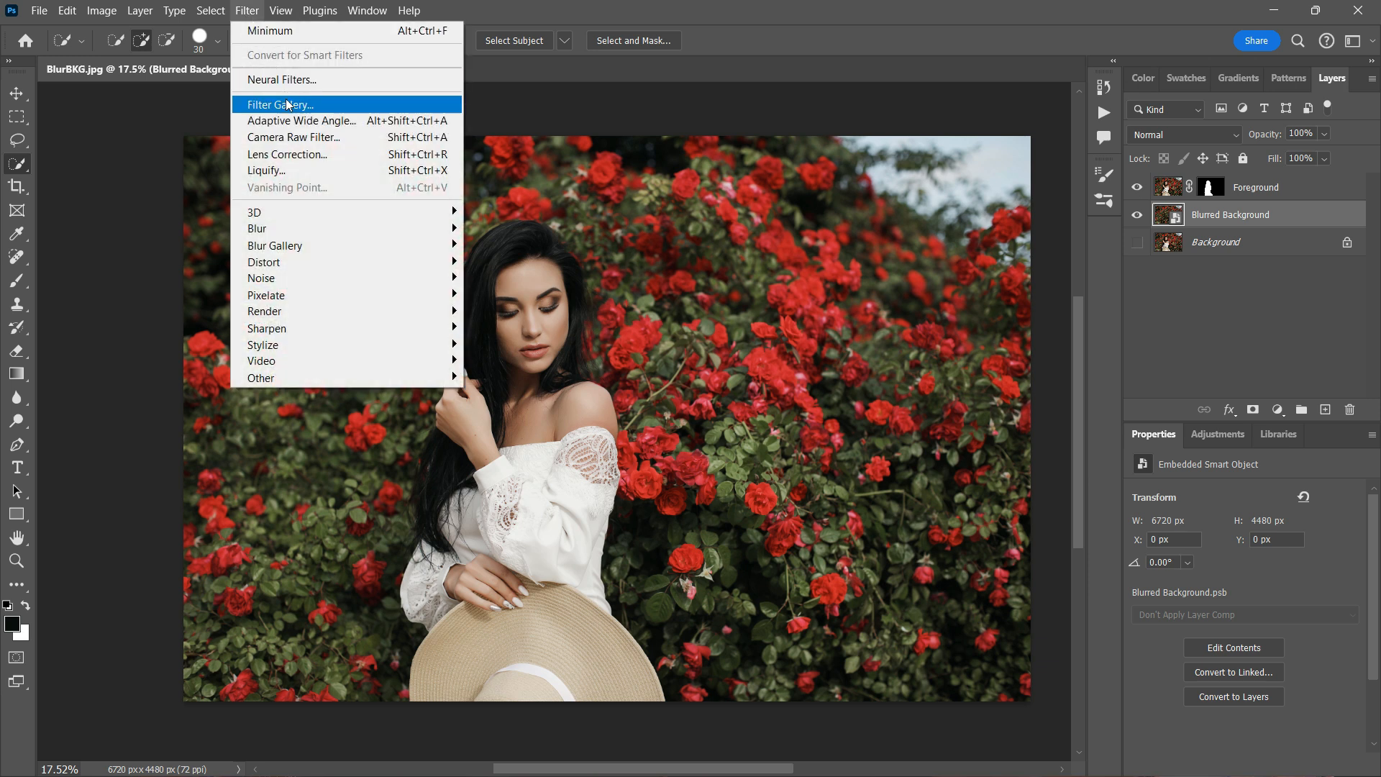
pyautogui.moveTo(274, 244)
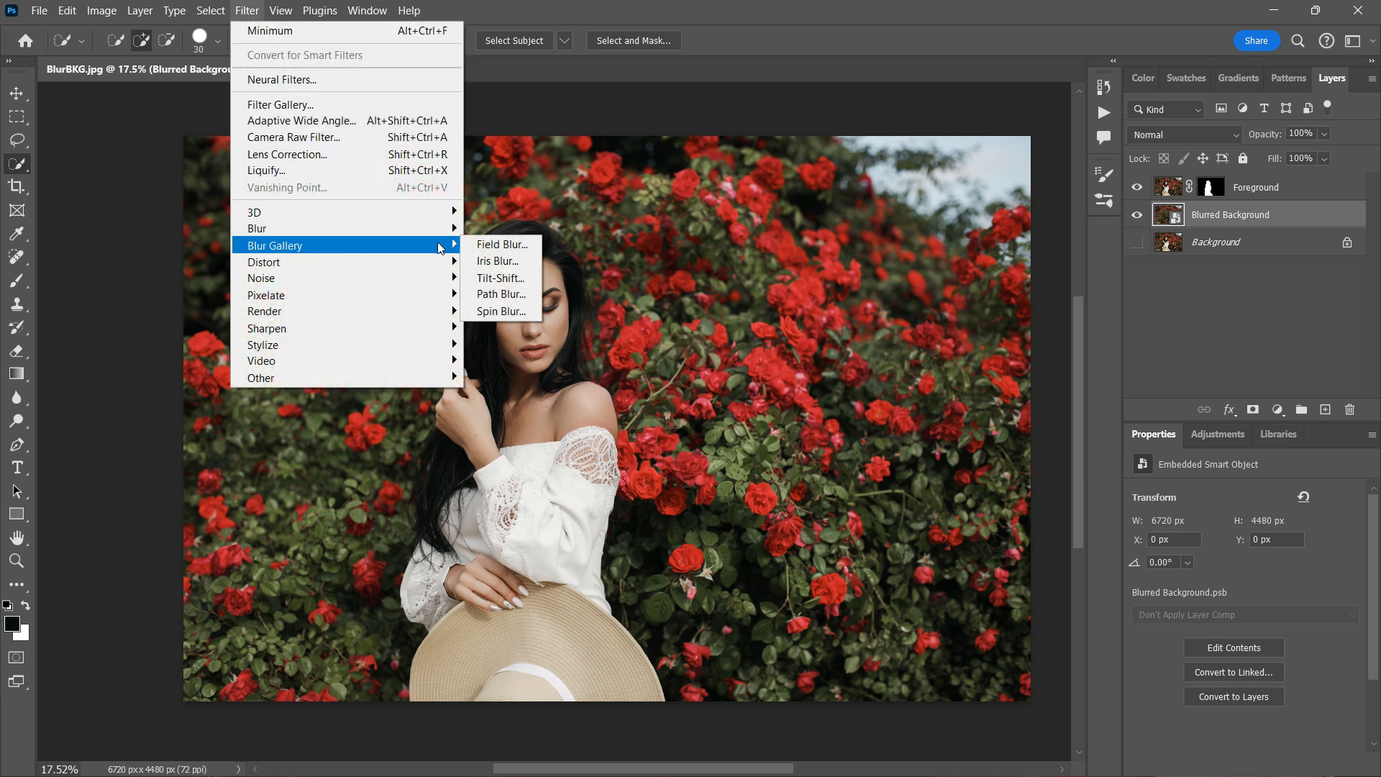
pyautogui.moveTo(501, 279)
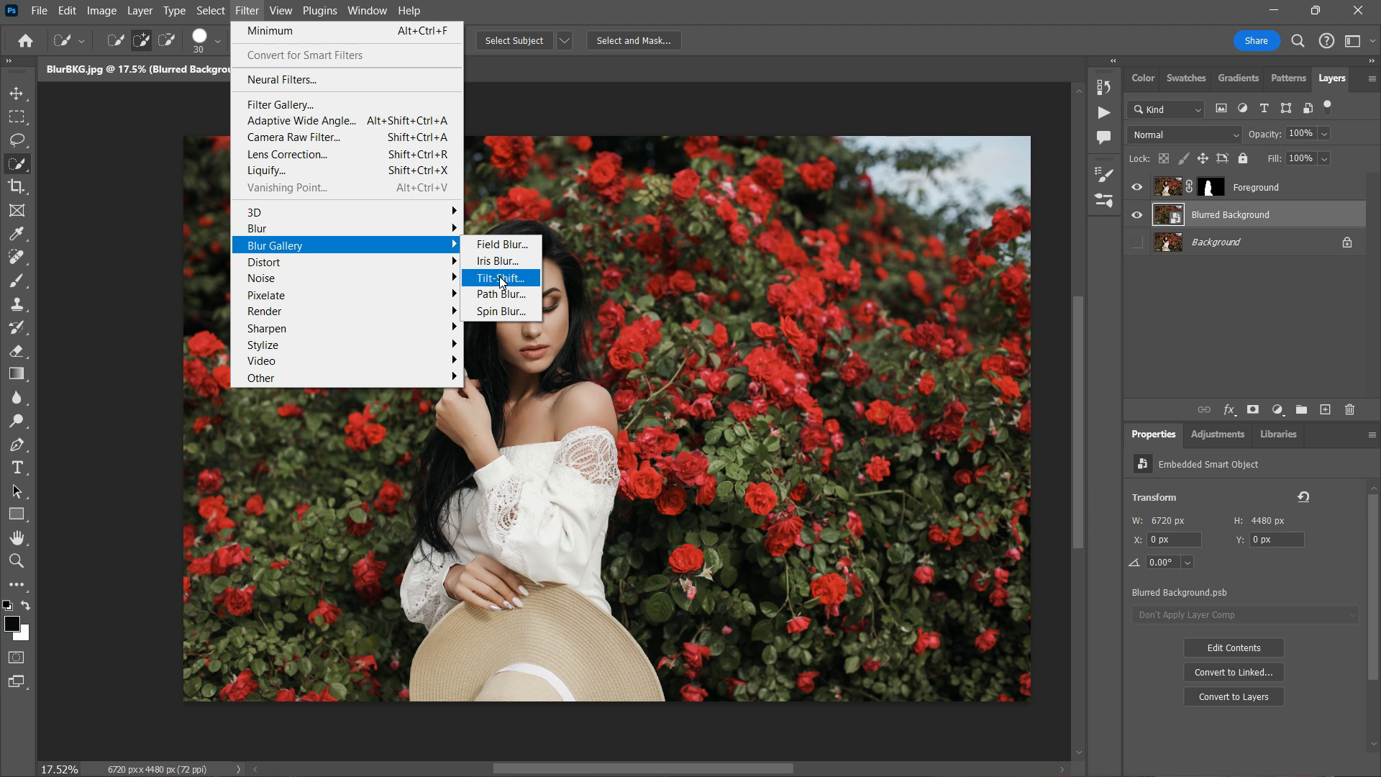
# Step: Apply a 137 px Tilt-Shift blur with the focus moved toward the bottom
pyautogui.click(499, 277)
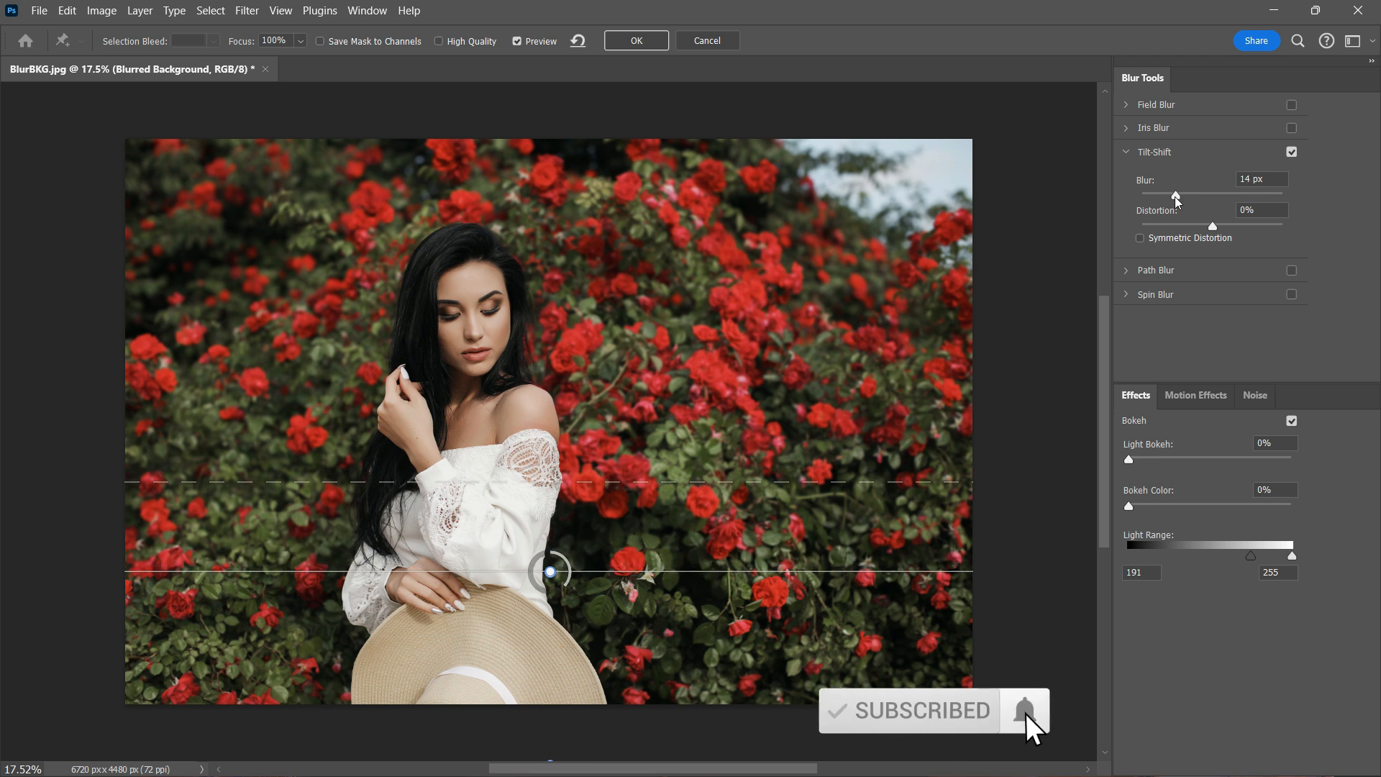
pyautogui.moveTo(1175, 192); pyautogui.dragTo(1233, 193)
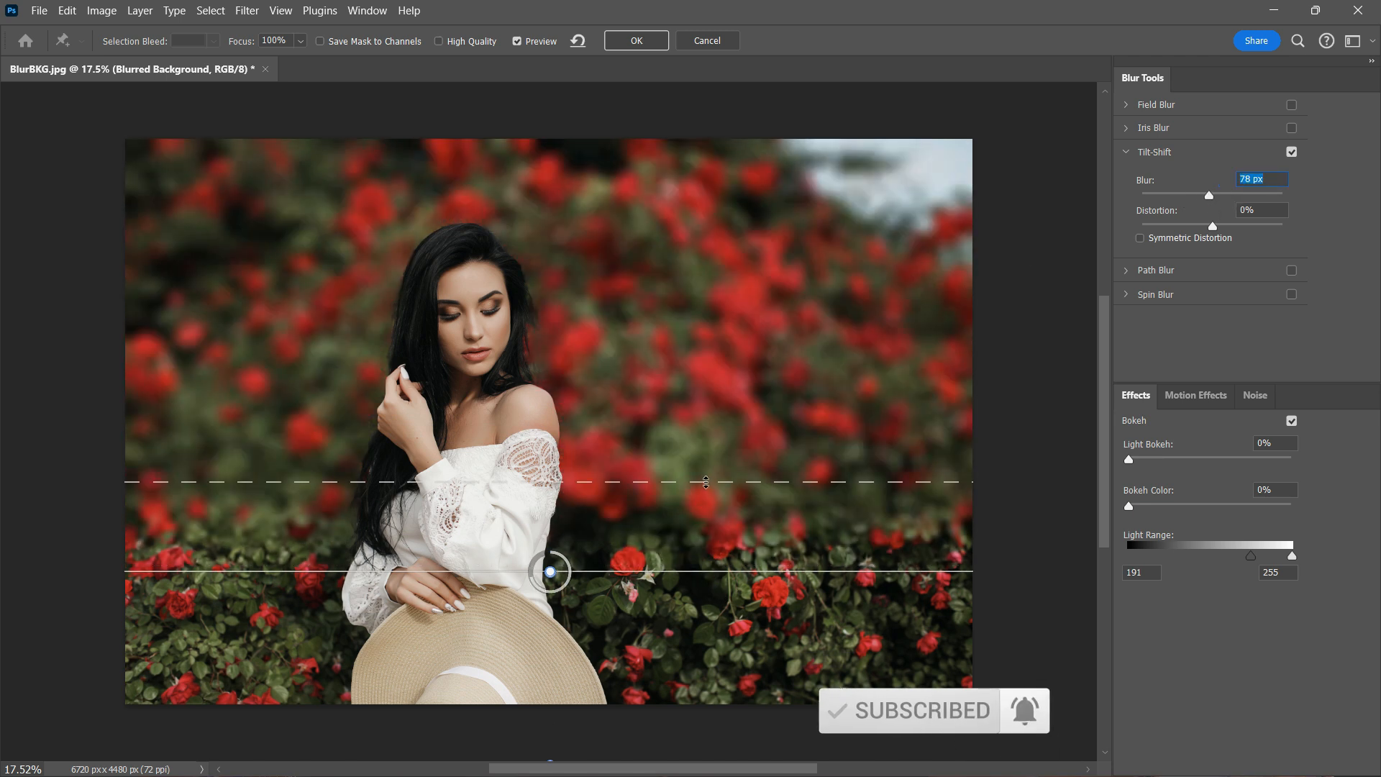
pyautogui.moveTo(551, 573); pyautogui.dragTo(551, 729)
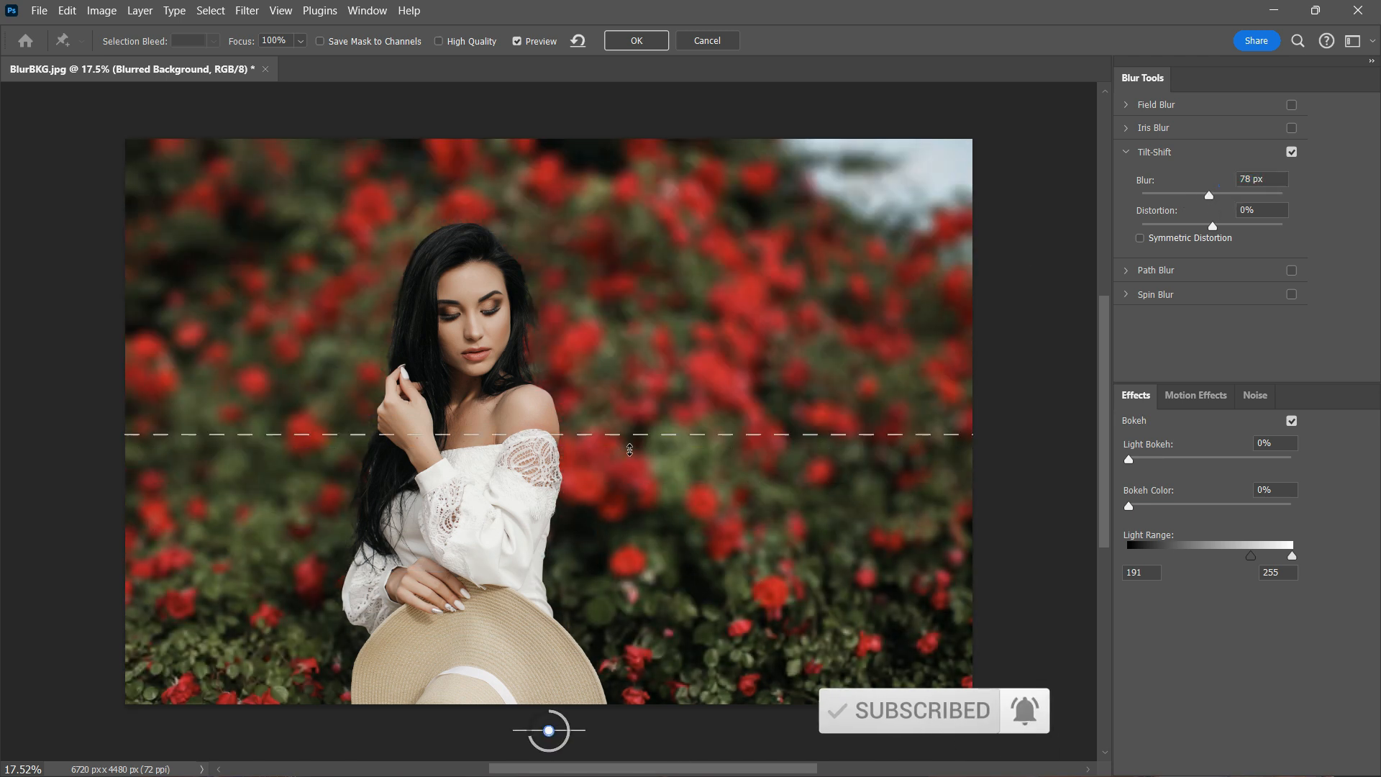
pyautogui.moveTo(1232, 193); pyautogui.dragTo(1219, 194)
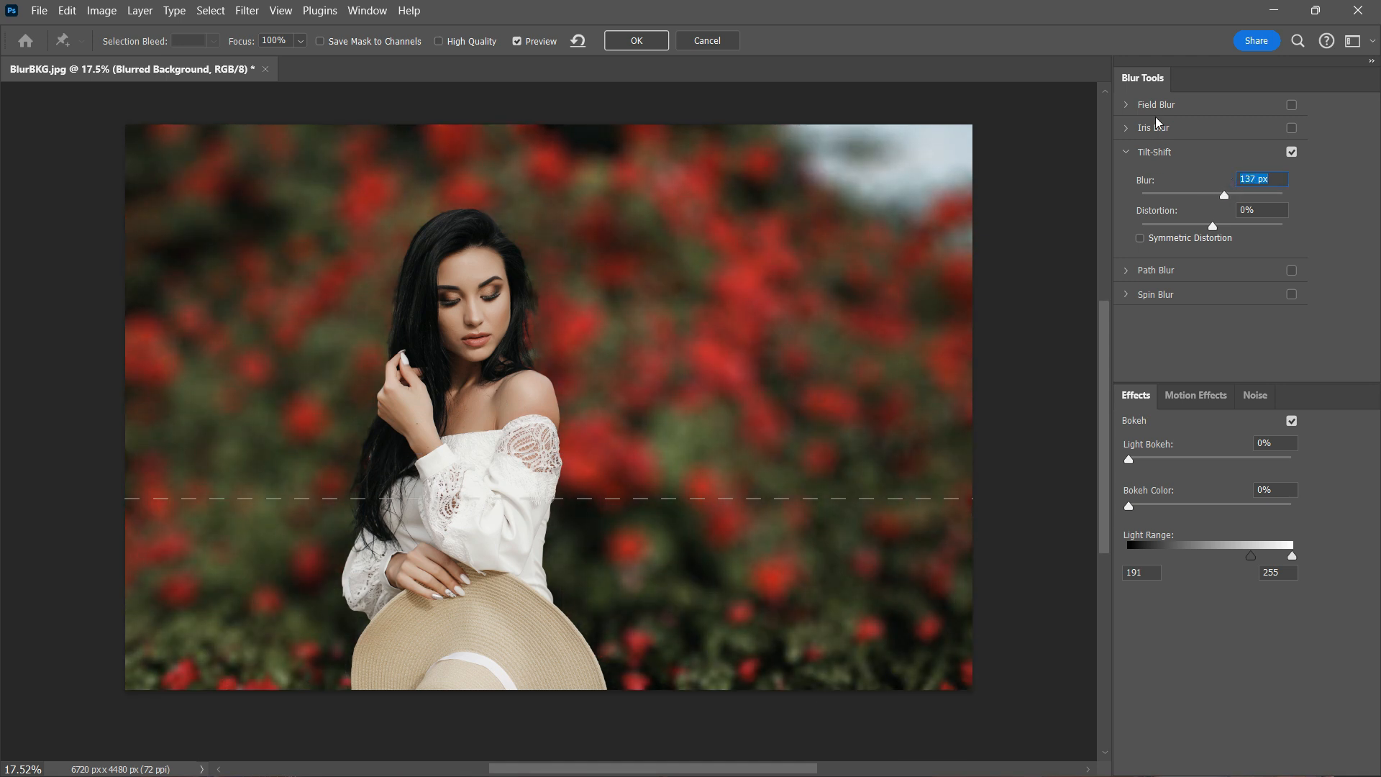
pyautogui.click(635, 40)
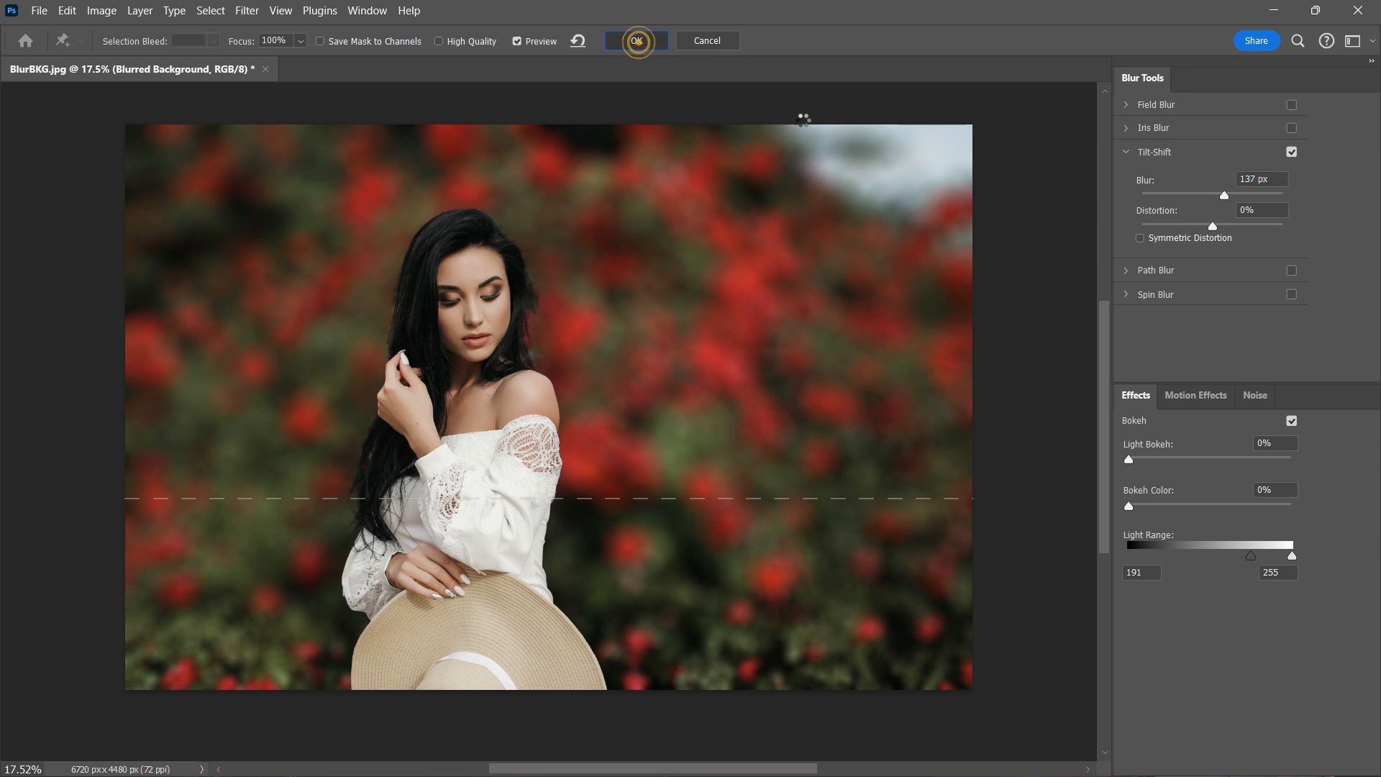
pyautogui.click(636, 40)
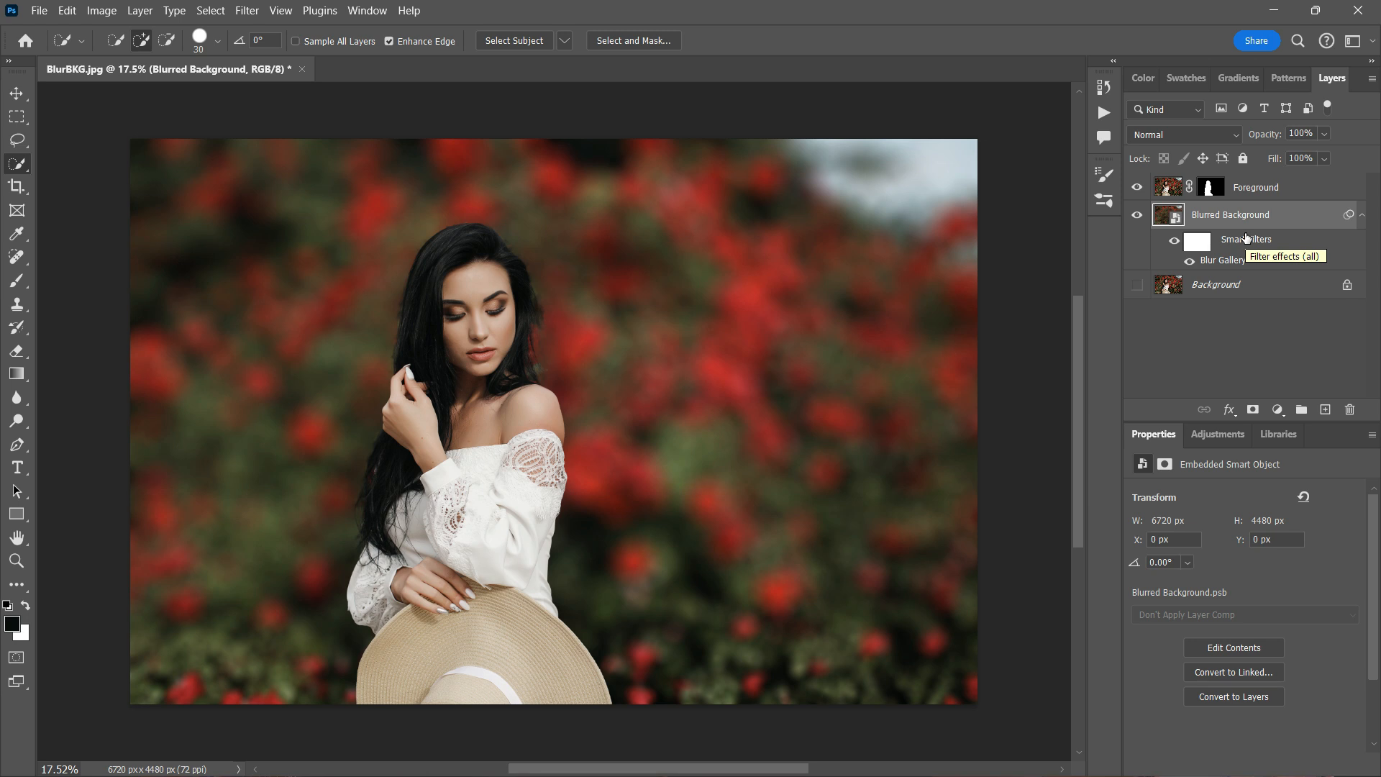
pyautogui.moveTo(1178, 187)
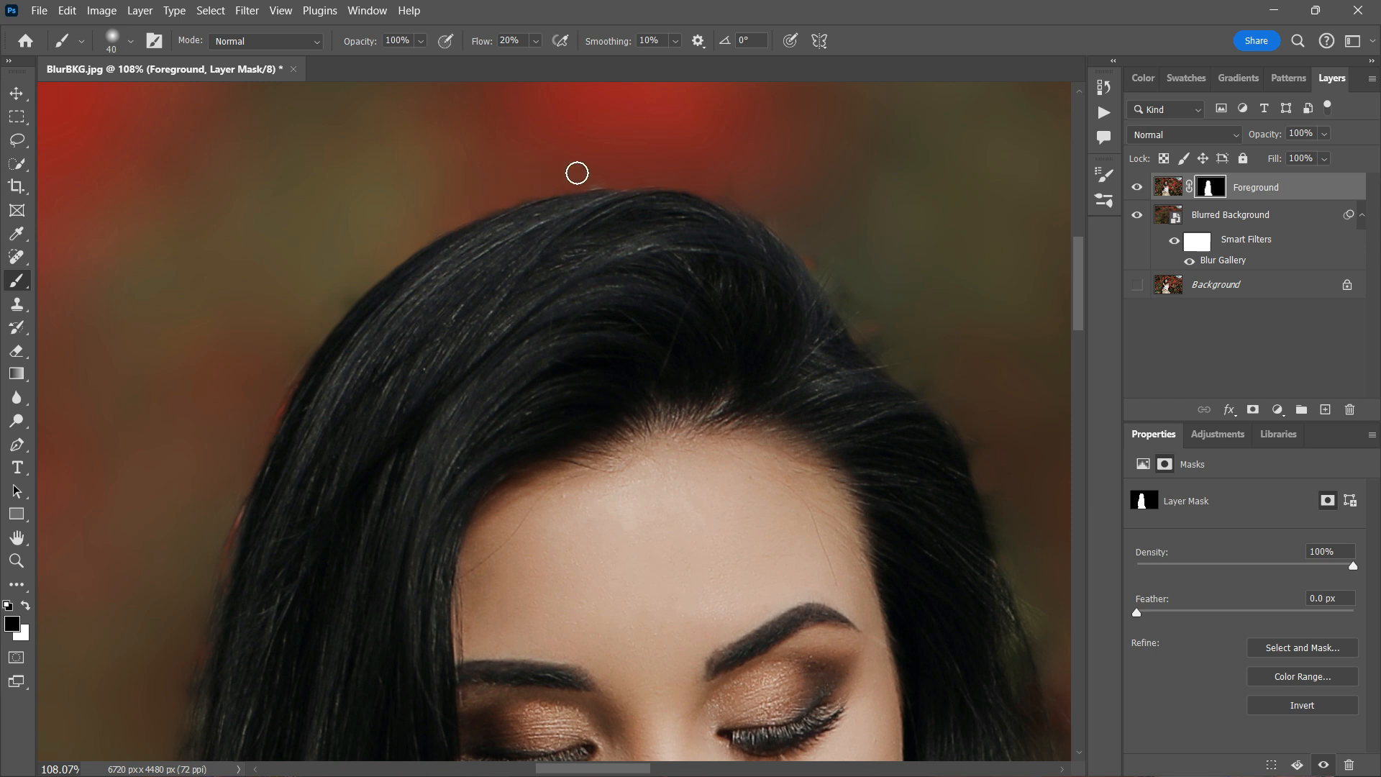
# Step: Brush the Foreground mask along the top of the hair and the hair edge to blend into the roses
pyautogui.moveTo(576, 172); pyautogui.dragTo(856, 308)
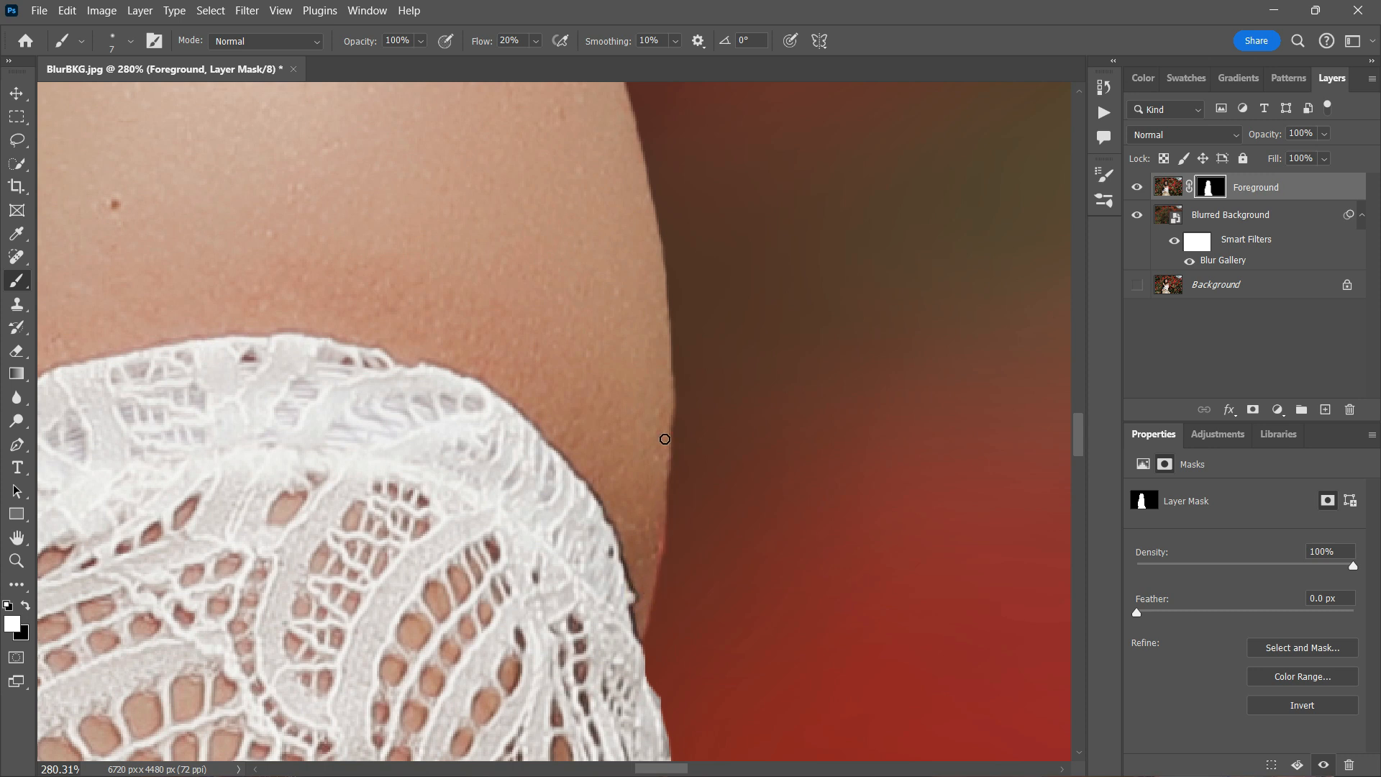
pyautogui.moveTo(666, 383)
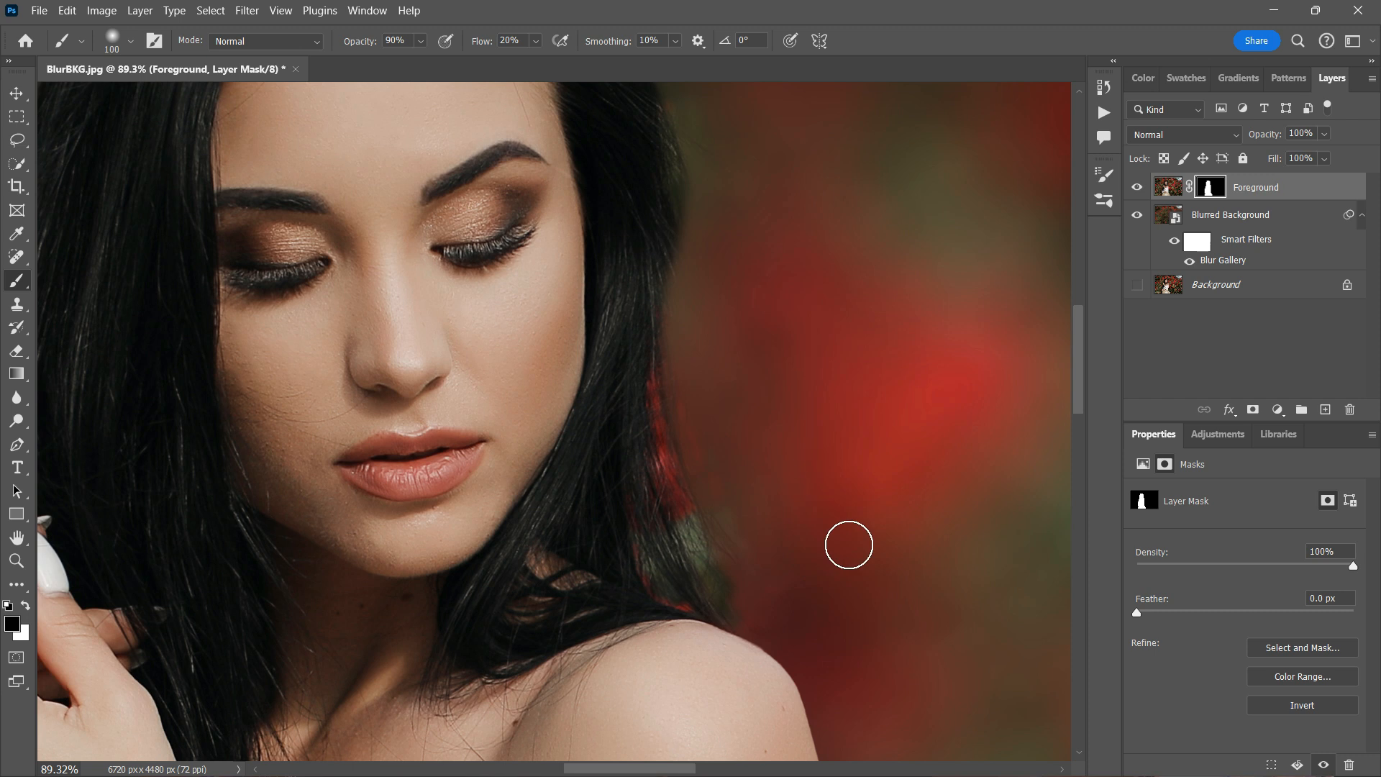
pyautogui.moveTo(848, 544); pyautogui.dragTo(686, 515)
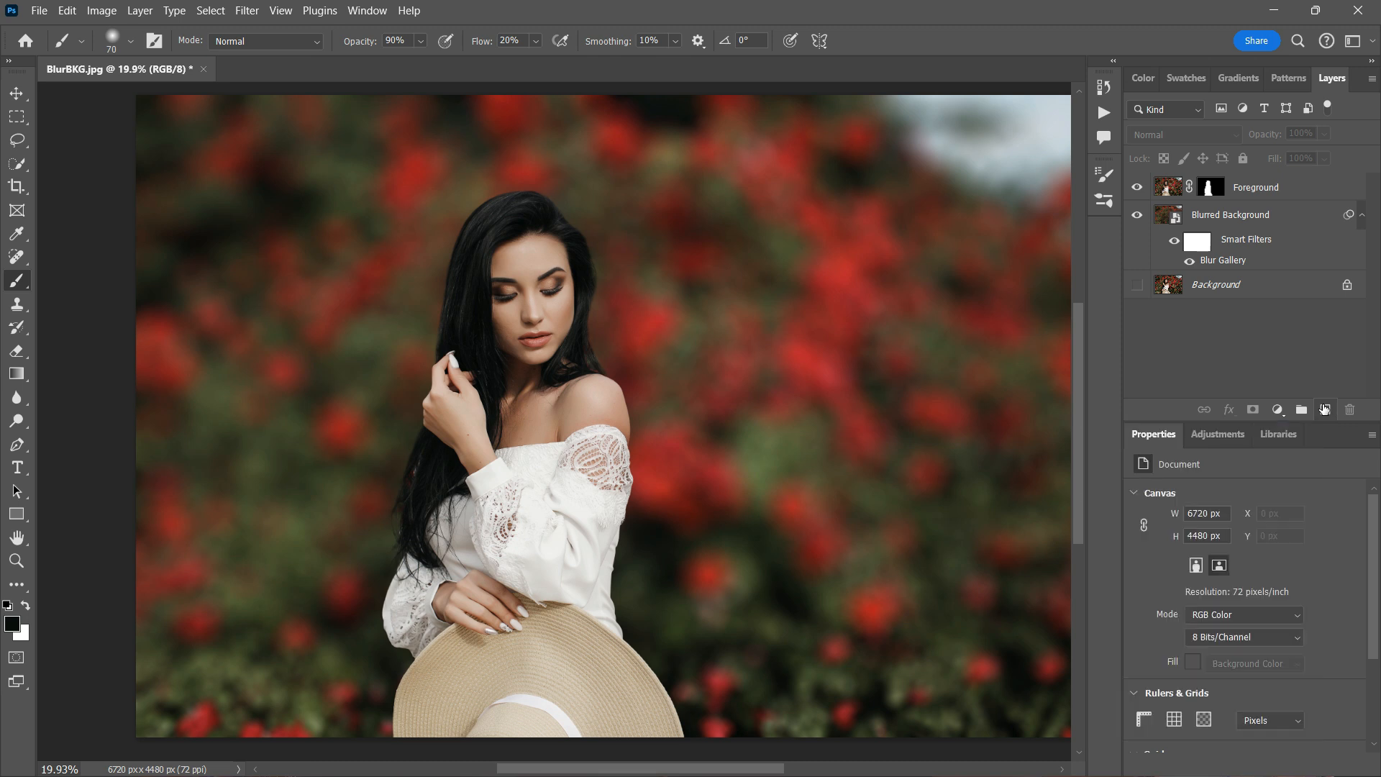
# Step: Add a new empty layer on top and rename it 'hair strands'
pyautogui.click(1326, 409)
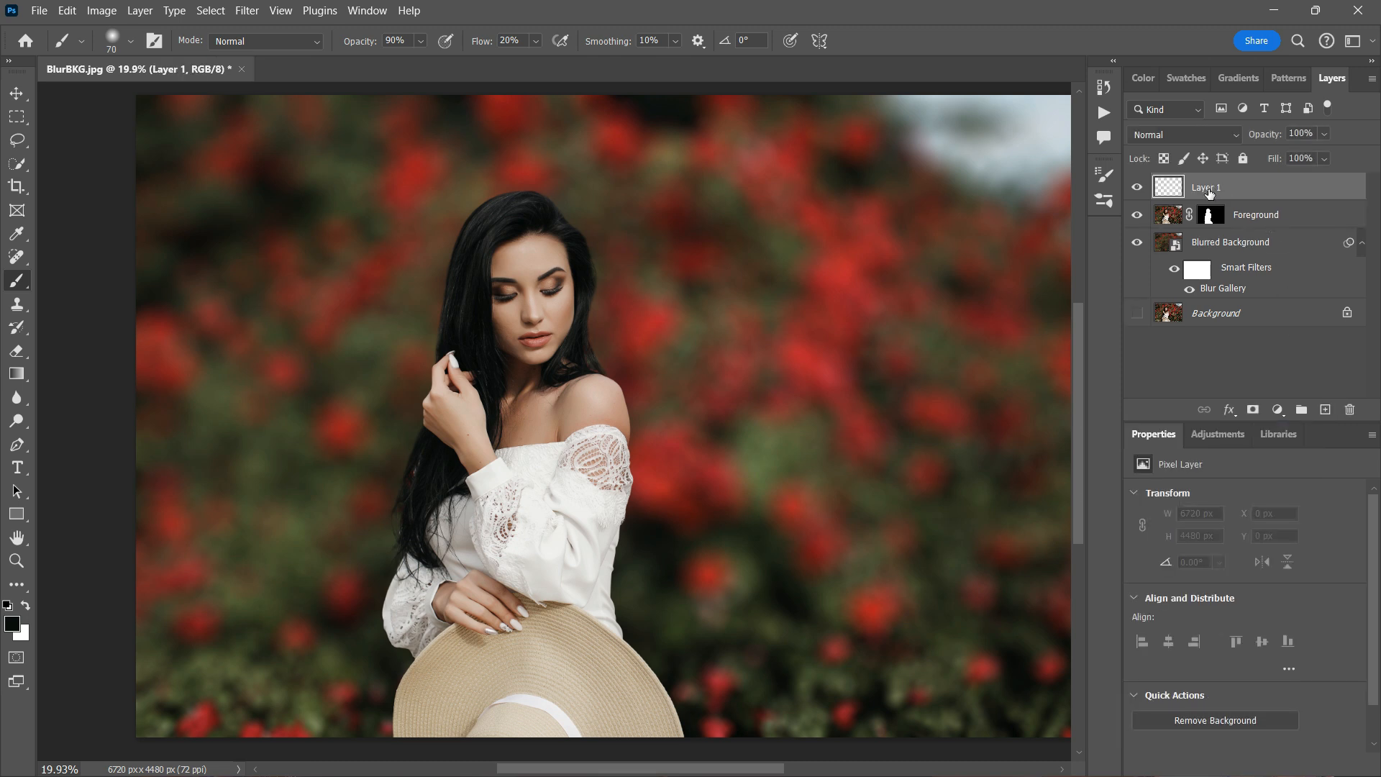
pyautogui.doubleClick(1205, 185)
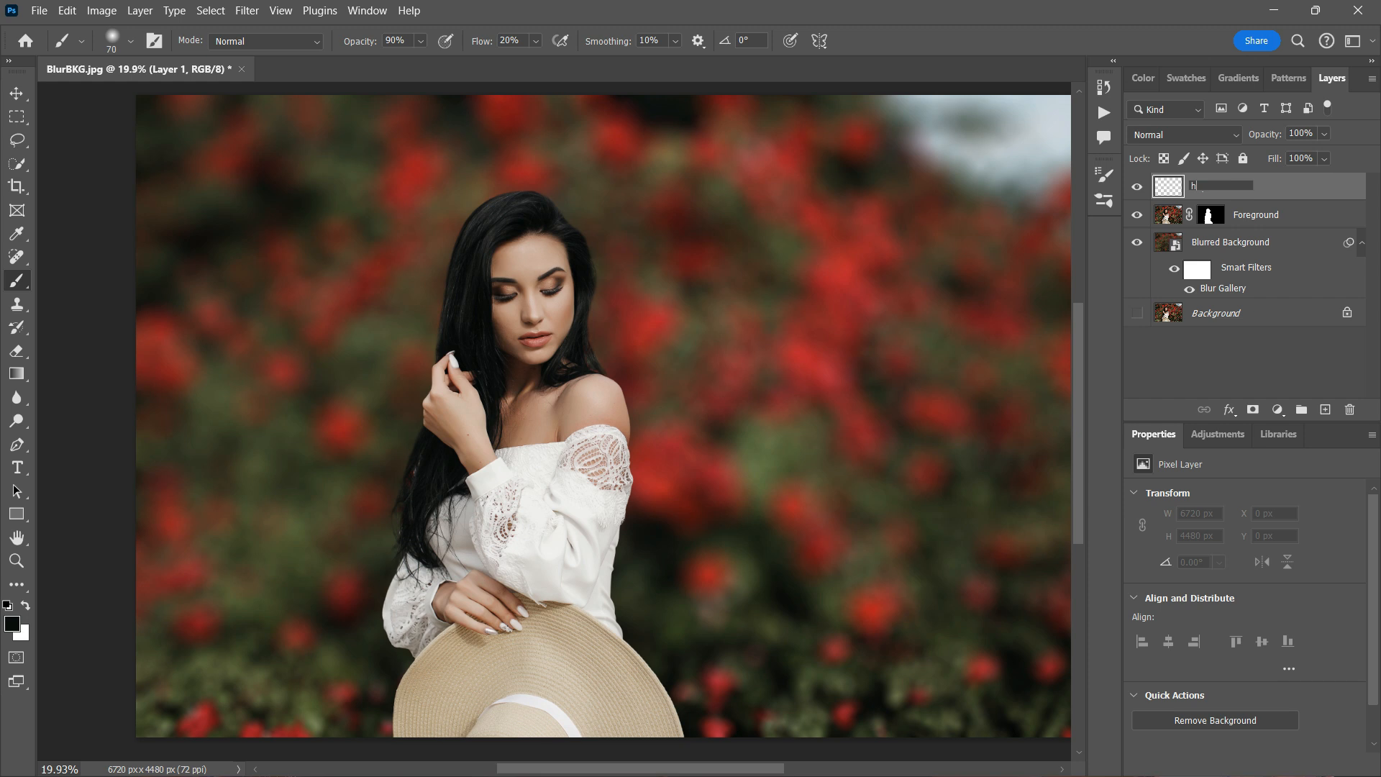
pyautogui.write('hair')
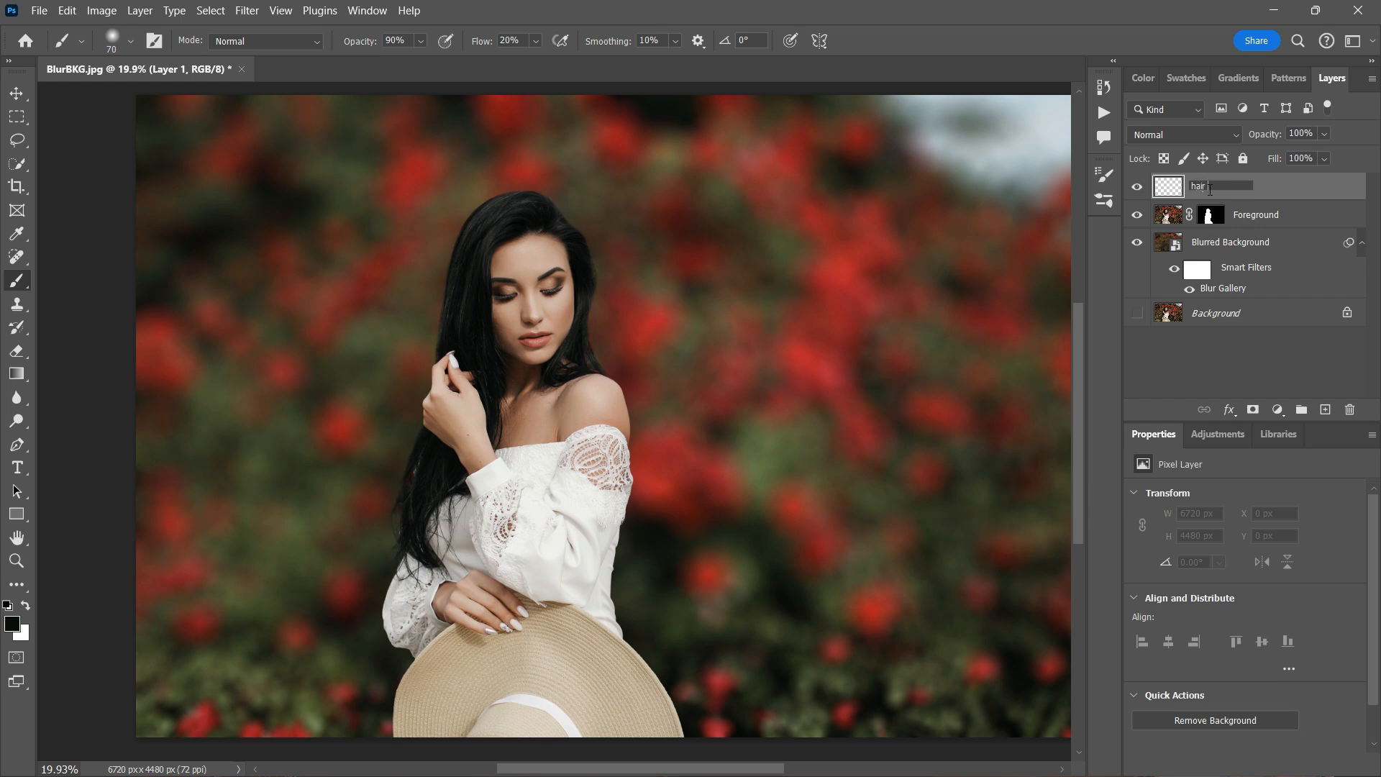
pyautogui.write('strands')
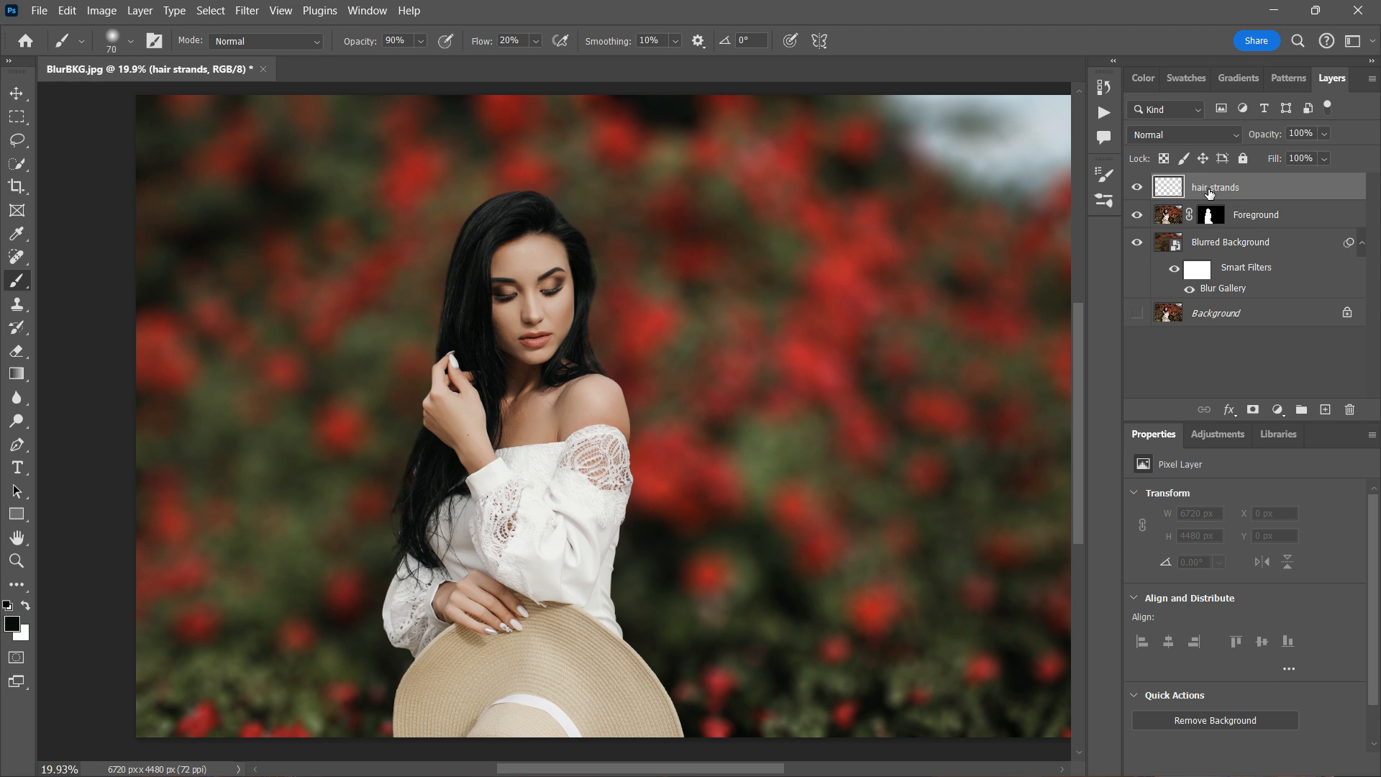
pyautogui.moveTo(476, 215)
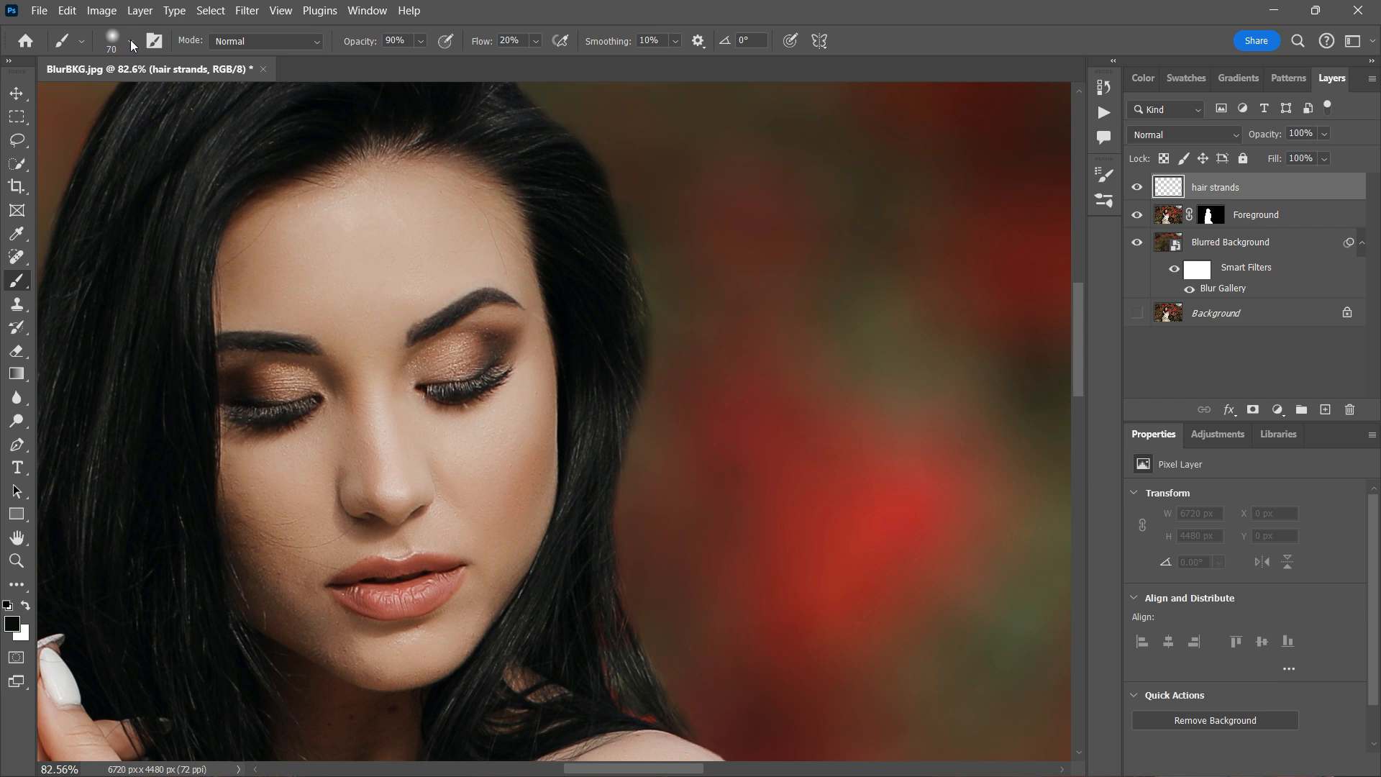
# Step: Shrink the brush to 1 px and paint a thin strand beside the hair edge
pyautogui.click(93, 40)
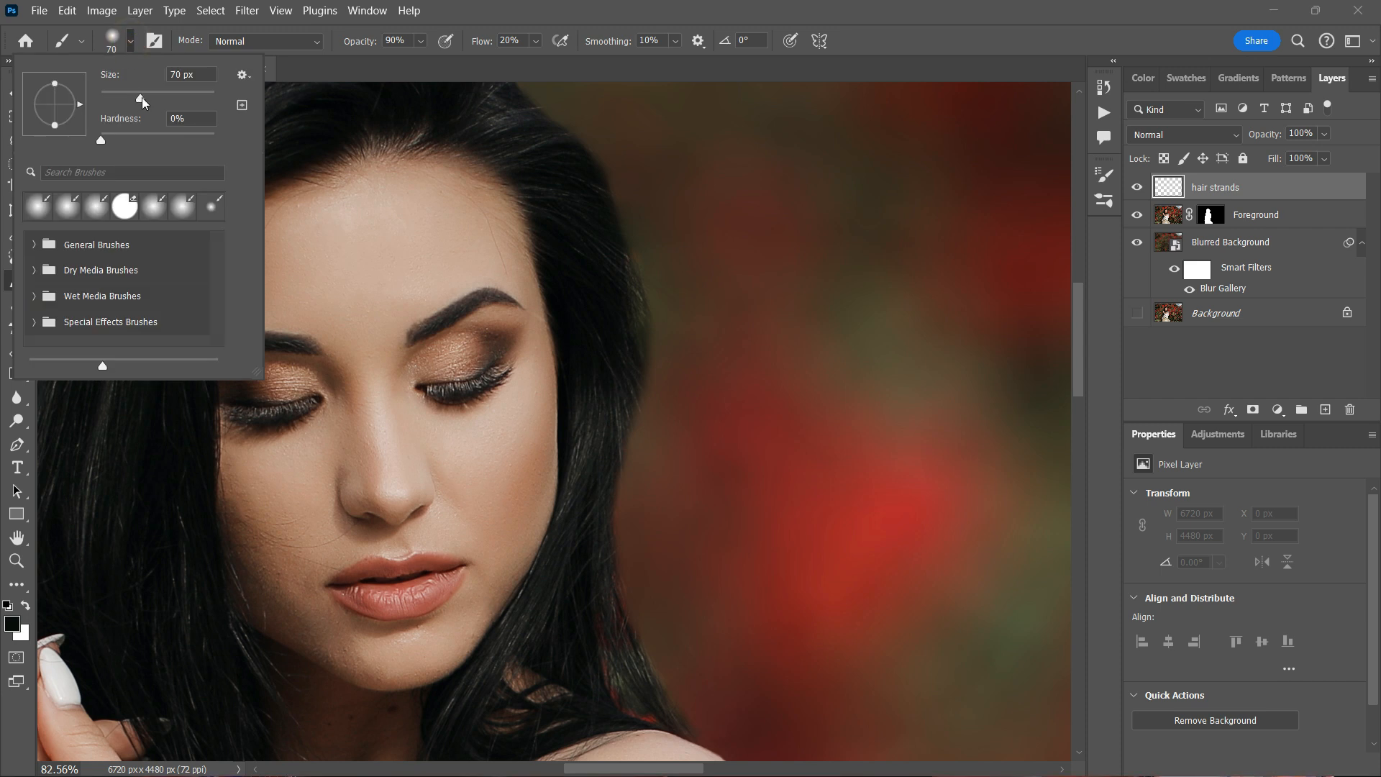
pyautogui.moveTo(139, 97); pyautogui.dragTo(100, 97)
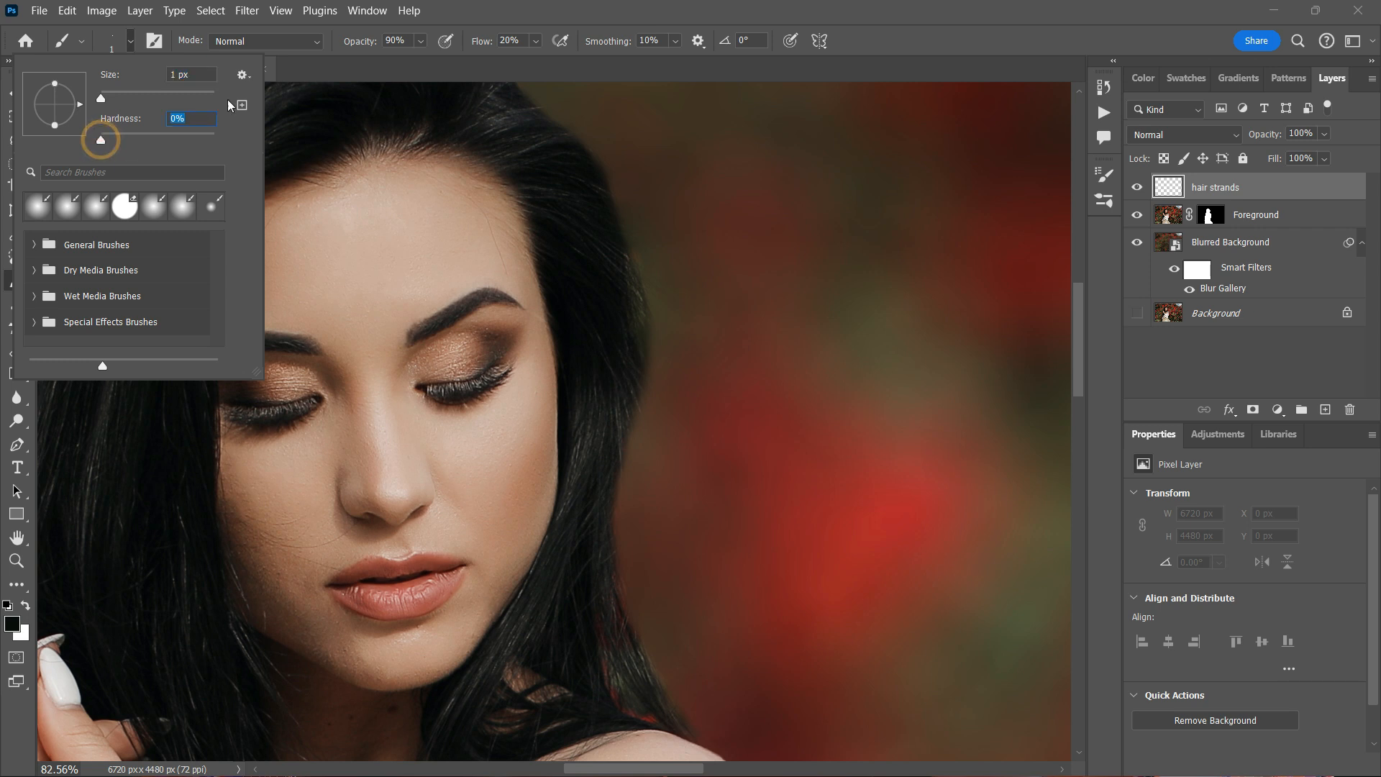
pyautogui.click(627, 349)
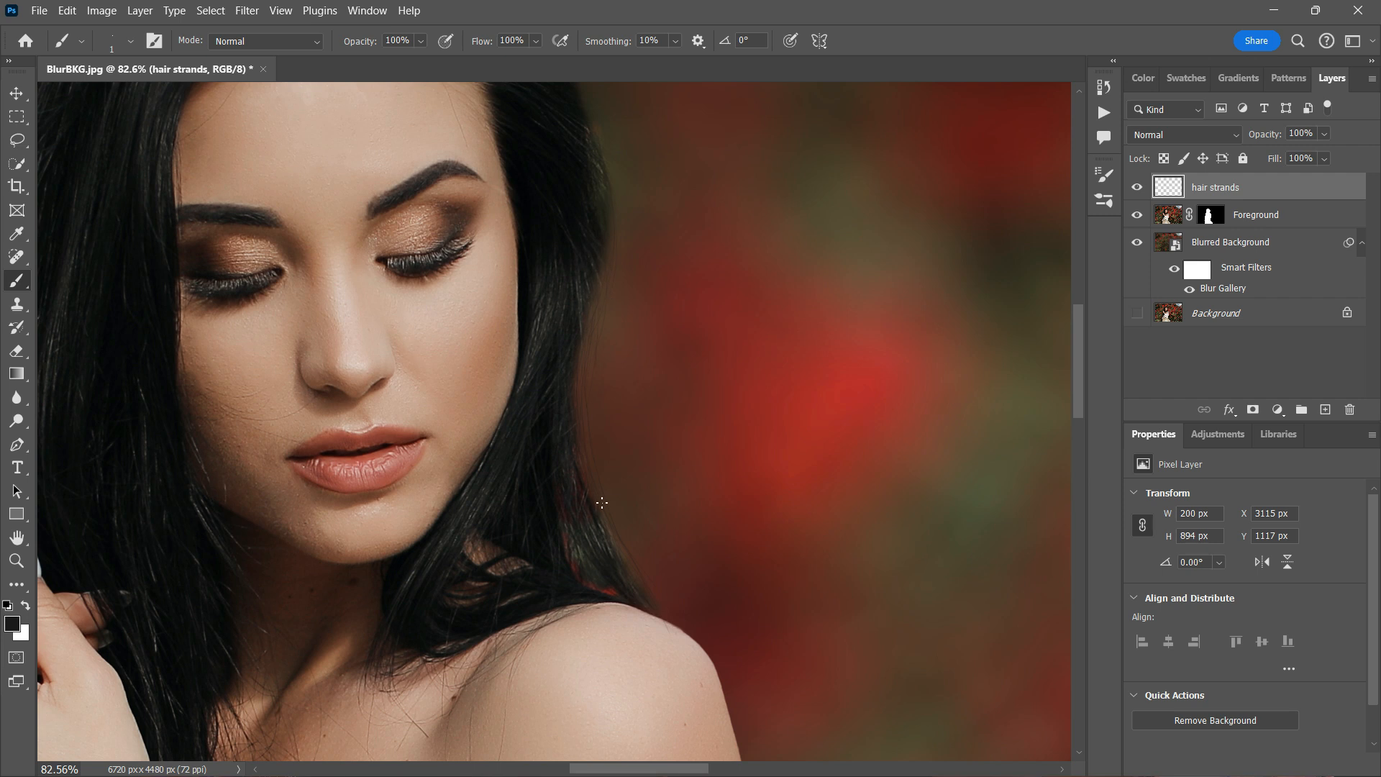
pyautogui.moveTo(585, 362)
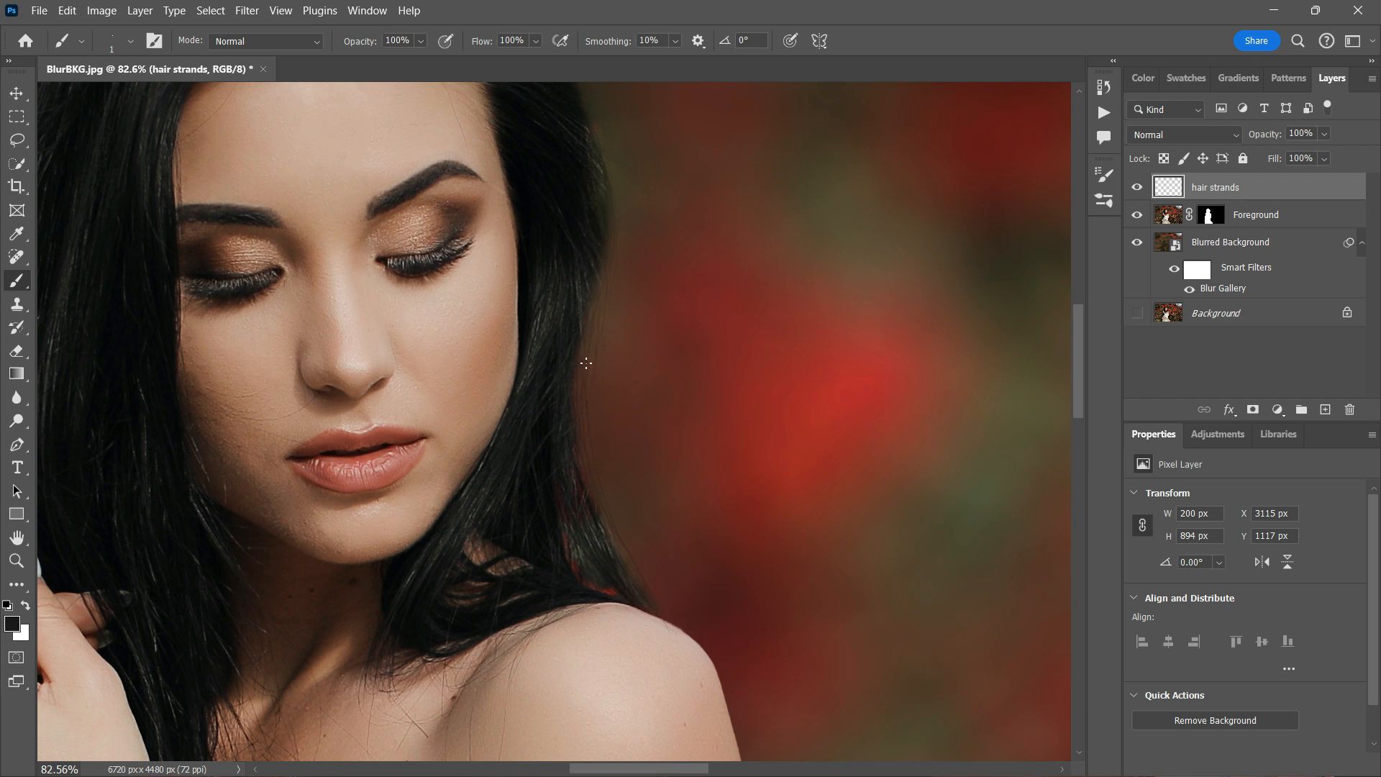
pyautogui.moveTo(589, 363); pyautogui.dragTo(603, 354)
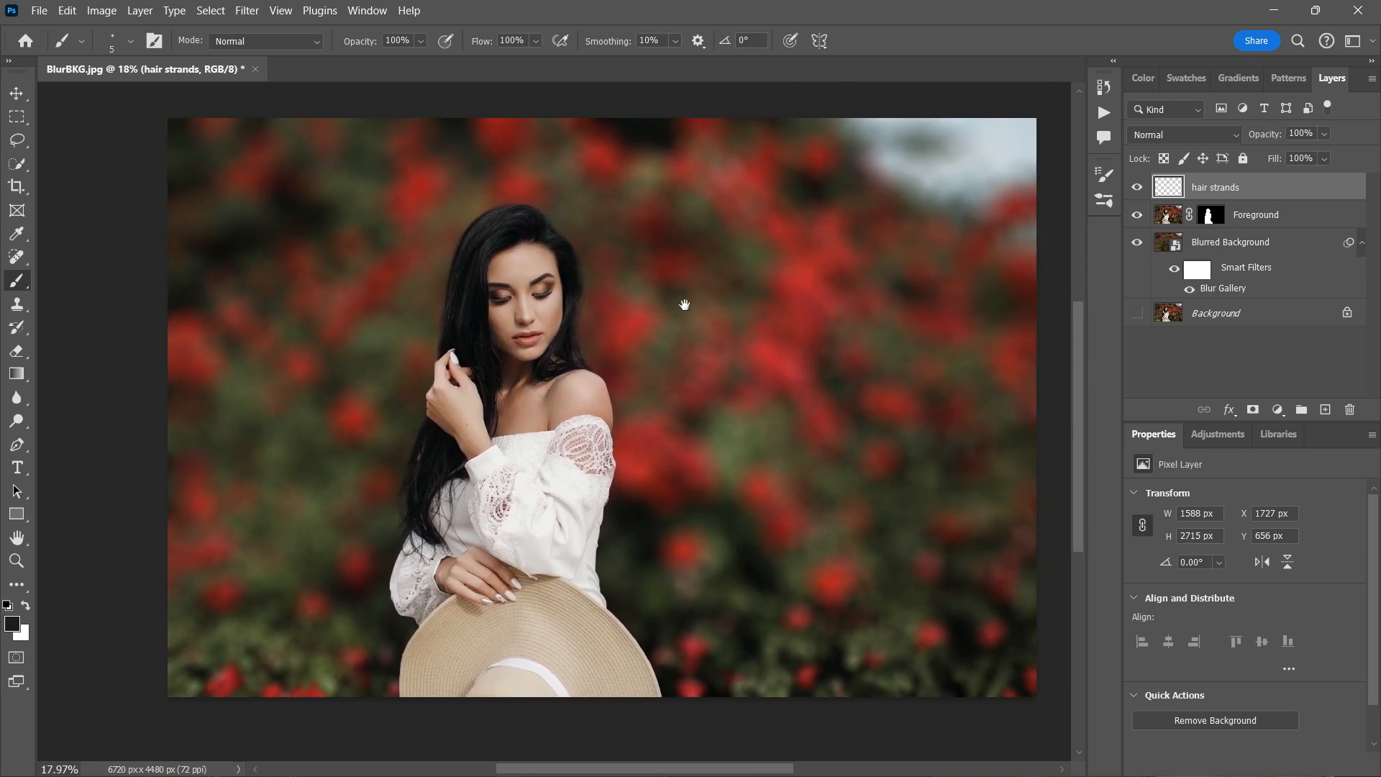
# Step: Add Hue/Saturation: Reds -2/+15/-5, Yellows saturation +29, Master saturation +8, lightness -6
pyautogui.click(1278, 409)
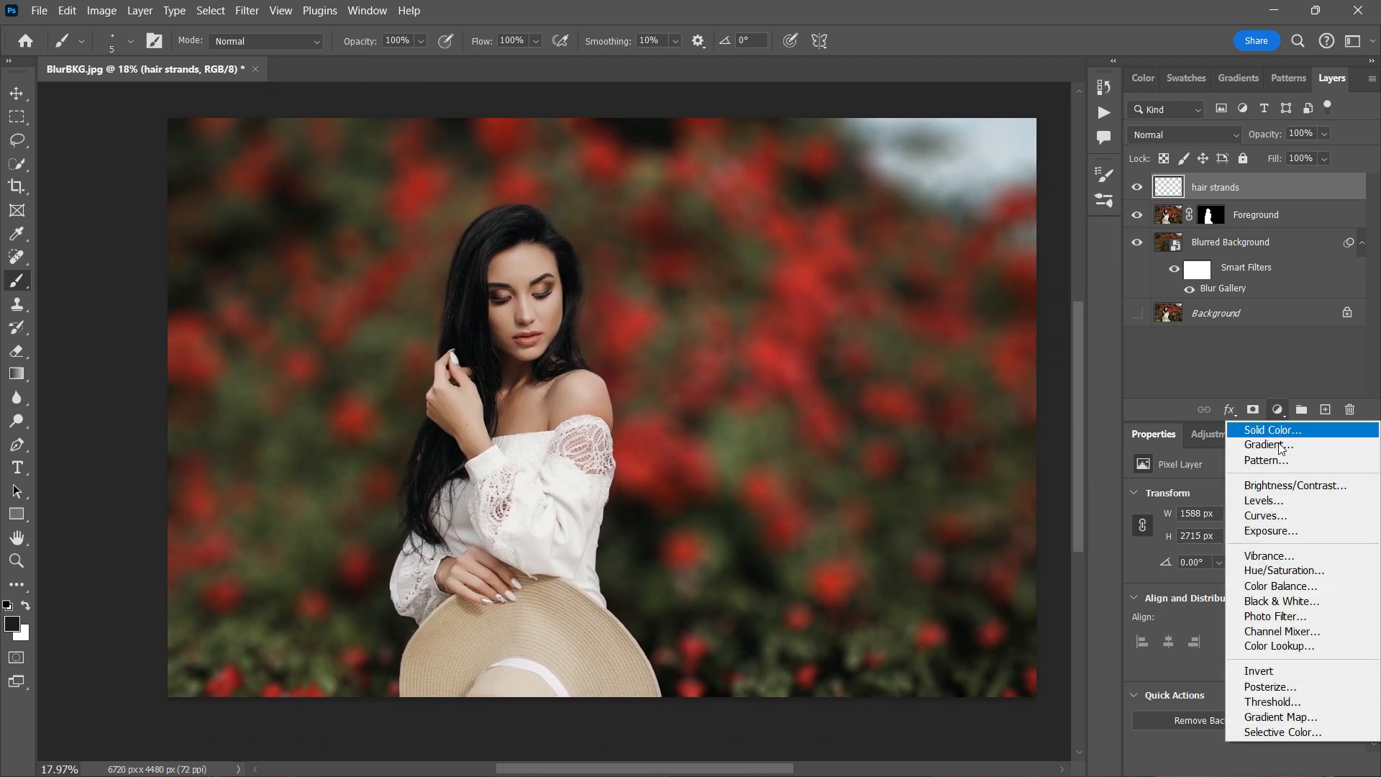
pyautogui.click(1284, 569)
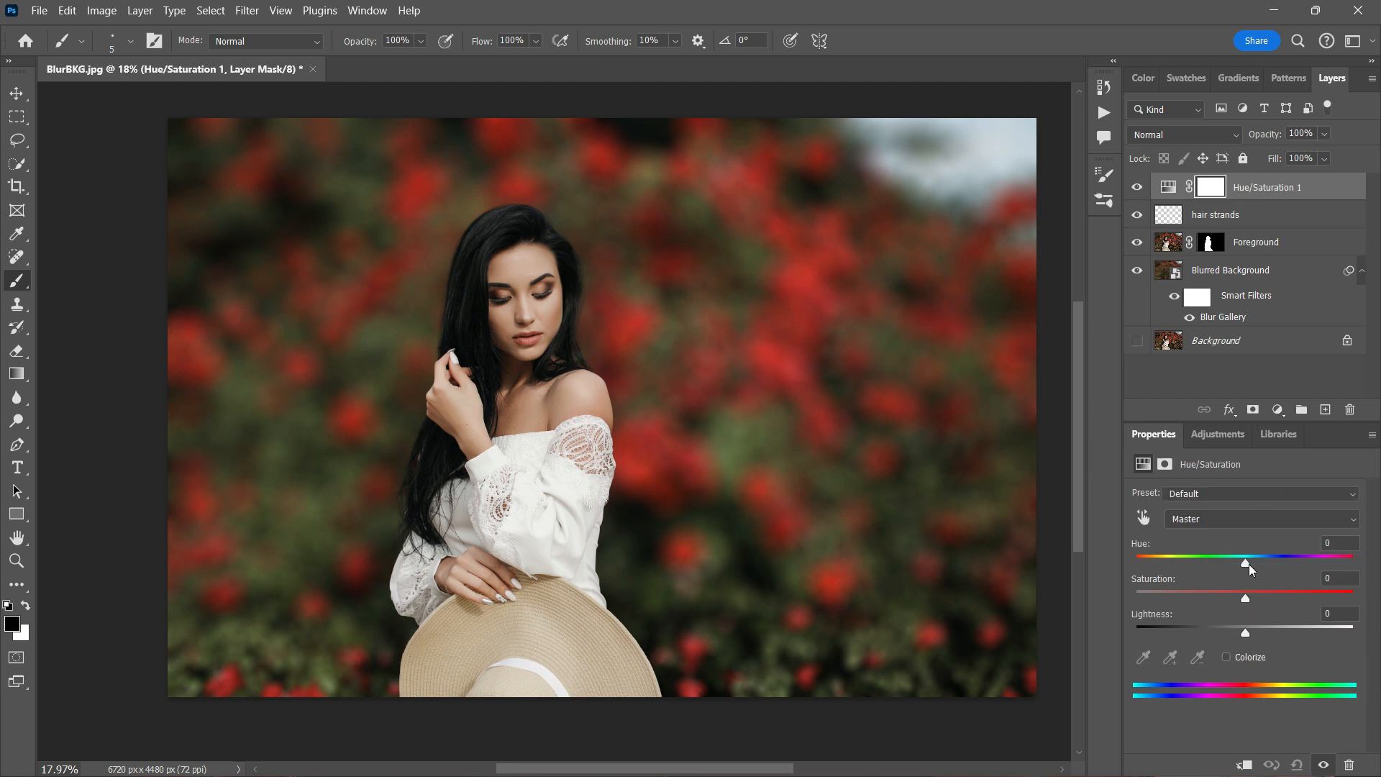
pyautogui.click(1260, 518)
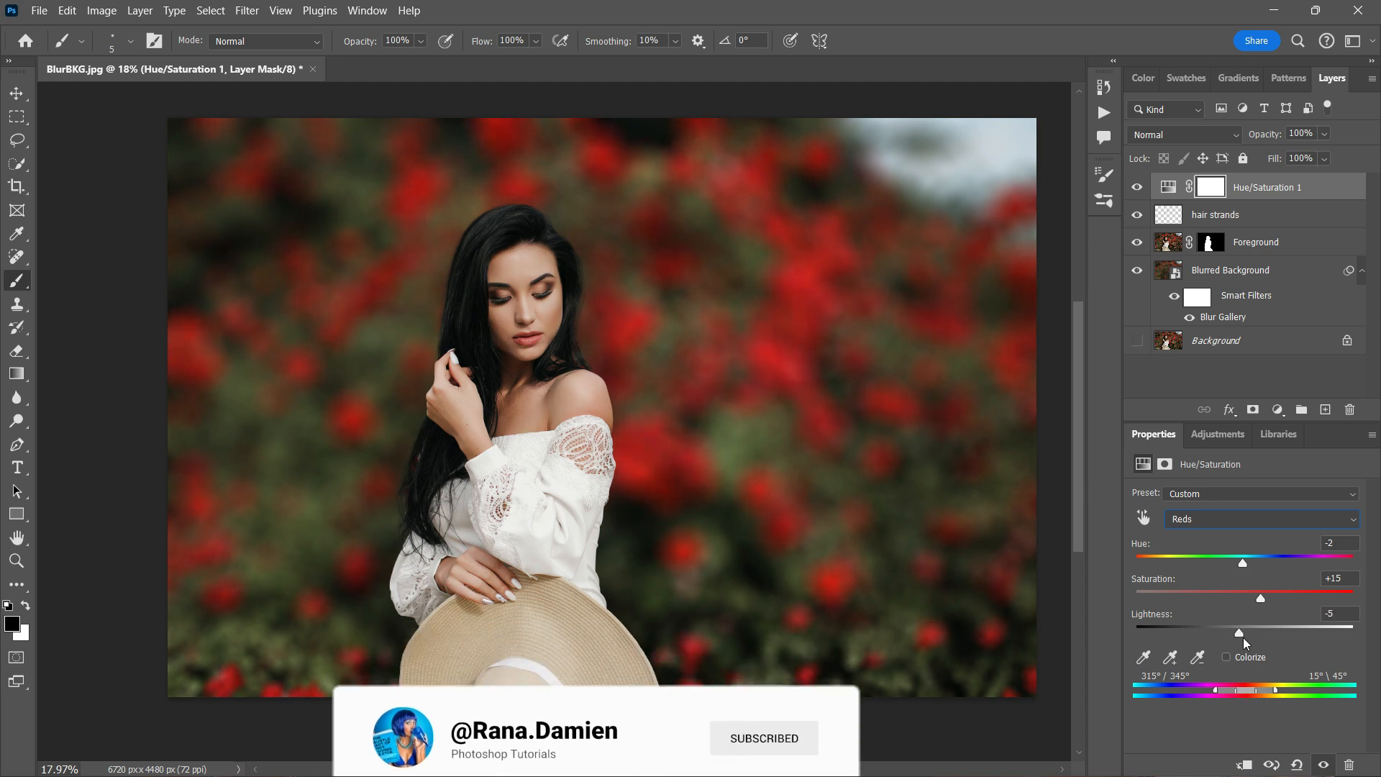
pyautogui.click(1261, 518)
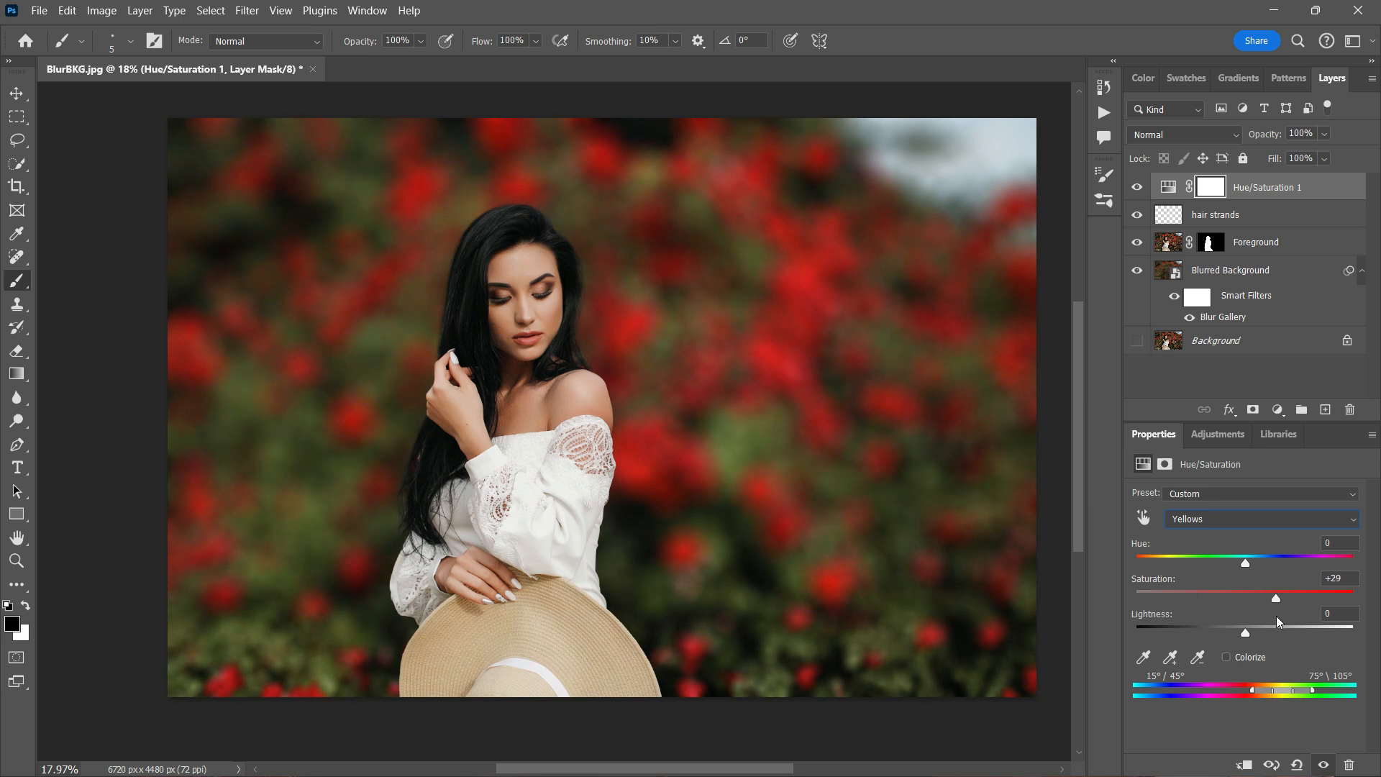
pyautogui.click(1260, 519)
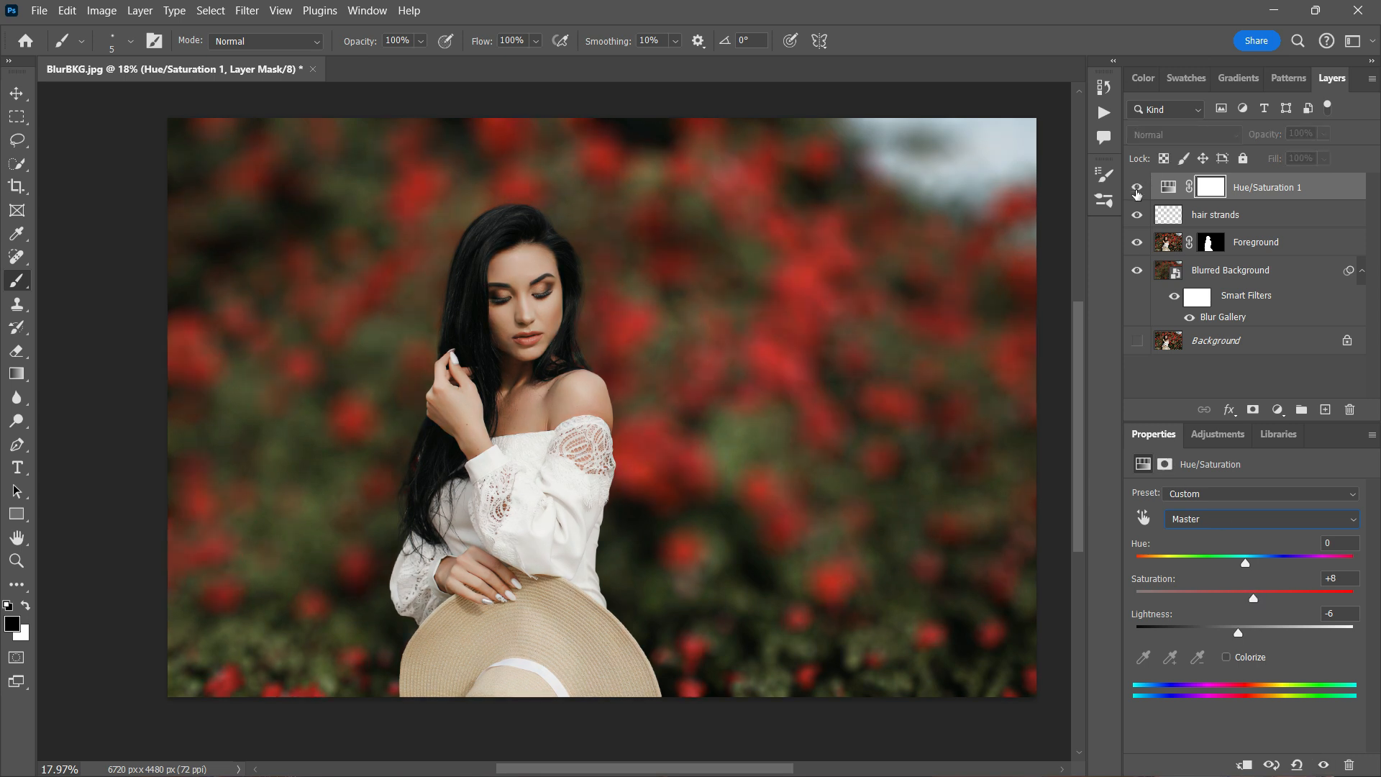
pyautogui.click(1278, 409)
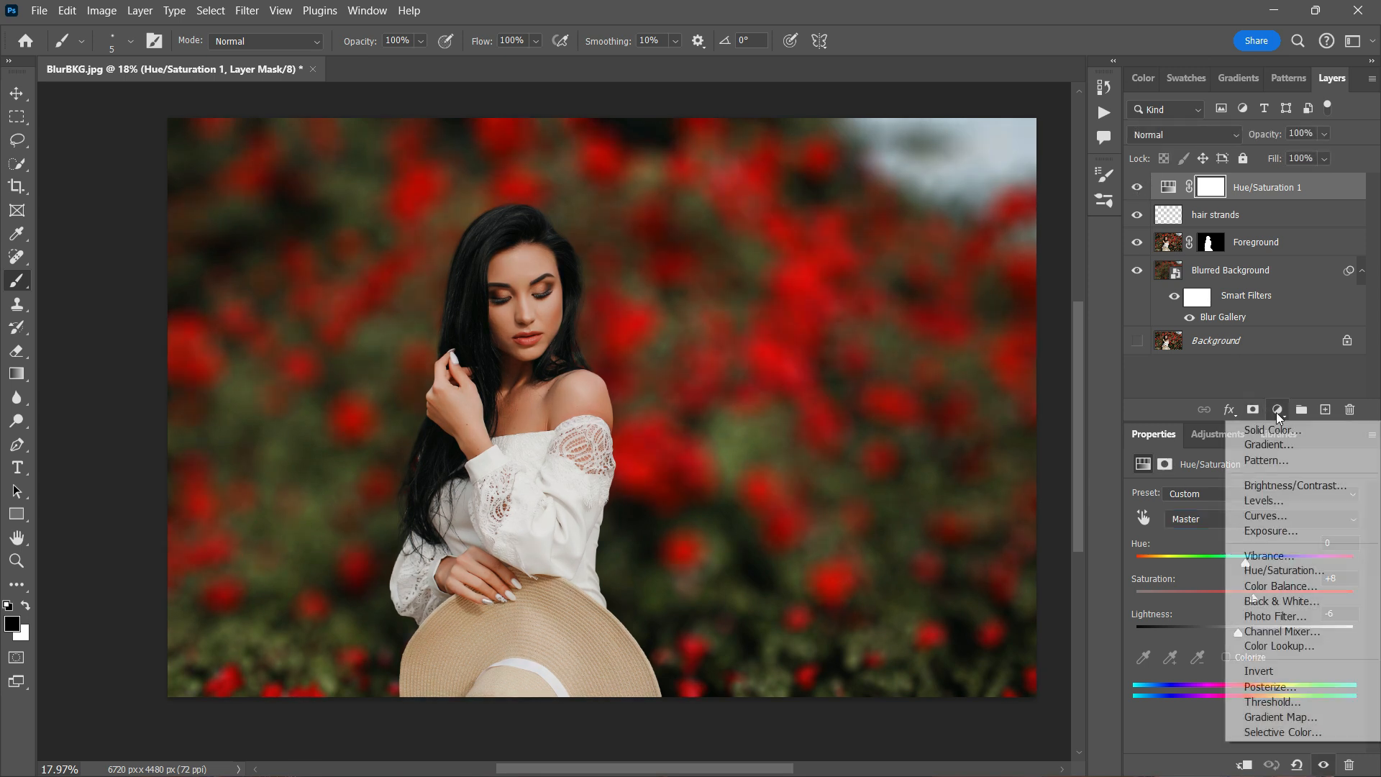
# Step: Add a Levels adjustment layer with midtones at 0.85 and white input at 216
pyautogui.click(1262, 500)
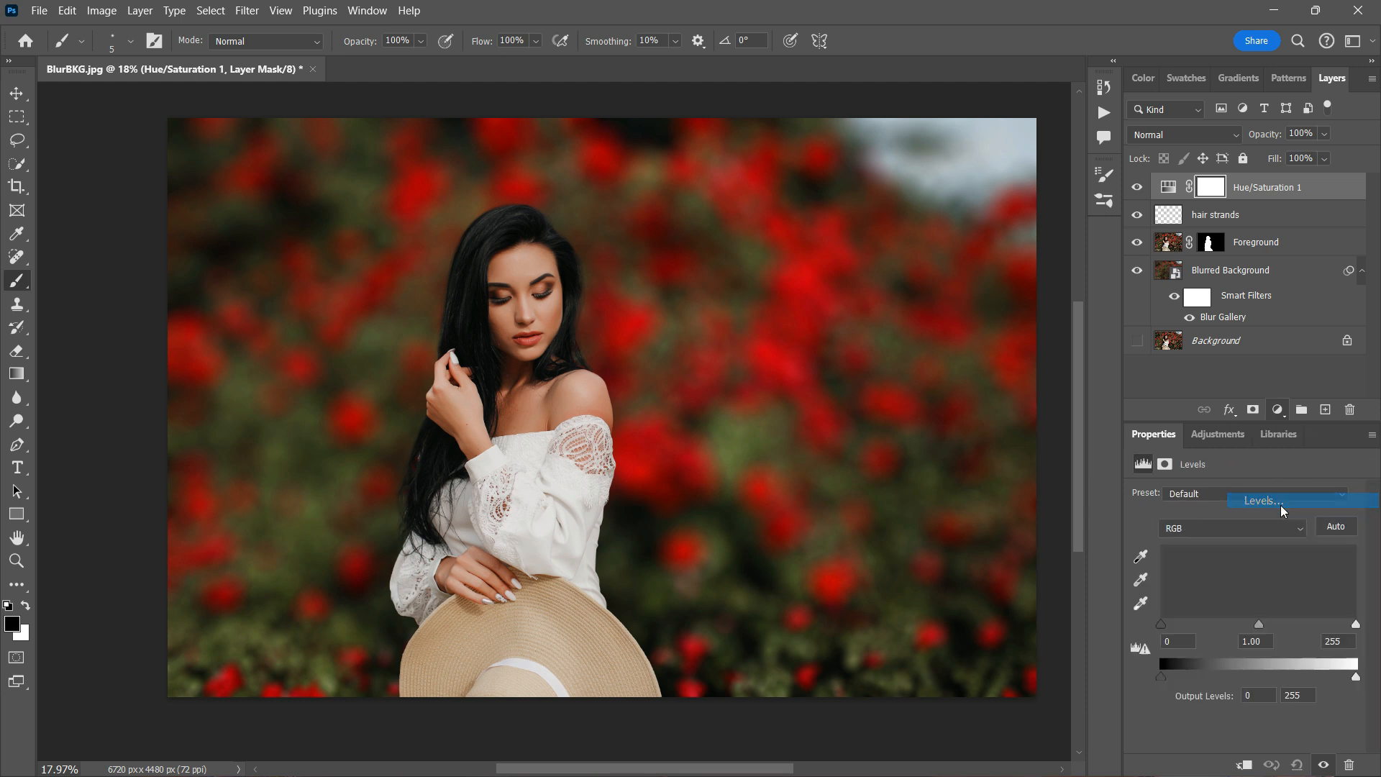
pyautogui.click(1259, 501)
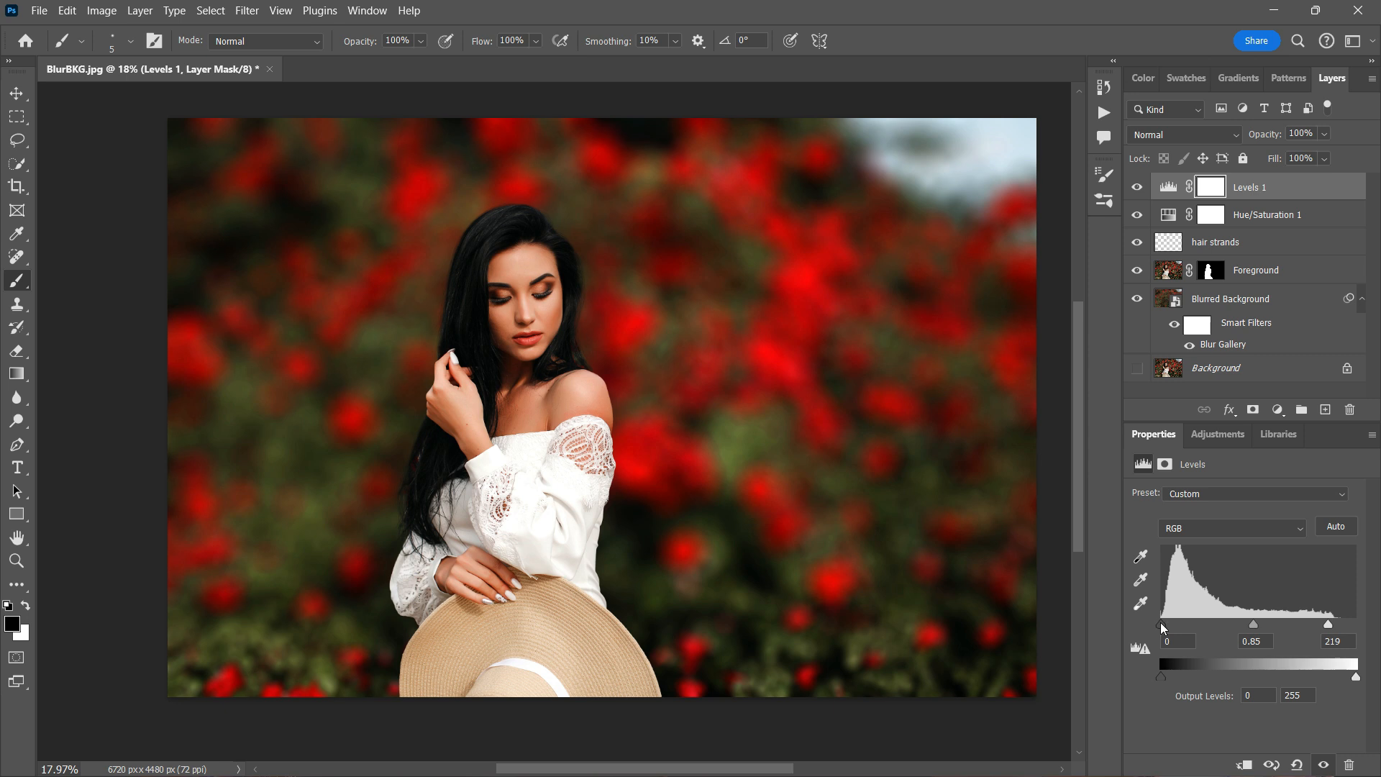
pyautogui.moveTo(1354, 640); pyautogui.dragTo(1356, 635)
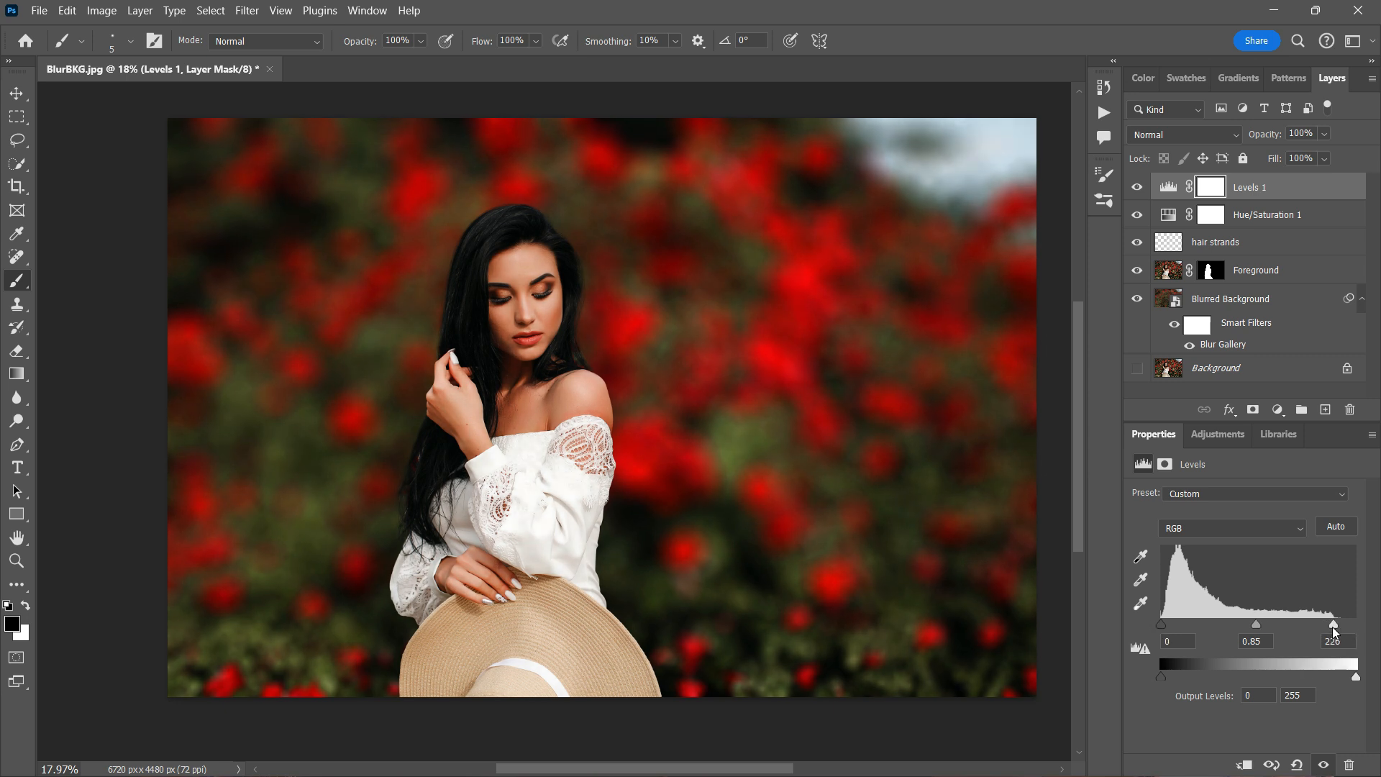
pyautogui.moveTo(1355, 625); pyautogui.dragTo(1350, 625)
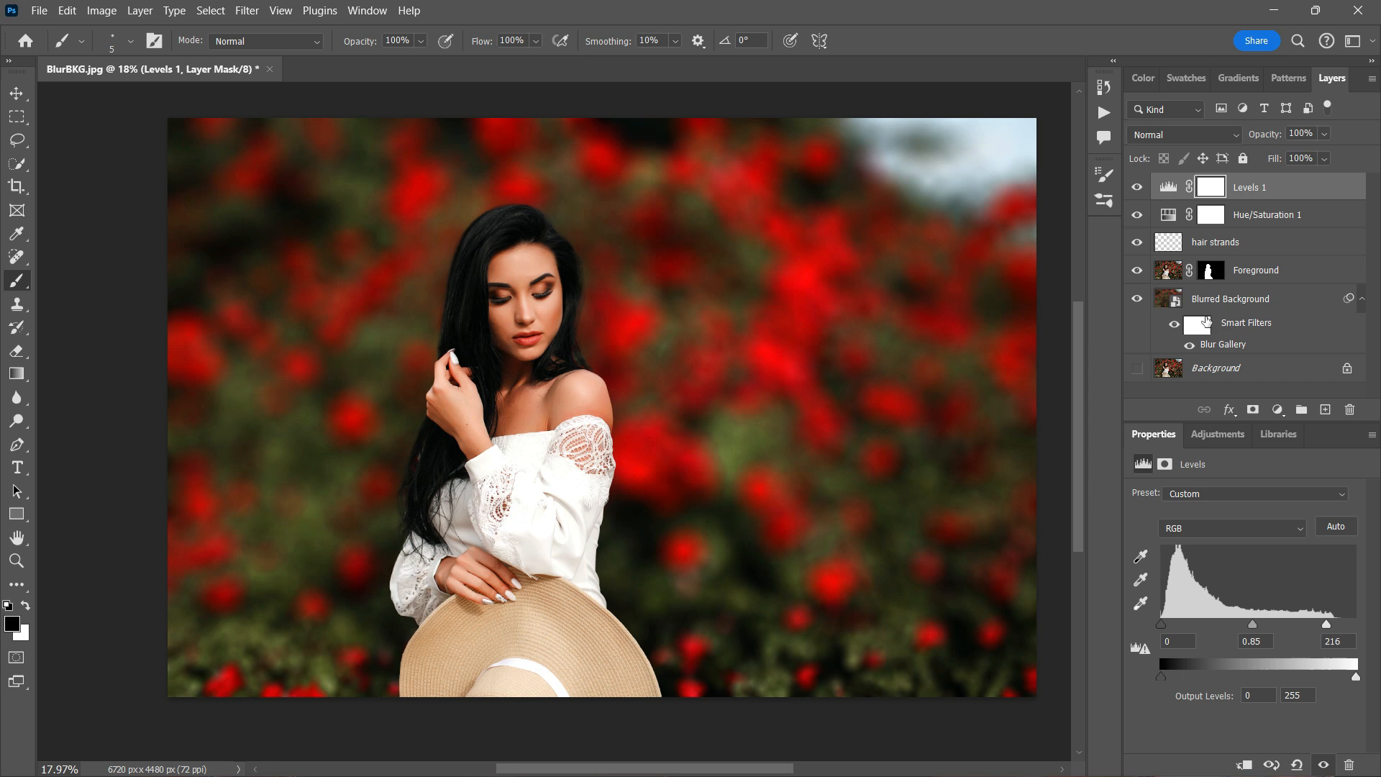
# Step: Reopen the Blurred Background's Tilt-Shift blur, set it to 134 px, and reapply it
pyautogui.click(1197, 325)
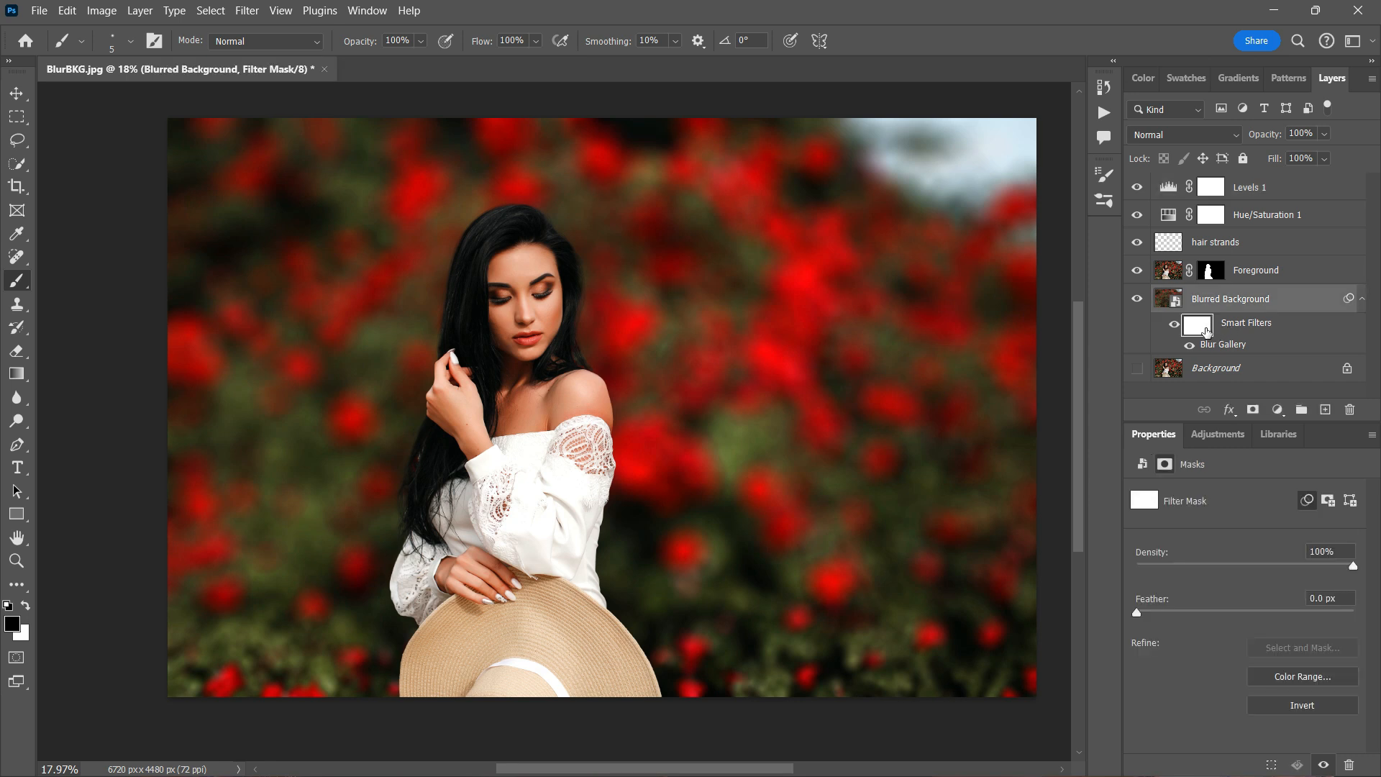
pyautogui.doubleClick(1223, 344)
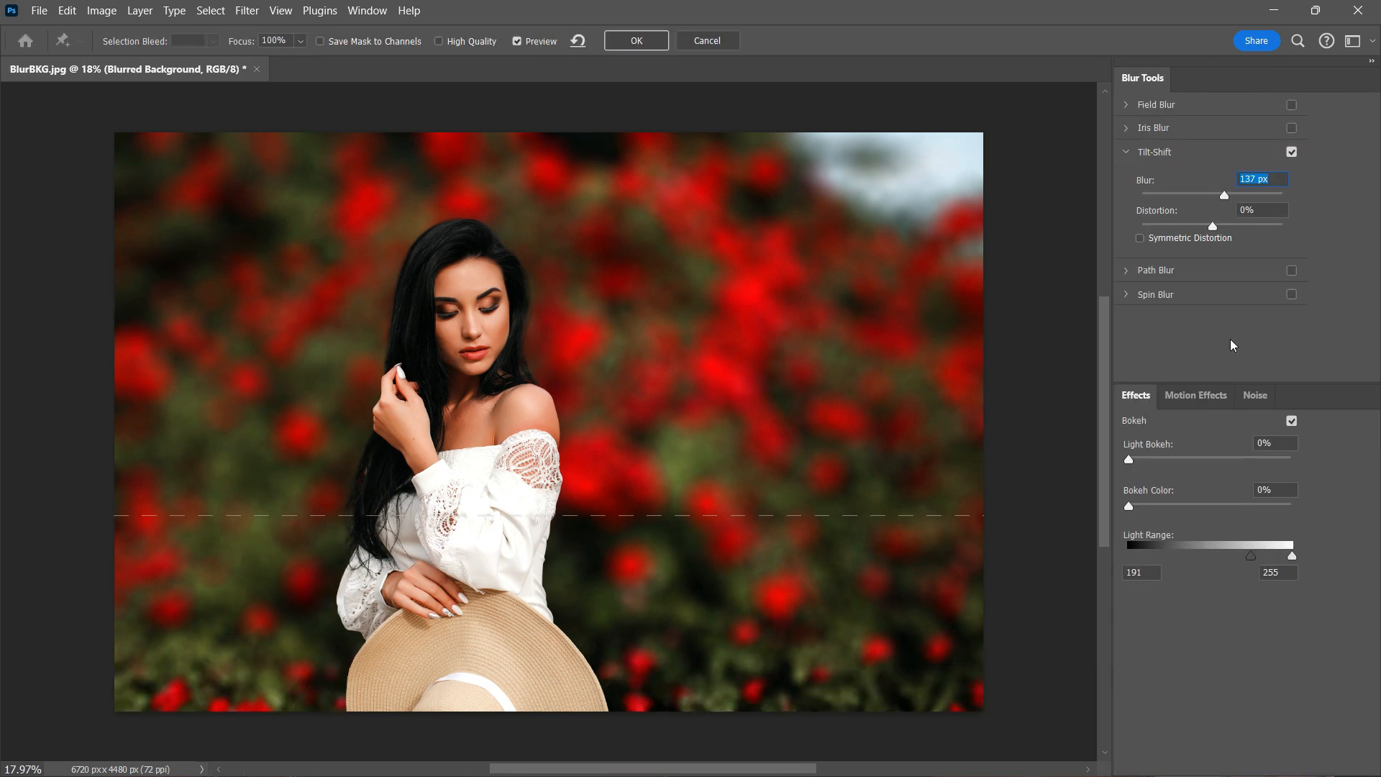
pyautogui.moveTo(1224, 195); pyautogui.dragTo(1227, 195)
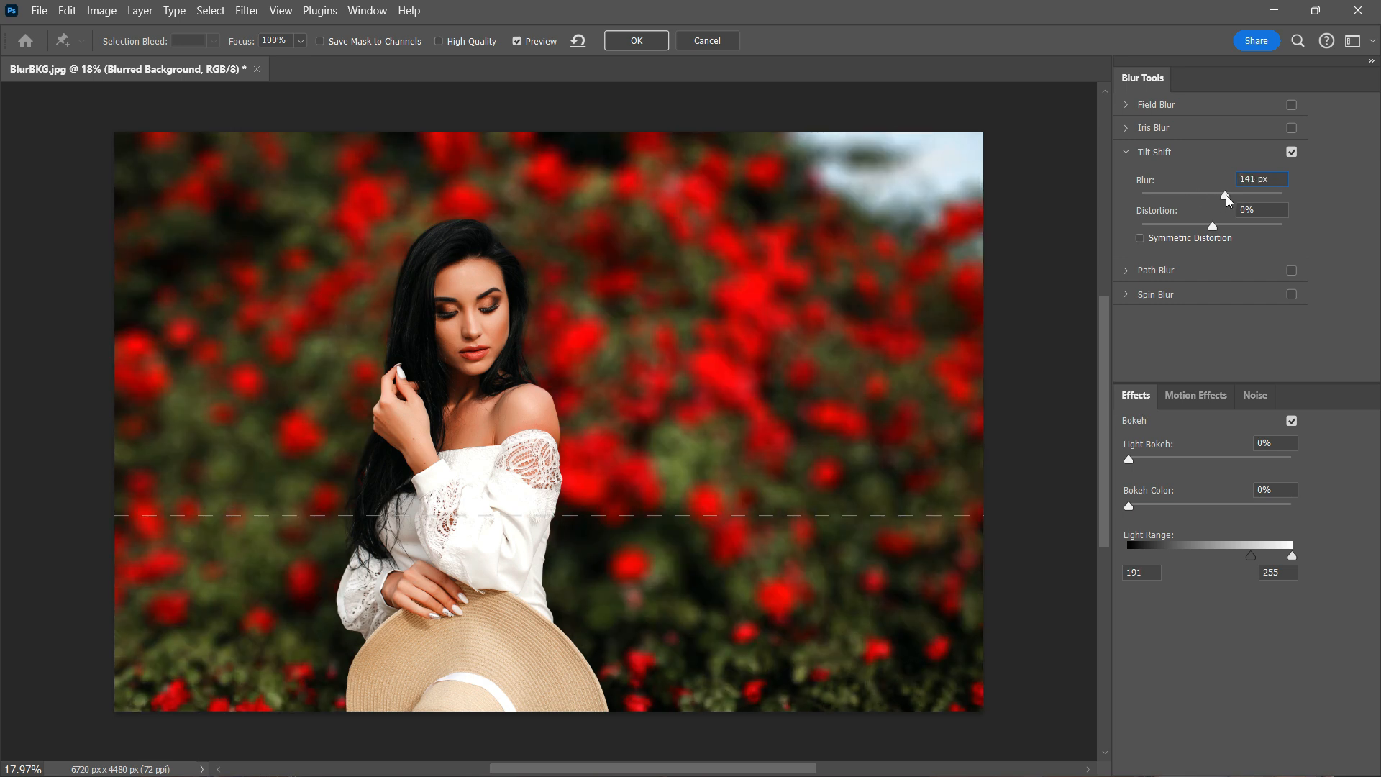
pyautogui.moveTo(1225, 194); pyautogui.dragTo(1223, 195)
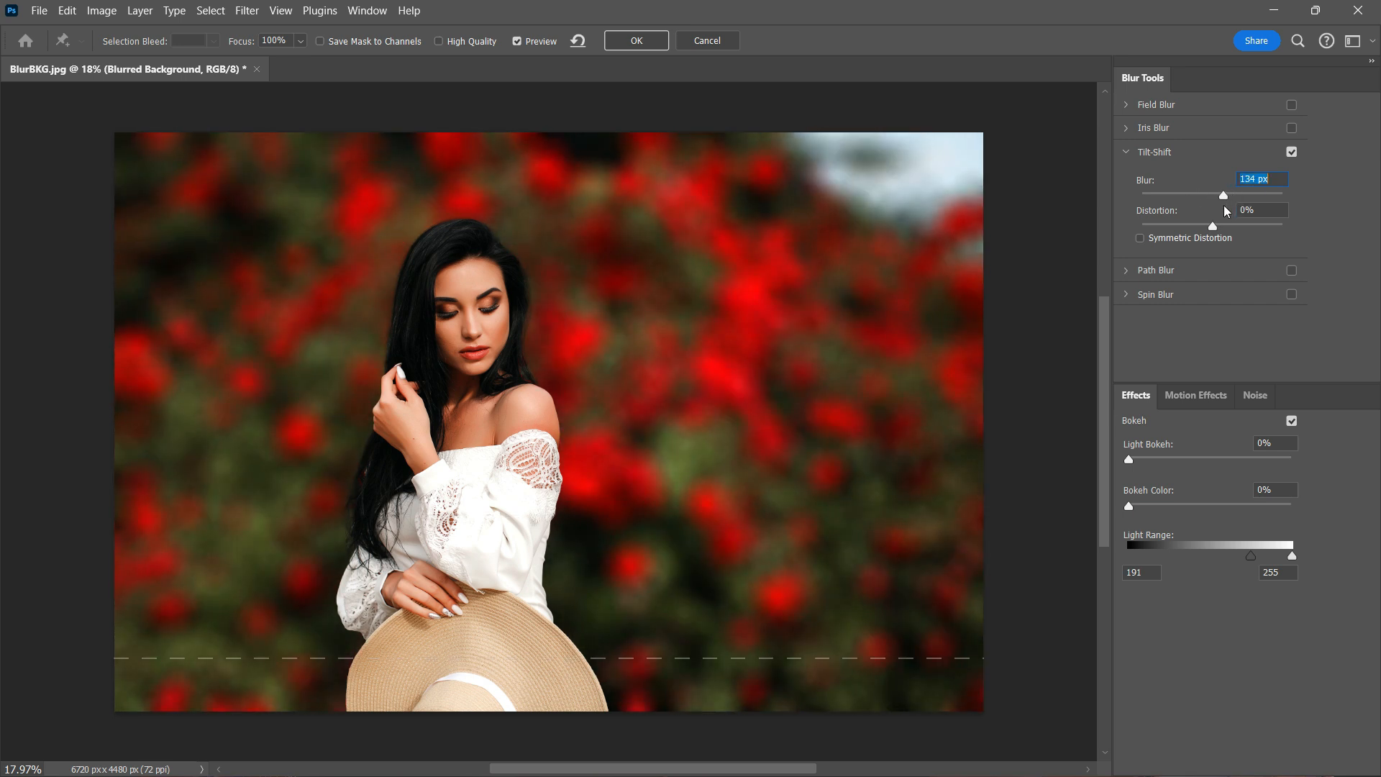
pyautogui.click(635, 40)
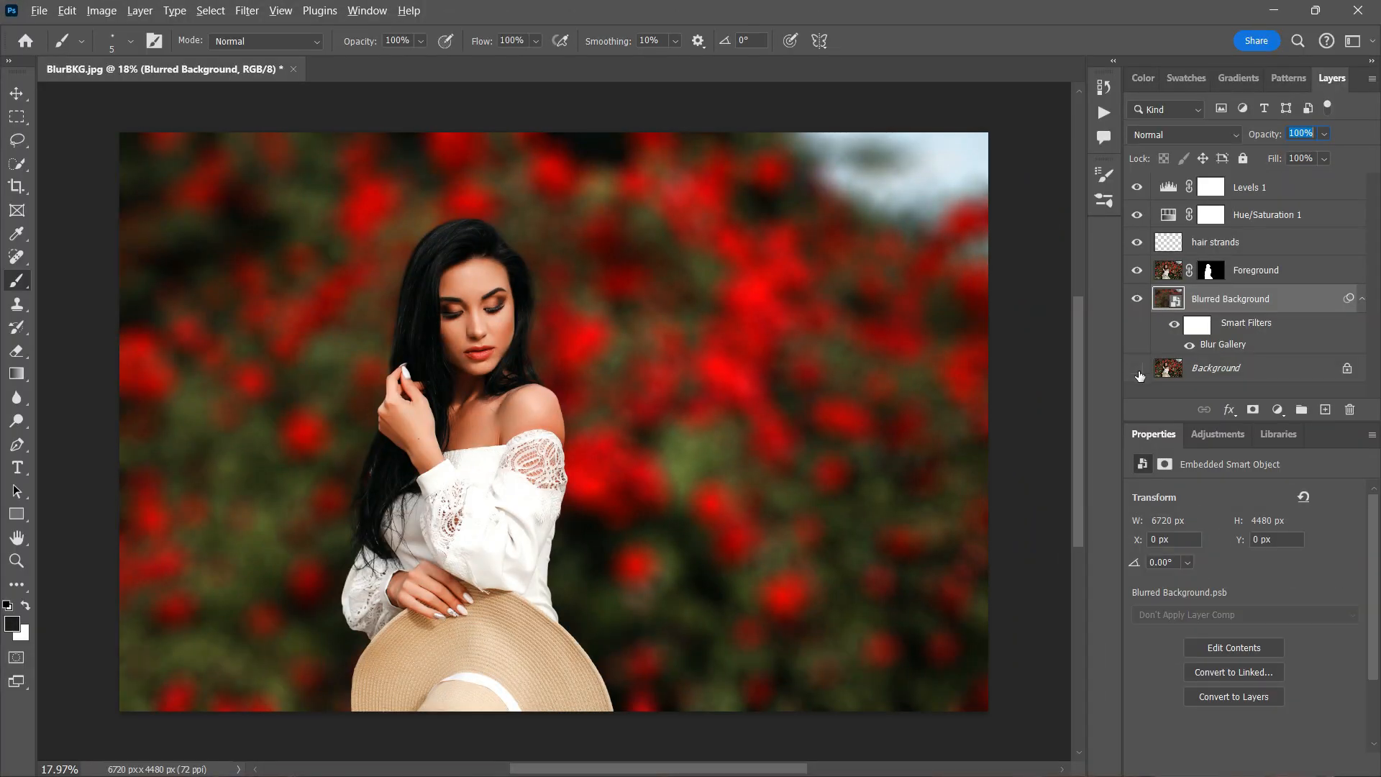
pyautogui.click(1138, 368)
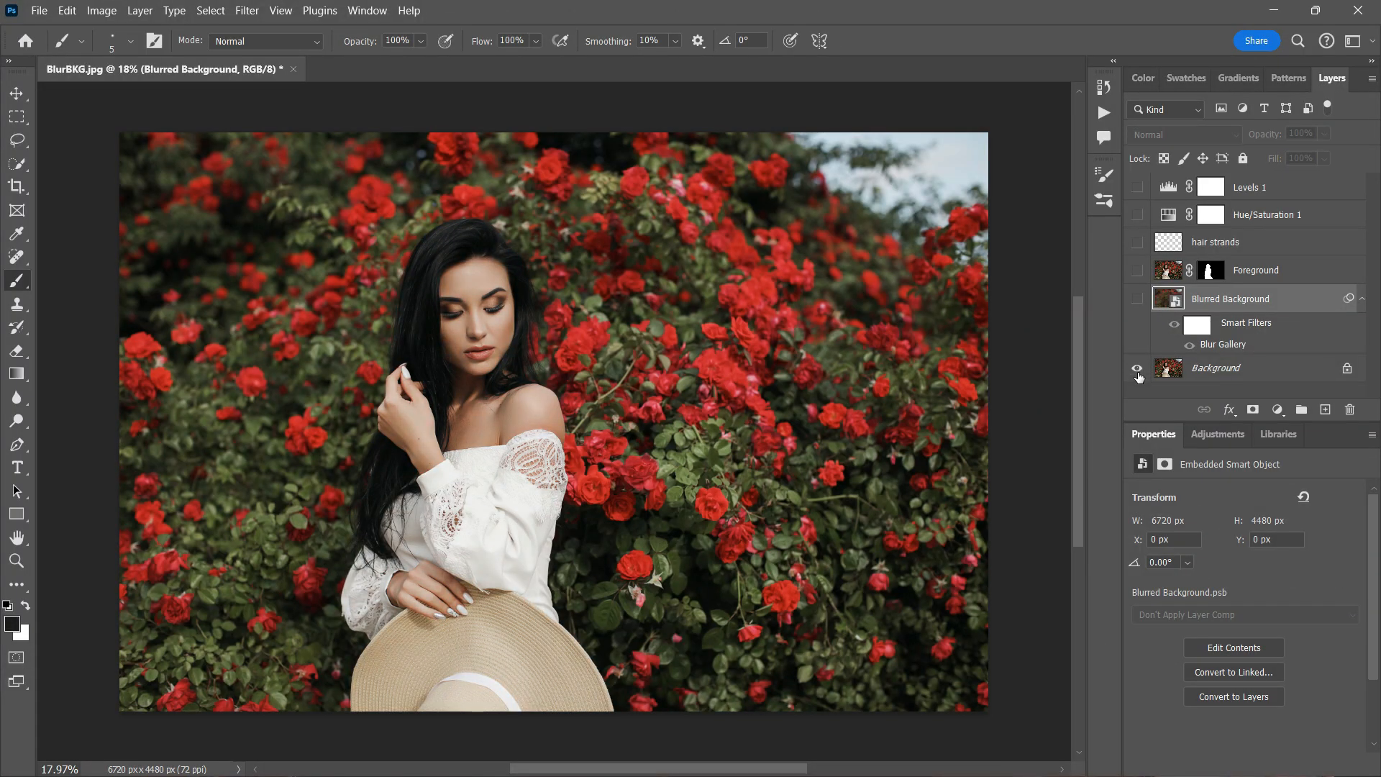
pyautogui.click(1137, 368)
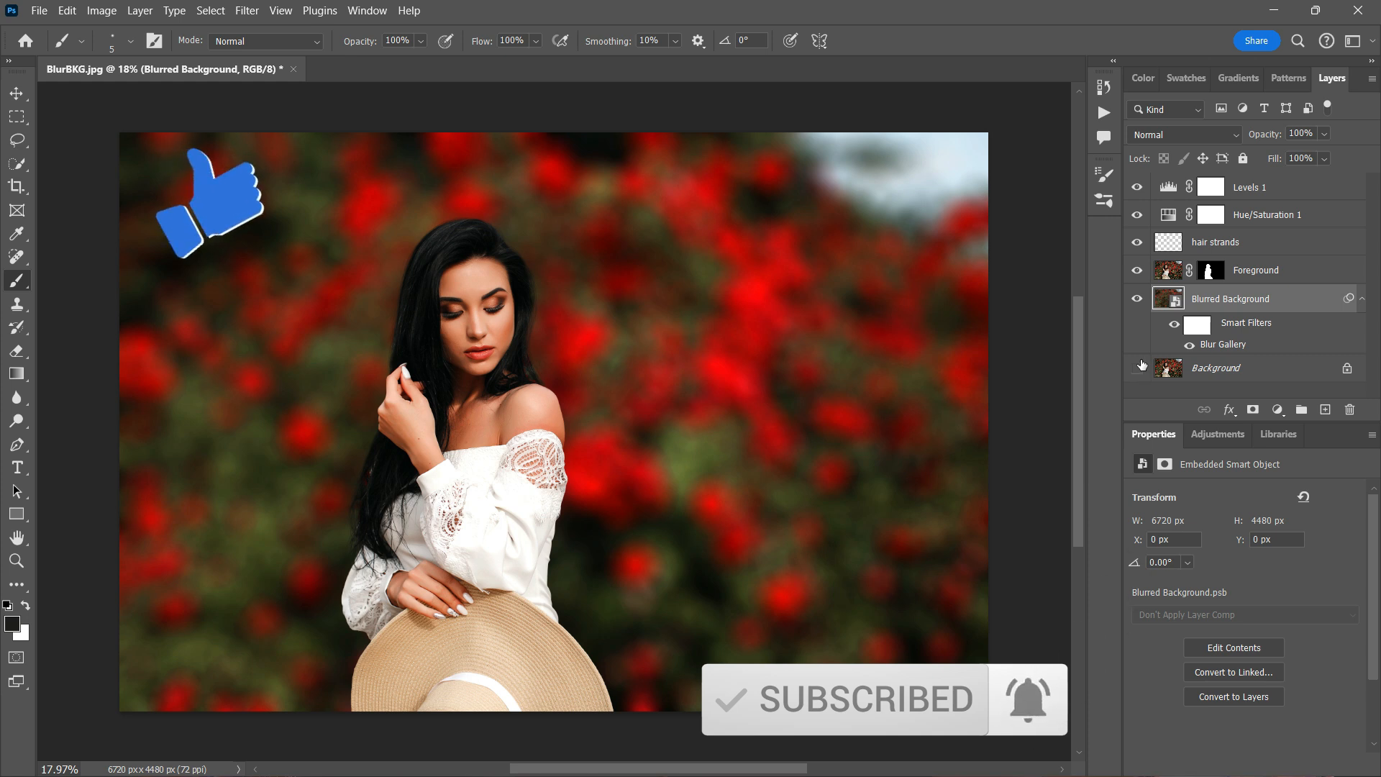
pyautogui.click(1137, 368)
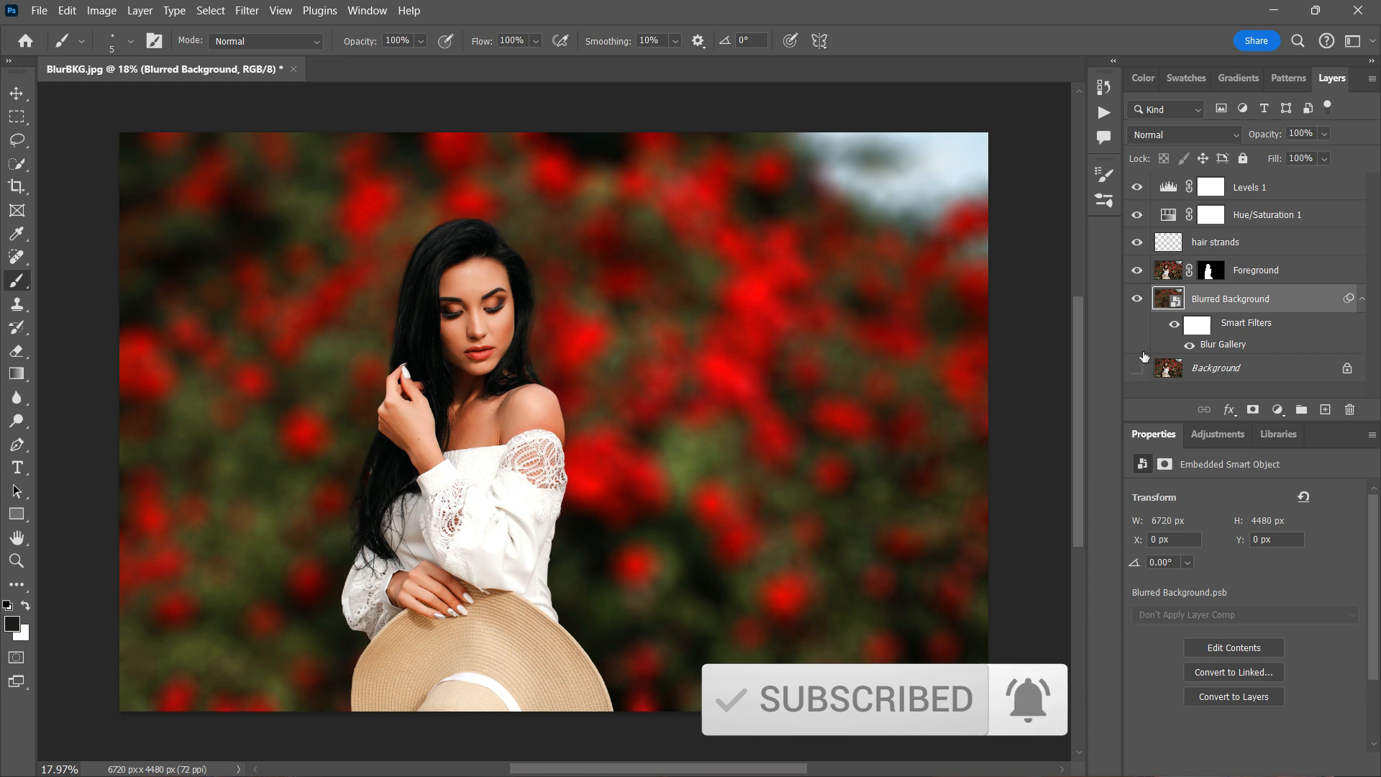